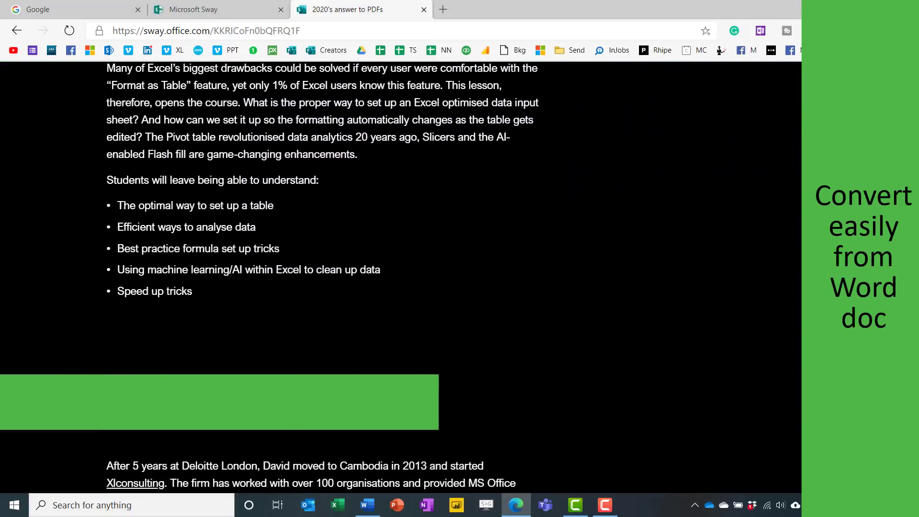
# Scroll to the embedded COVID Power BI dashboard and filter it to Africa only
pyautogui.scroll(-3)
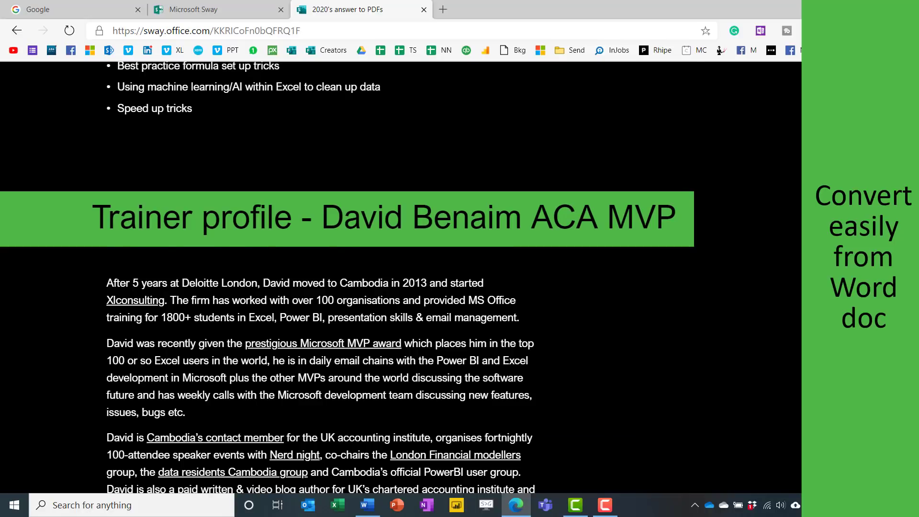
pyautogui.scroll(-3)
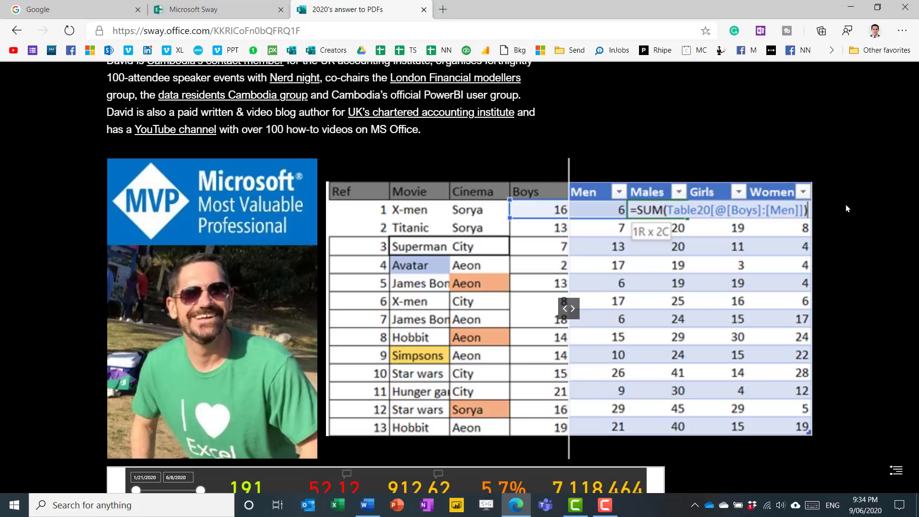
pyautogui.moveTo(571, 314)
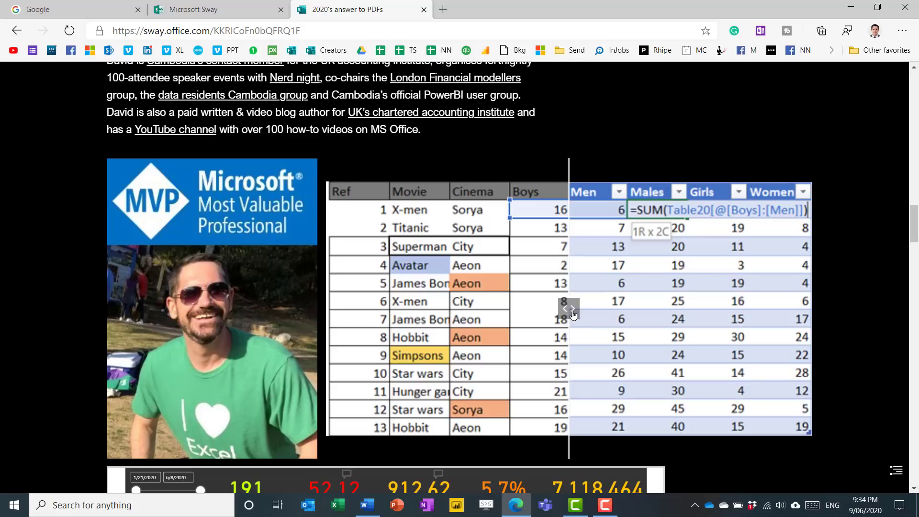
pyautogui.moveTo(579, 321)
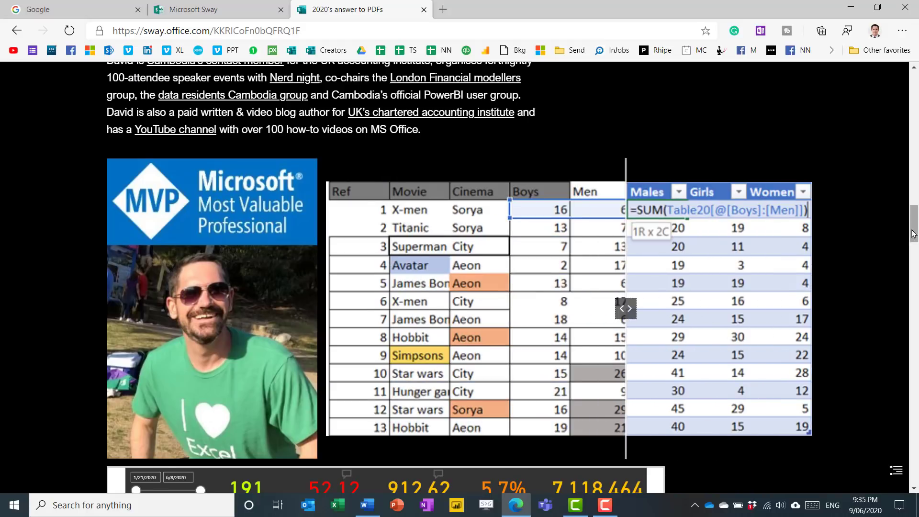
pyautogui.scroll(-3)
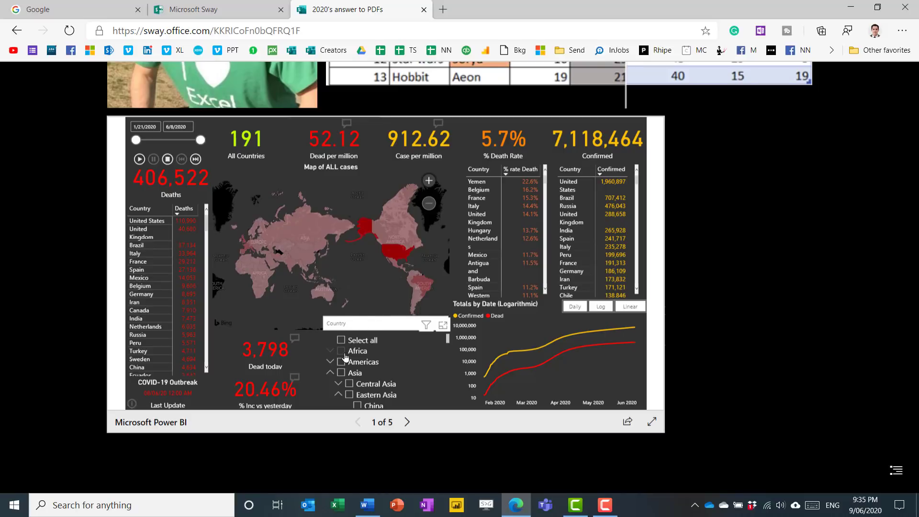
pyautogui.click(342, 351)
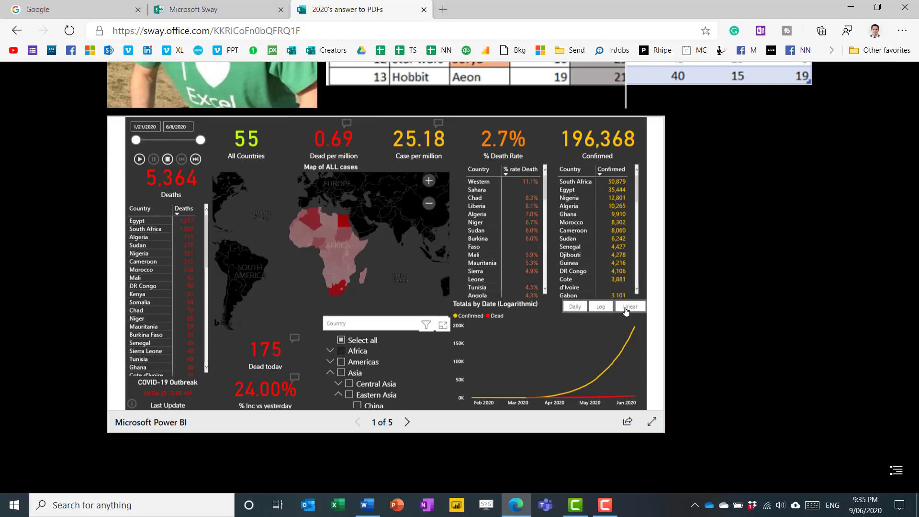
# Scroll through the training sections and start playing the first embedded YouTube video
pyautogui.scroll(-3)
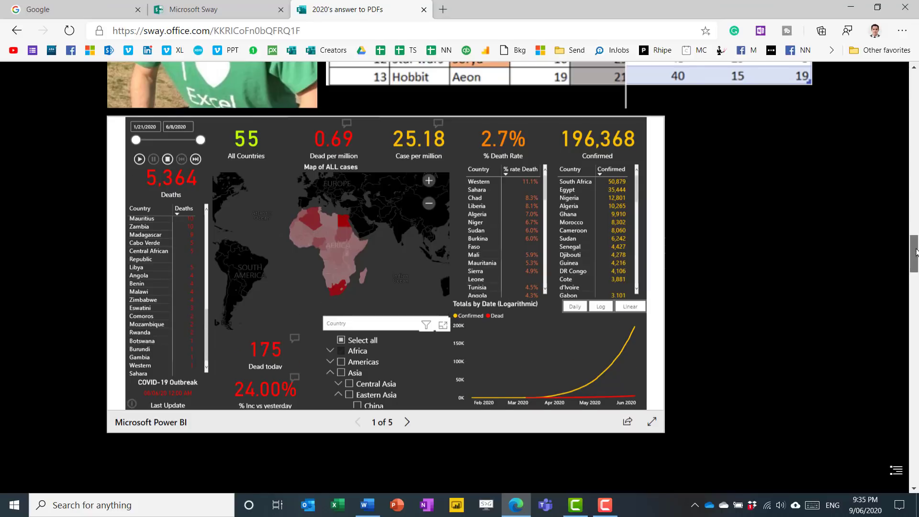
pyautogui.scroll(-3)
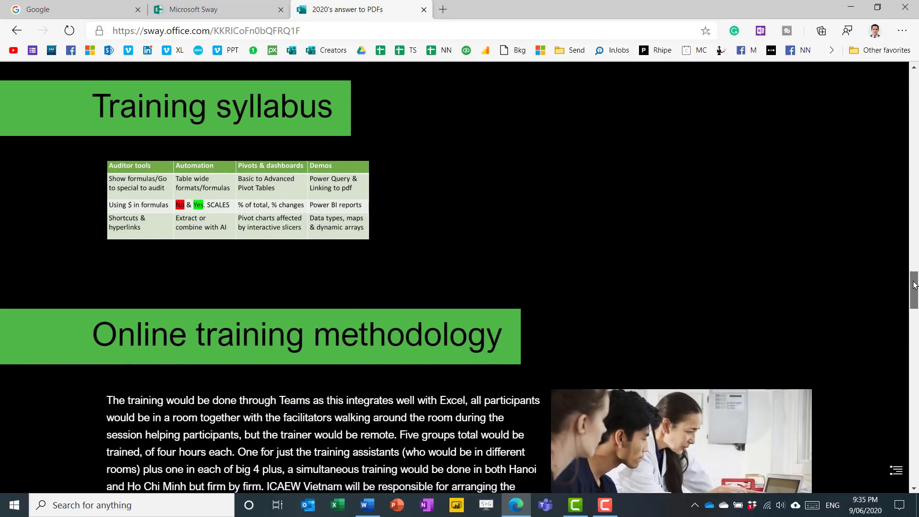
pyautogui.scroll(-3)
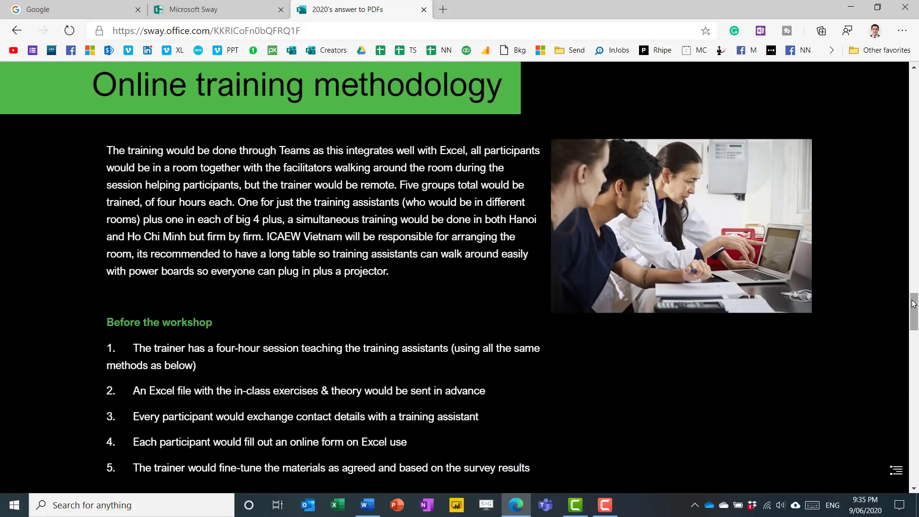
pyautogui.scroll(-3)
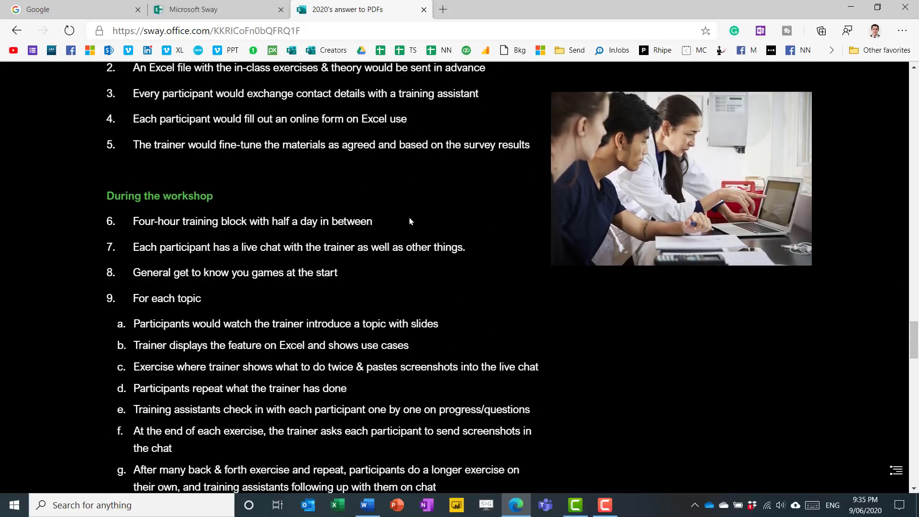
pyautogui.scroll(3)
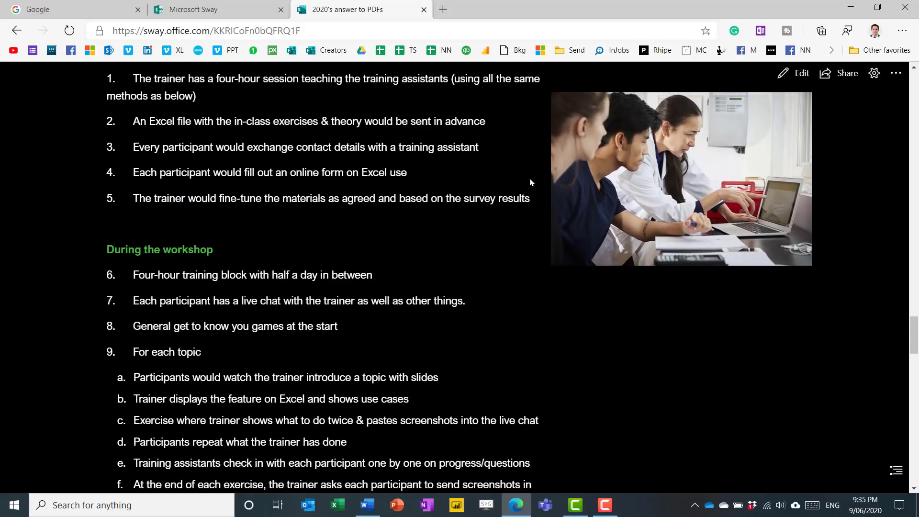
pyautogui.scroll(-3)
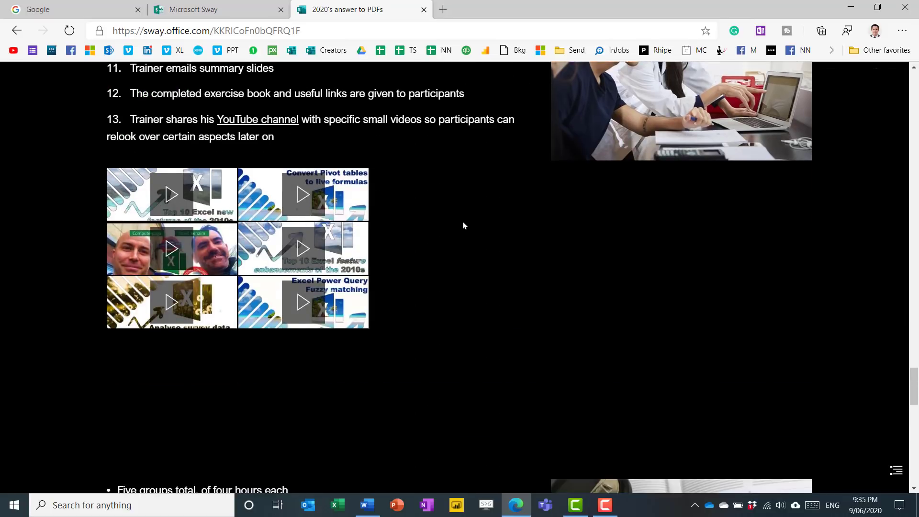
pyautogui.scroll(-3)
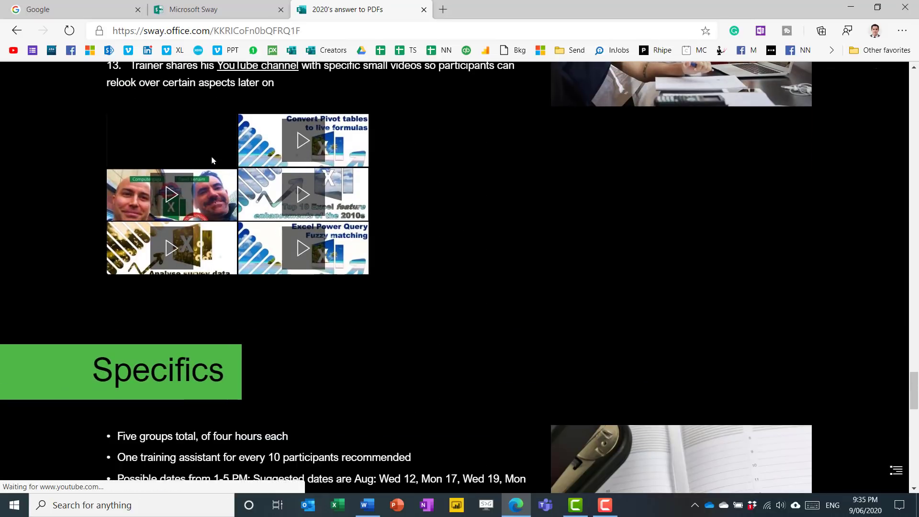
pyautogui.click(170, 141)
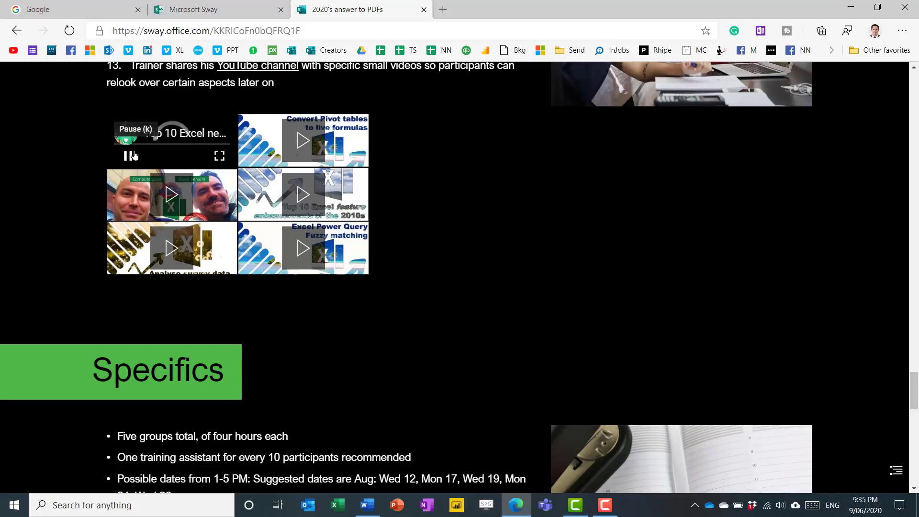
# Go to the Sway home page and expand the Office app launcher
pyautogui.click(127, 156)
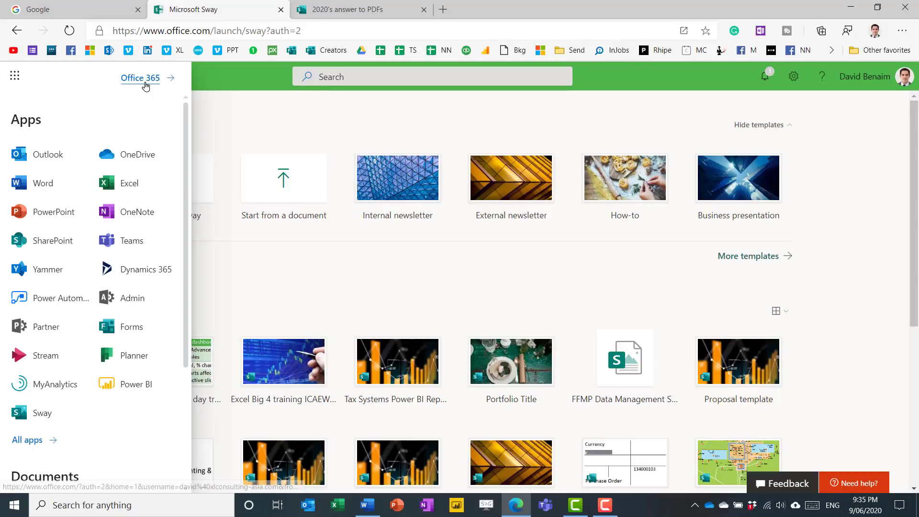
# From Office 365 home, show All apps and launch Sway in a new tab
pyautogui.click(139, 77)
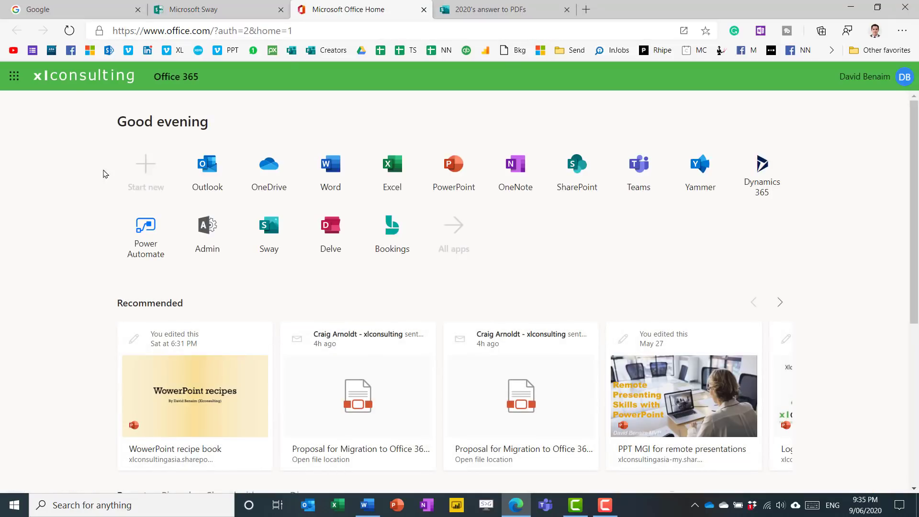
pyautogui.click(454, 232)
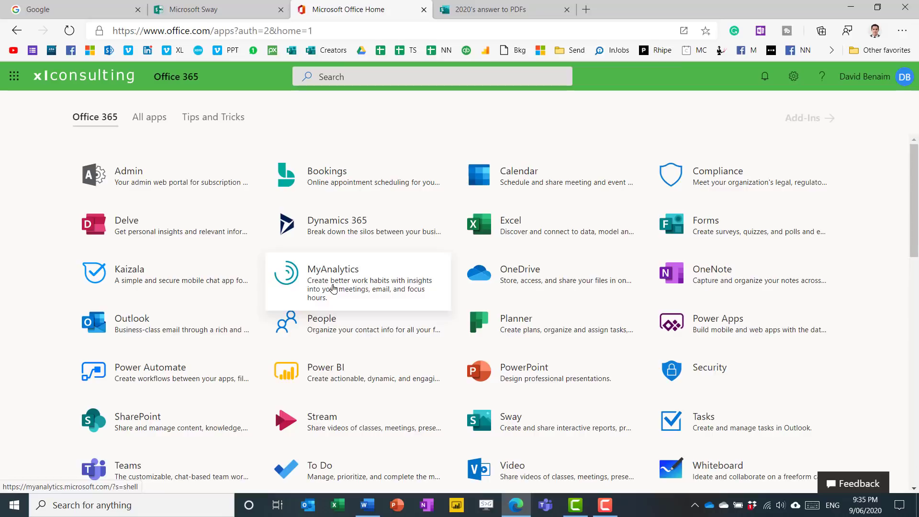
pyautogui.click(510, 421)
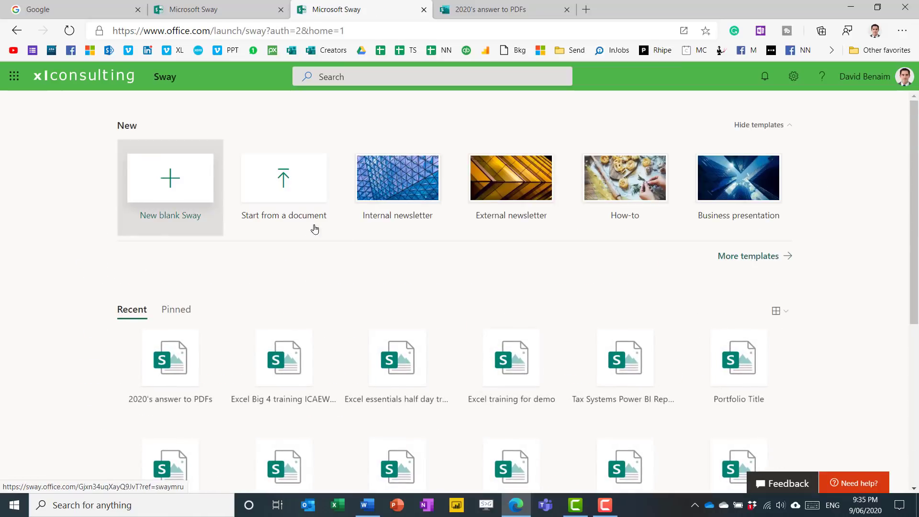
pyautogui.moveTo(371, 207)
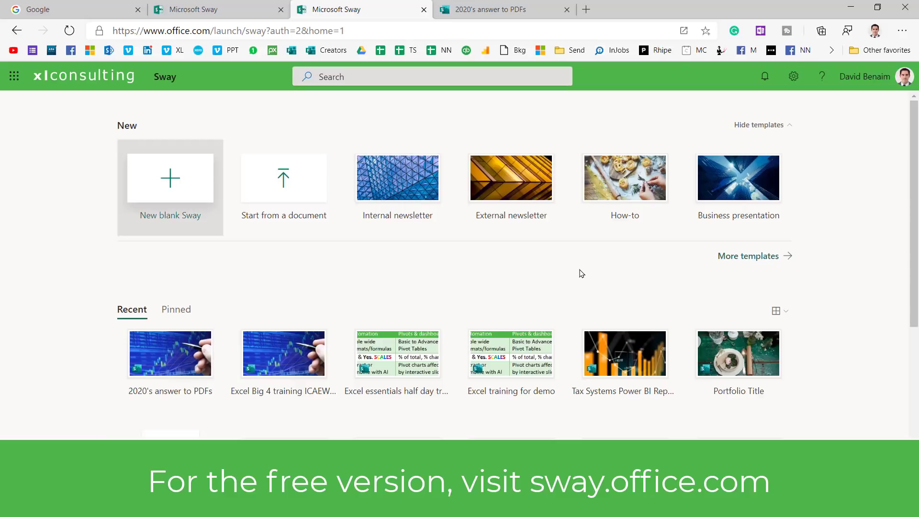
pyautogui.moveTo(576, 249)
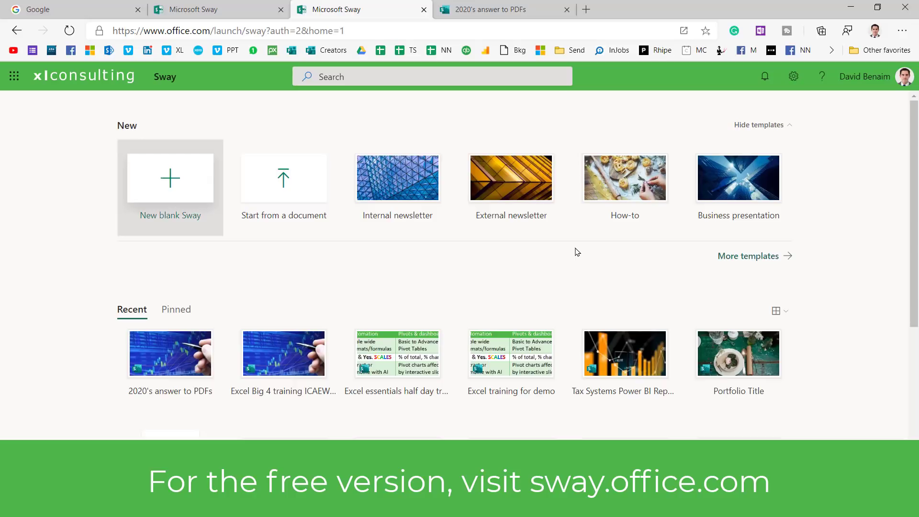
pyautogui.moveTo(284, 182)
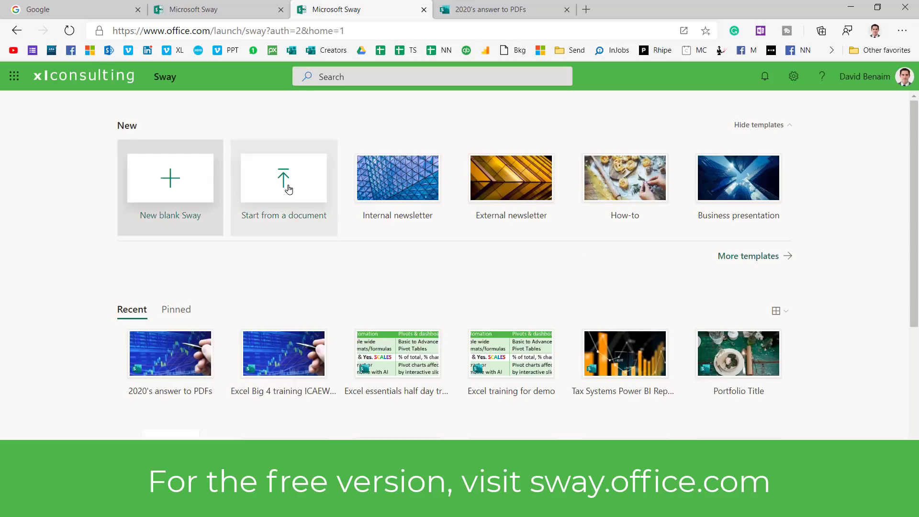
# Start a new Sway from the Word document Test for SWAY.docx
pyautogui.click(283, 178)
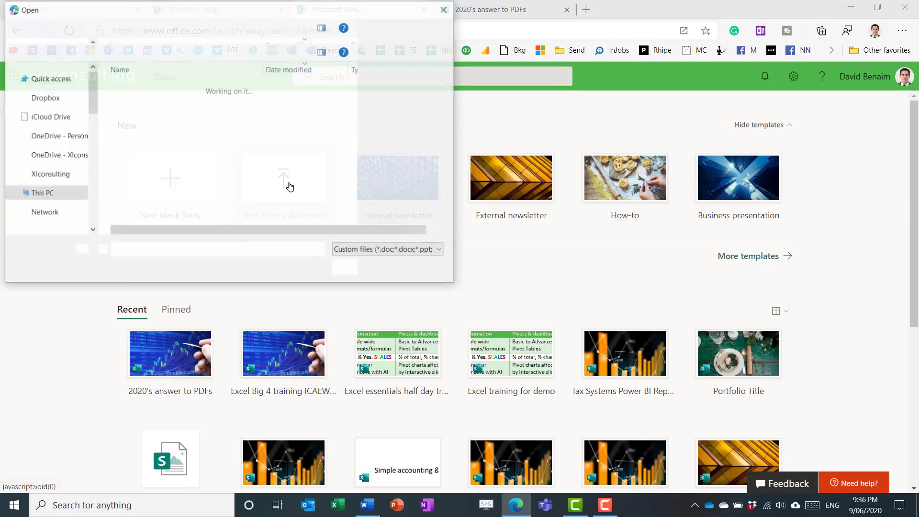
pyautogui.click(152, 100)
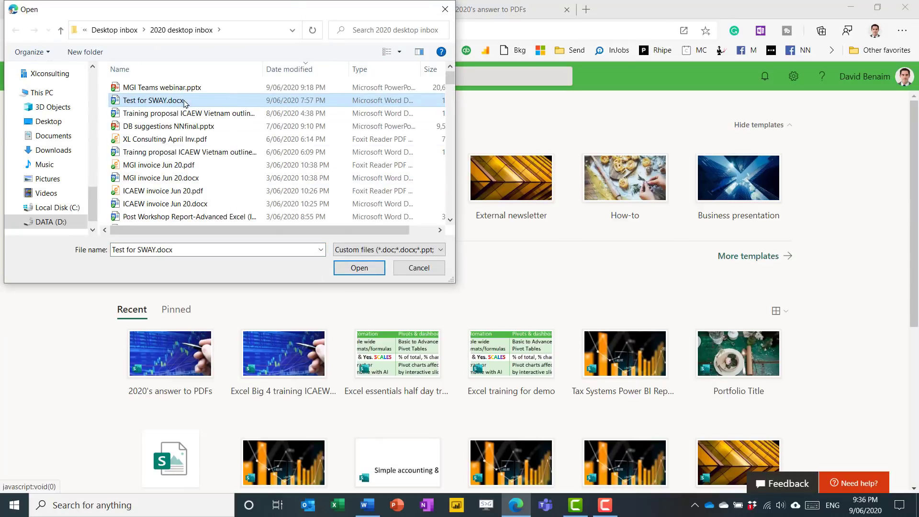
pyautogui.click(359, 267)
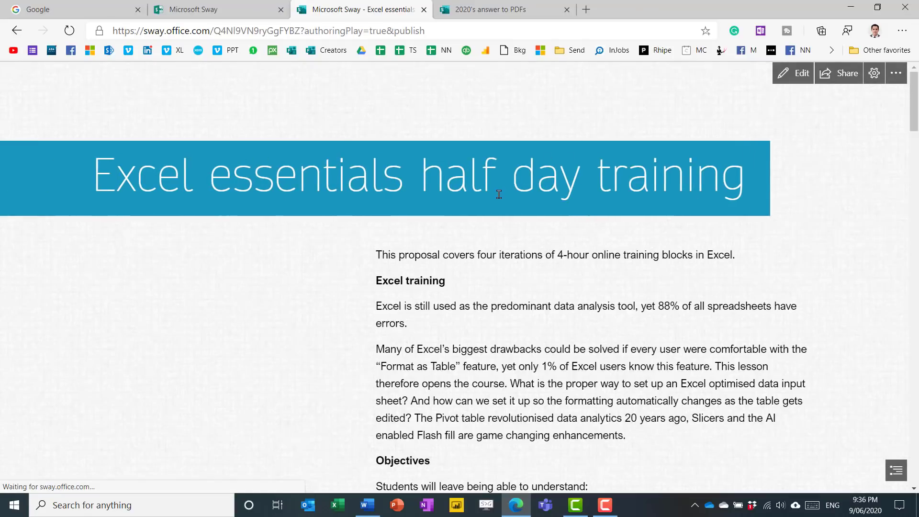
# Scroll through the generated Excel essentials Sway, then switch to the source Word proposal
pyautogui.scroll(-3)
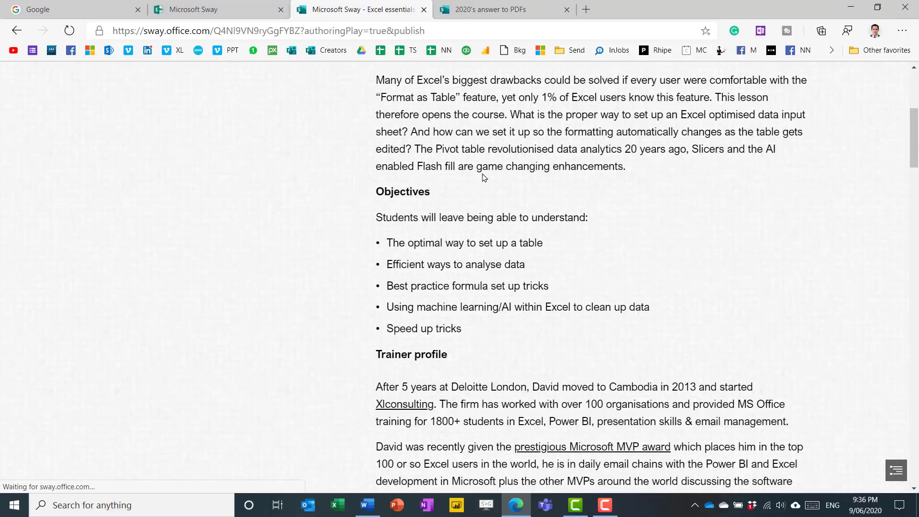
pyautogui.scroll(-3)
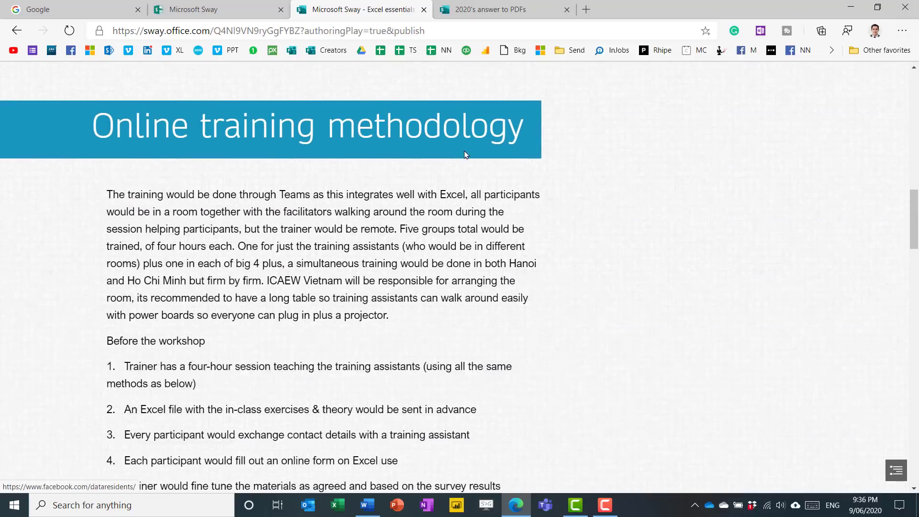
pyautogui.scroll(-3)
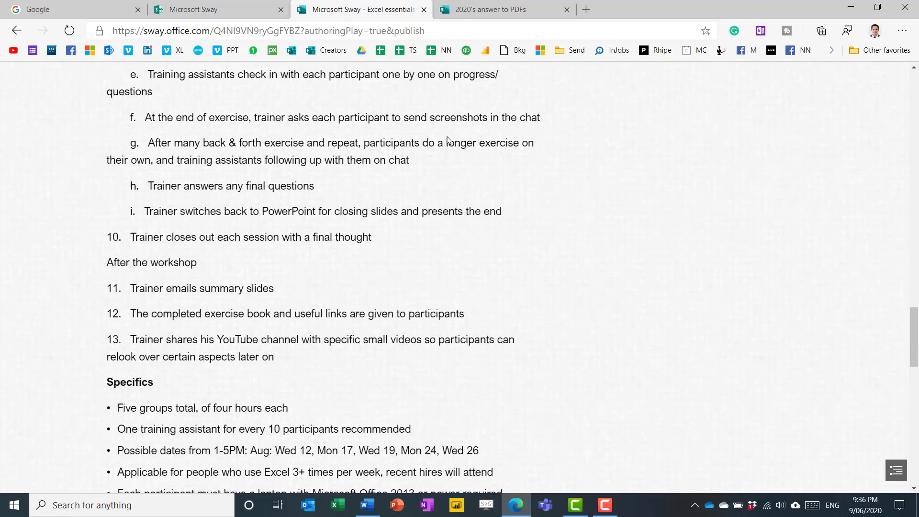
pyautogui.scroll(-3)
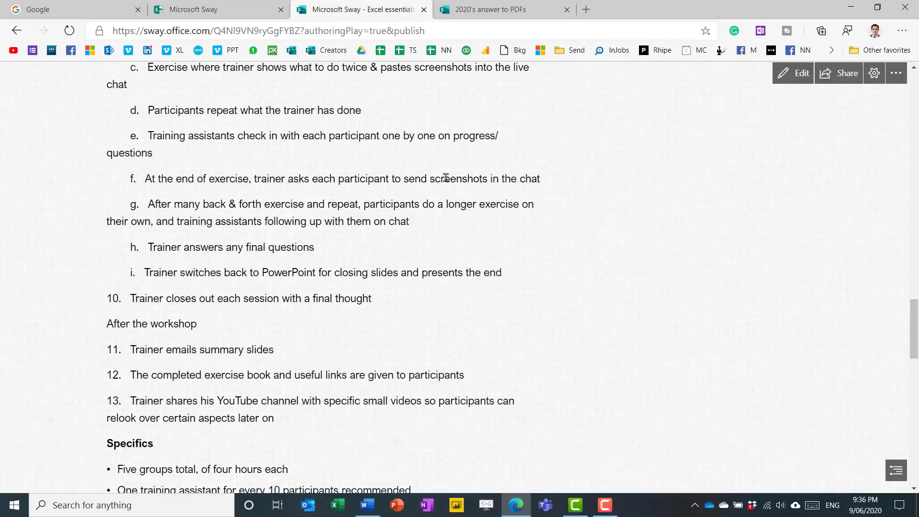
pyautogui.click(366, 504)
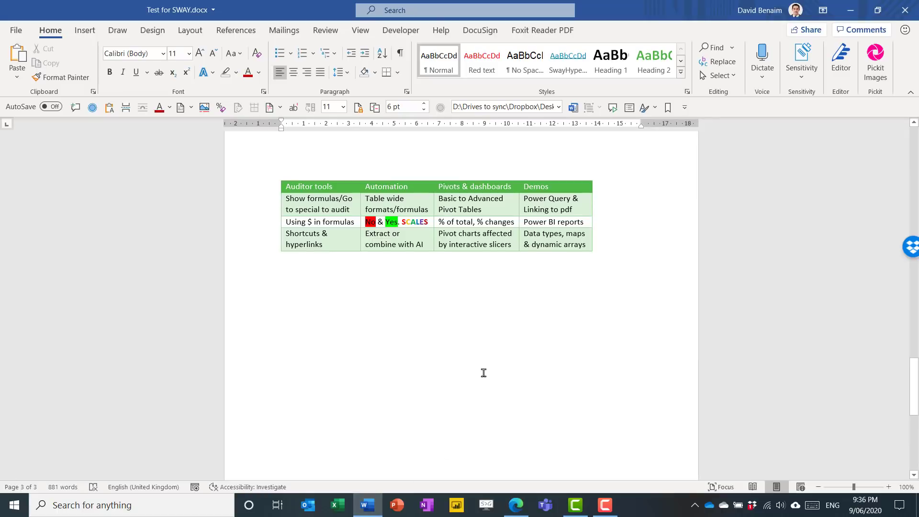
pyautogui.scroll(3)
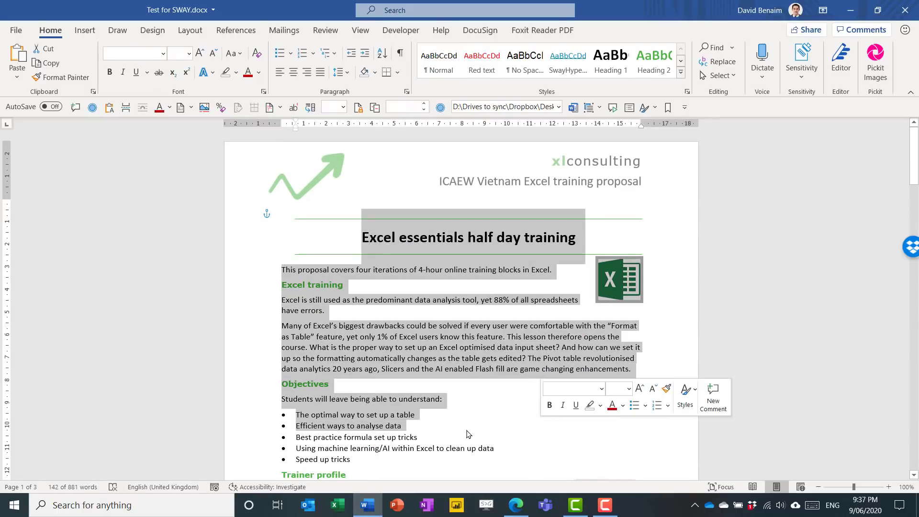
pyautogui.click(619, 280)
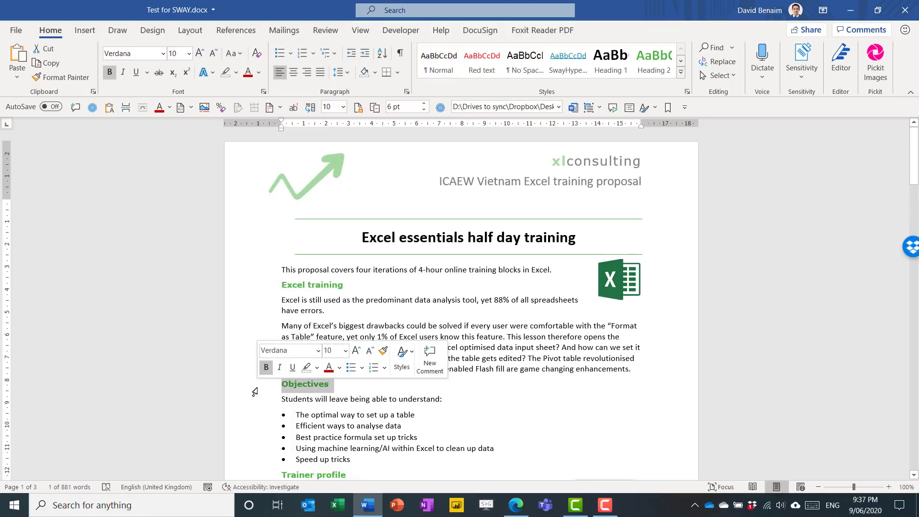
pyautogui.scroll(-3)
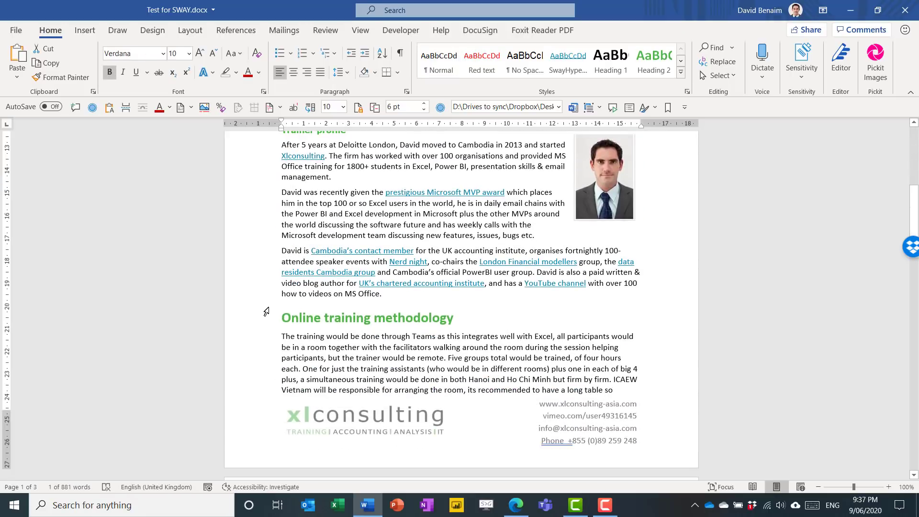
pyautogui.scroll(-3)
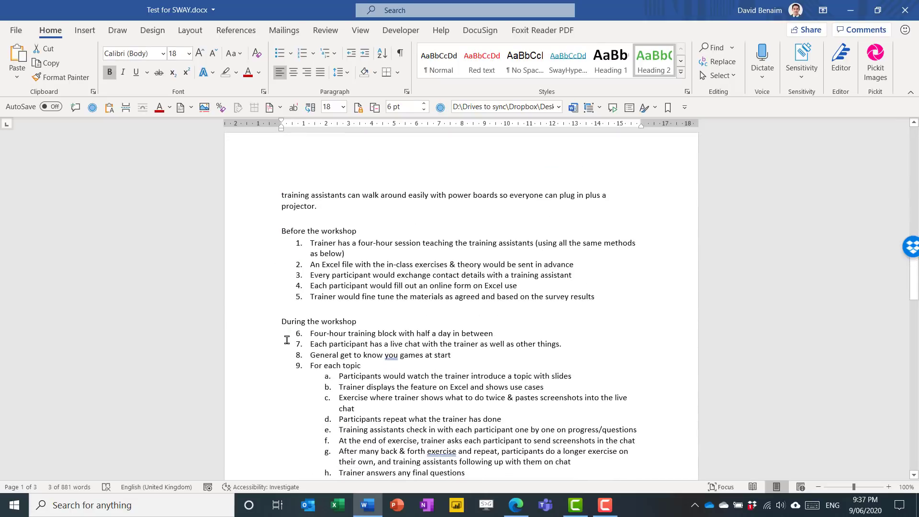
pyautogui.scroll(-3)
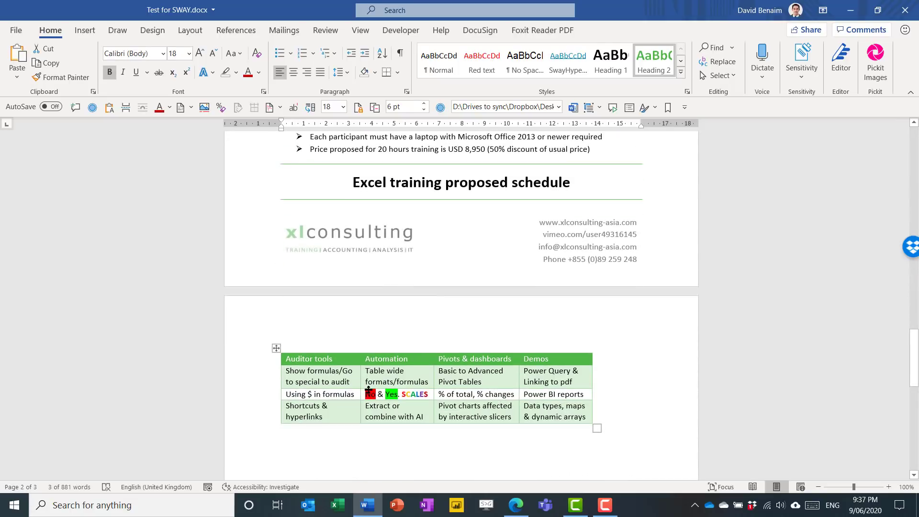
pyautogui.click(618, 400)
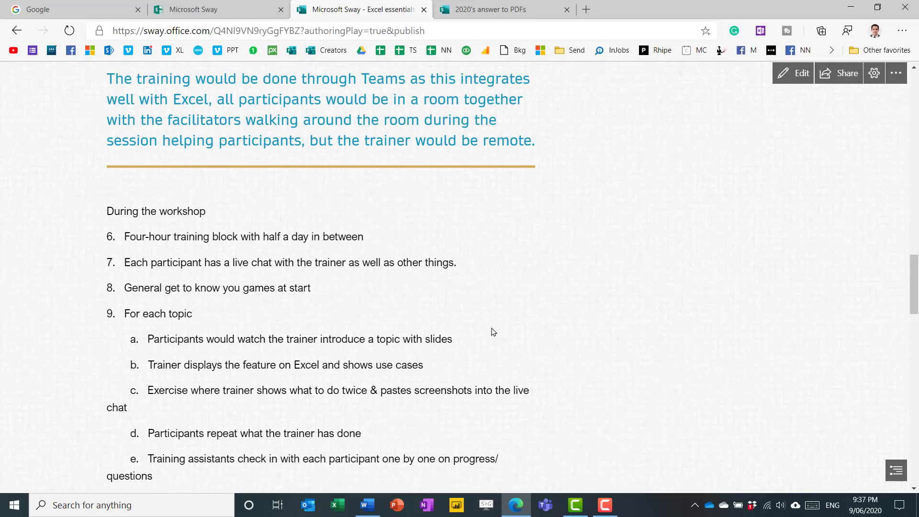
# Switch the played Sway into Edit mode and view its Storyline of title, image and text cards
pyautogui.scroll(3)
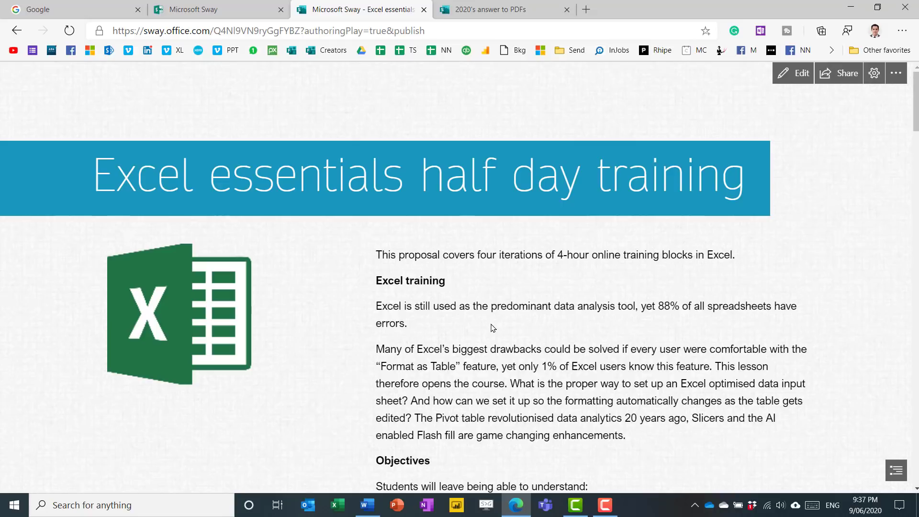
pyautogui.moveTo(374, 242)
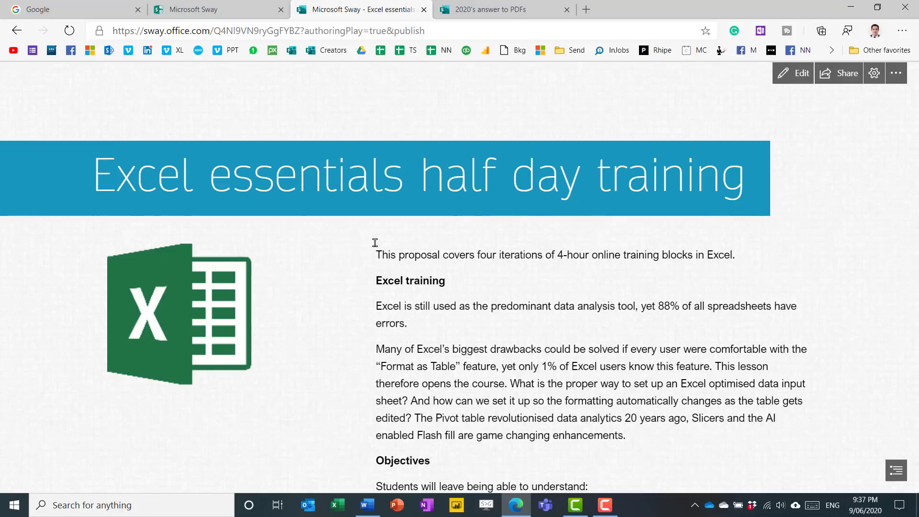
pyautogui.click(793, 72)
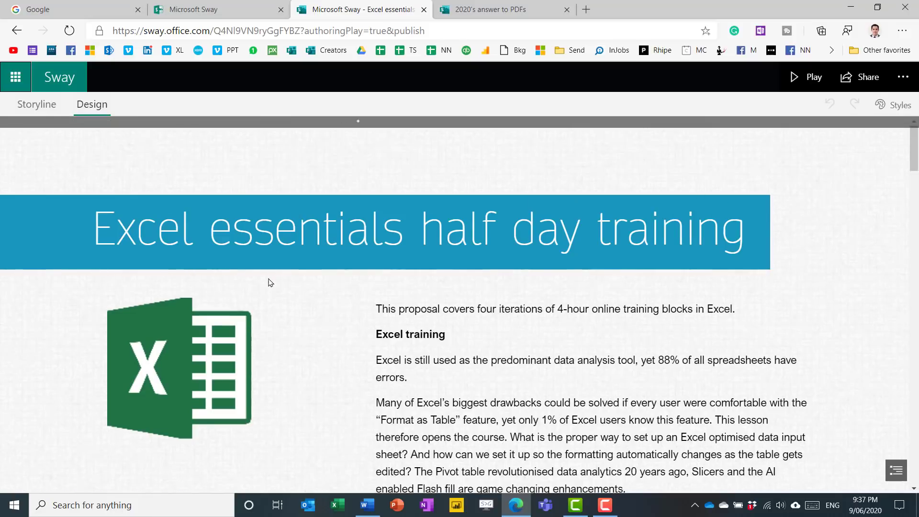
pyautogui.scroll(3)
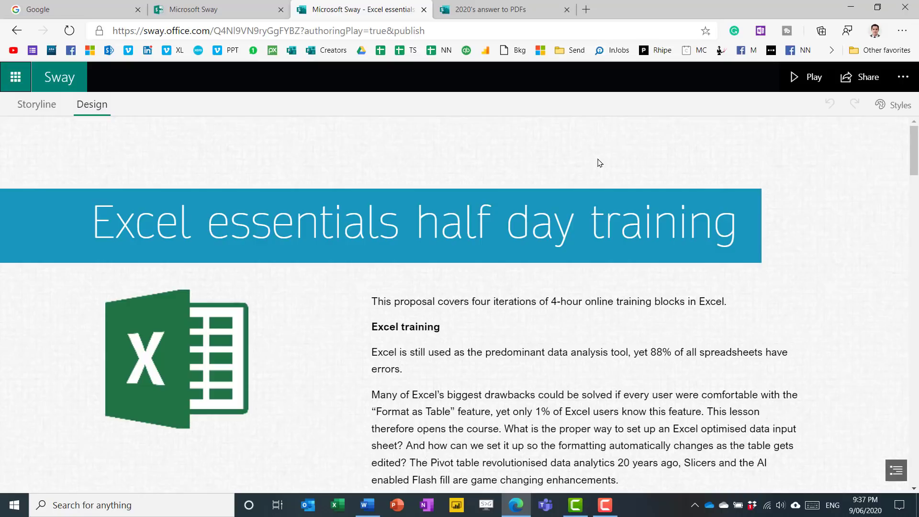
pyautogui.moveTo(74, 130)
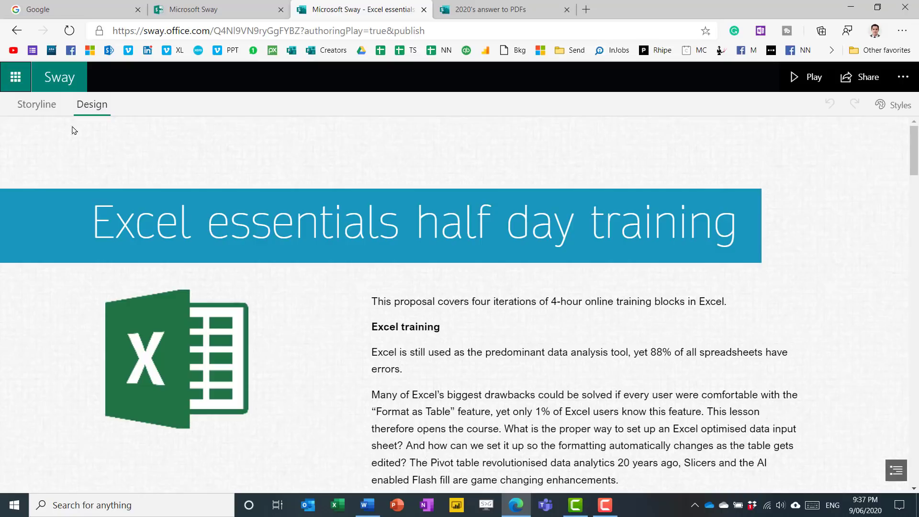
pyautogui.click(36, 105)
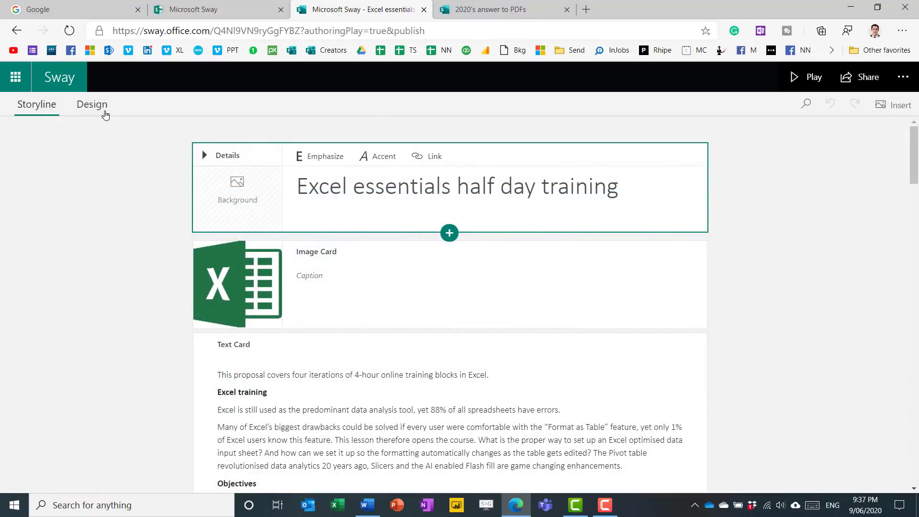
pyautogui.moveTo(92, 105)
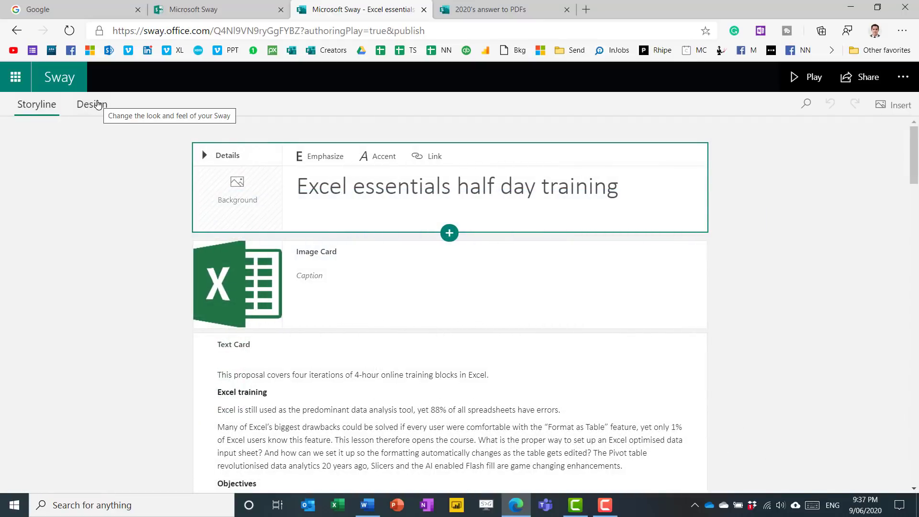
pyautogui.moveTo(237, 200)
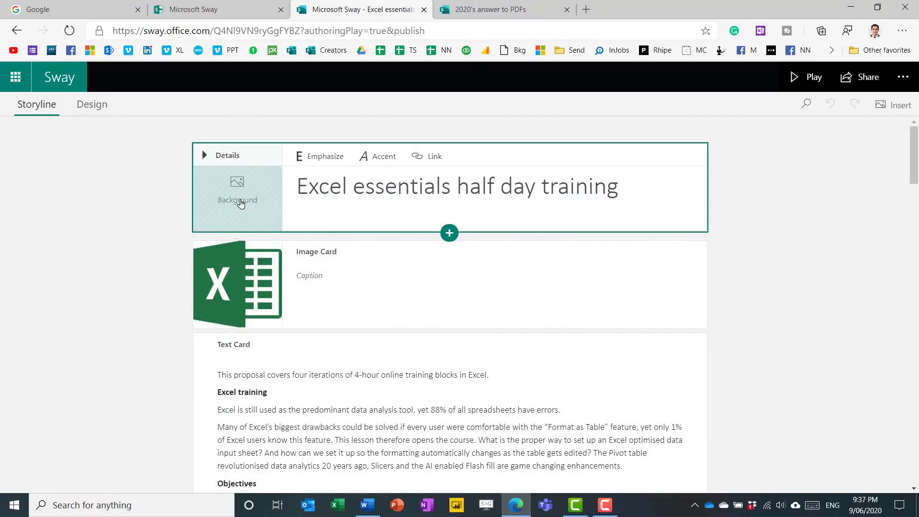
pyautogui.moveTo(241, 193)
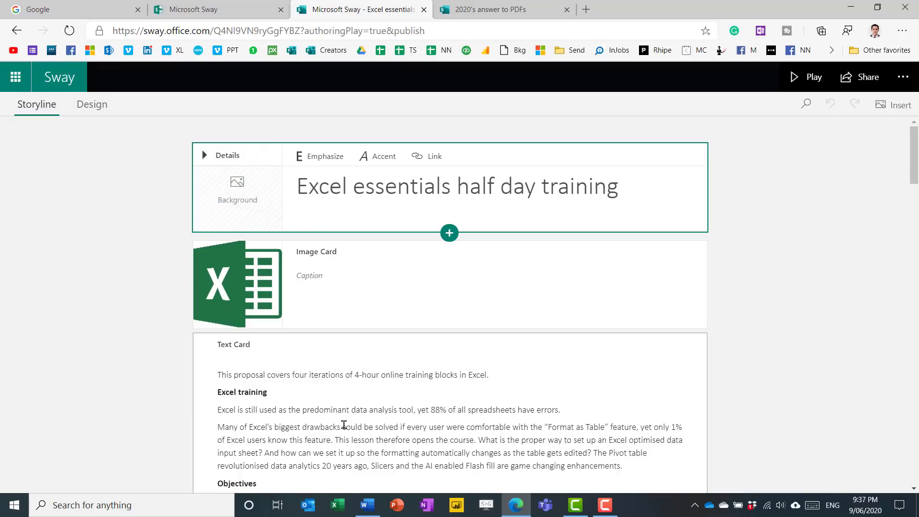
pyautogui.click(396, 504)
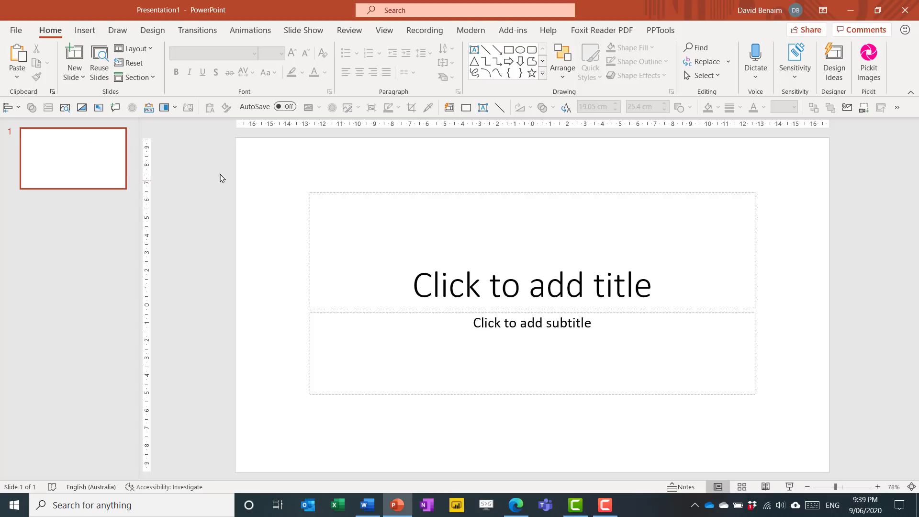
# Search PowerPoint stock images for 'building' and select the aerial city skyline photo
pyautogui.click(84, 30)
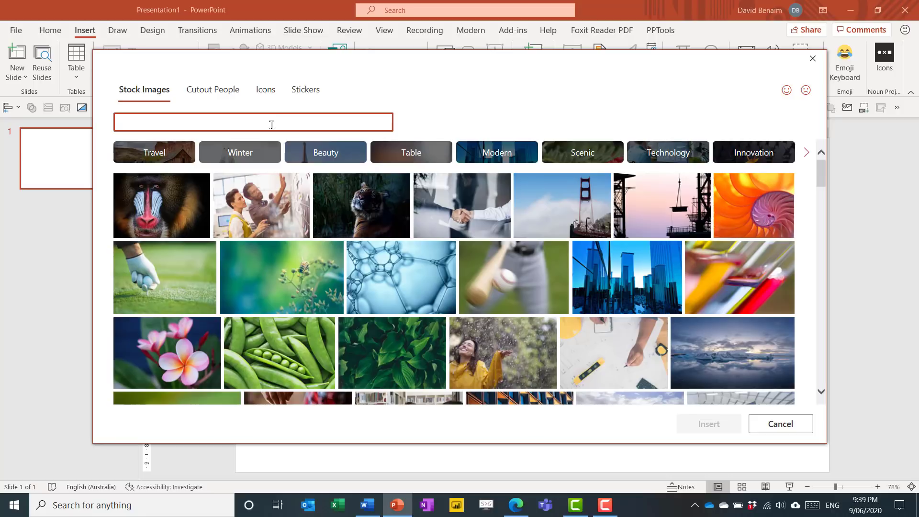
pyautogui.write('bu')
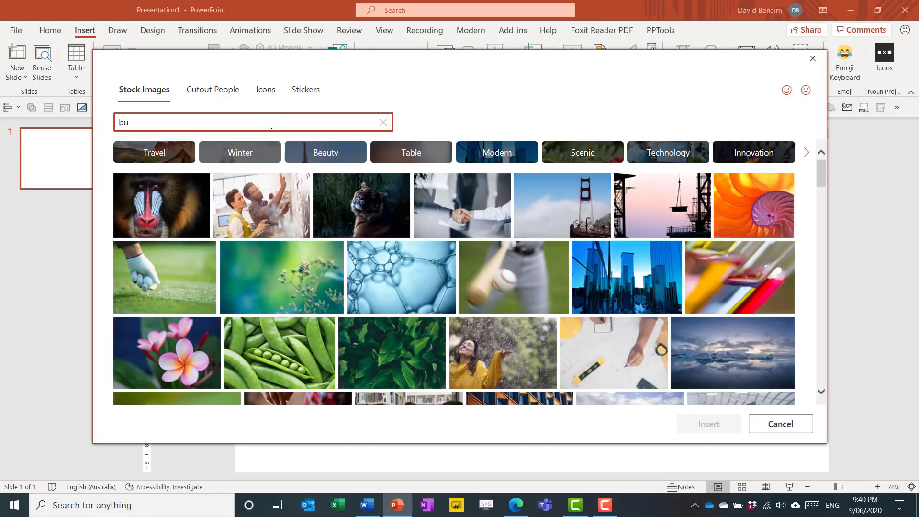
pyautogui.write('ilding')
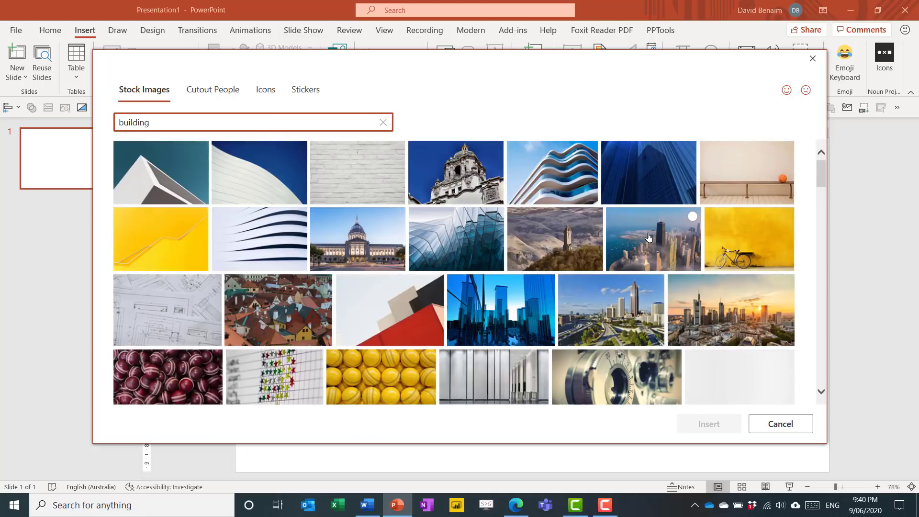
pyautogui.click(780, 423)
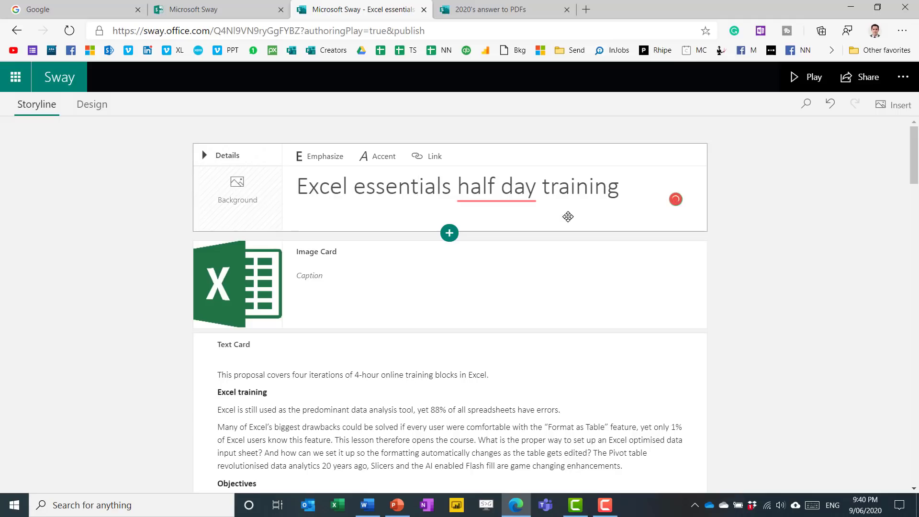
# Set the city skyline as the title background and add the logo green white.png logo
pyautogui.click(204, 155)
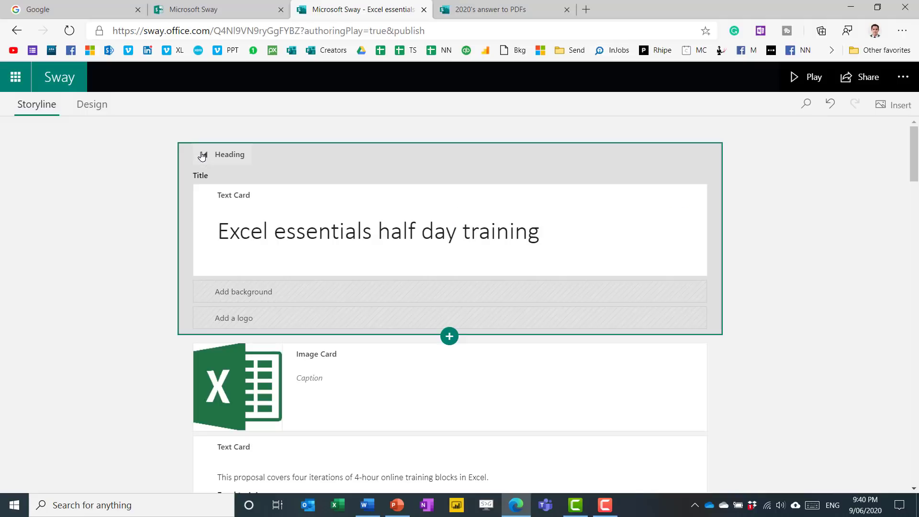
pyautogui.moveTo(264, 292)
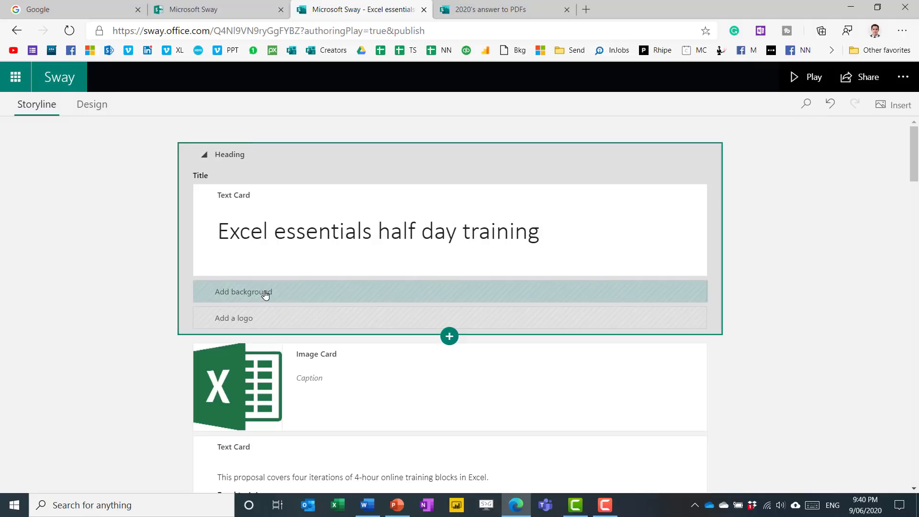
pyautogui.click(244, 292)
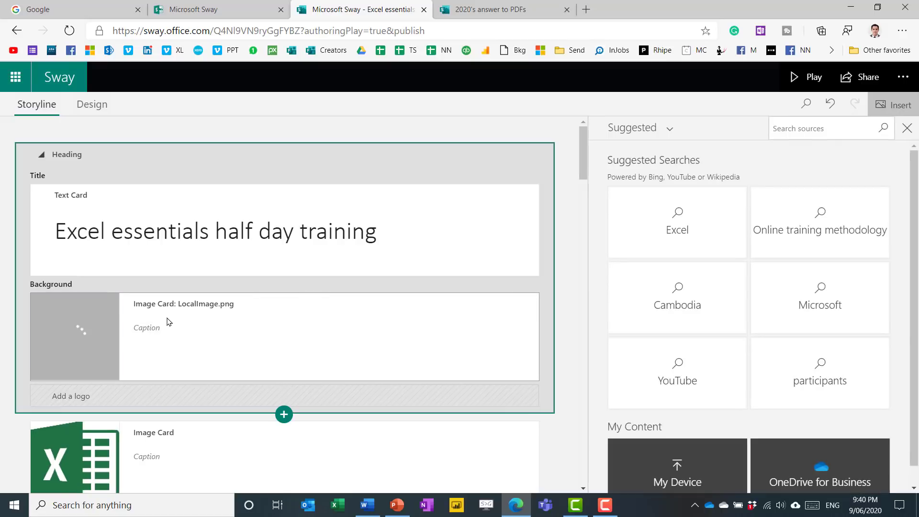
pyautogui.moveTo(87, 396)
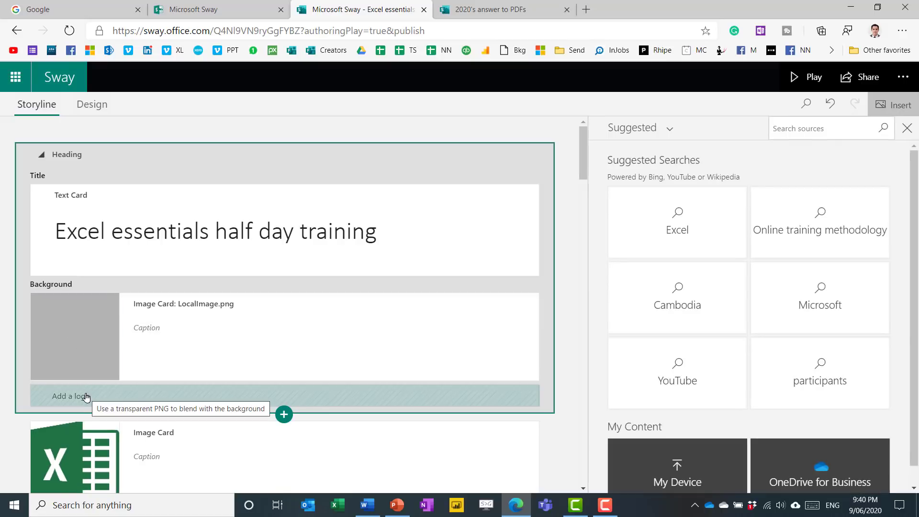
pyautogui.click(69, 396)
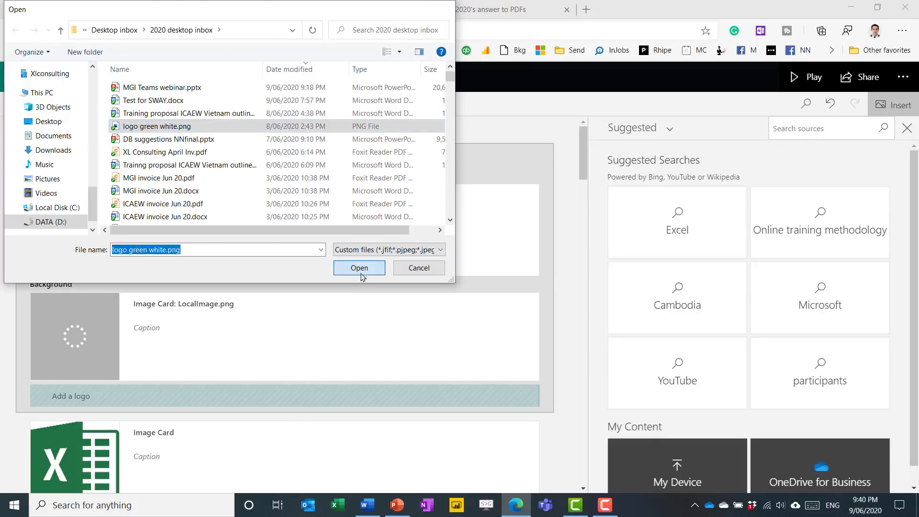
pyautogui.click(359, 268)
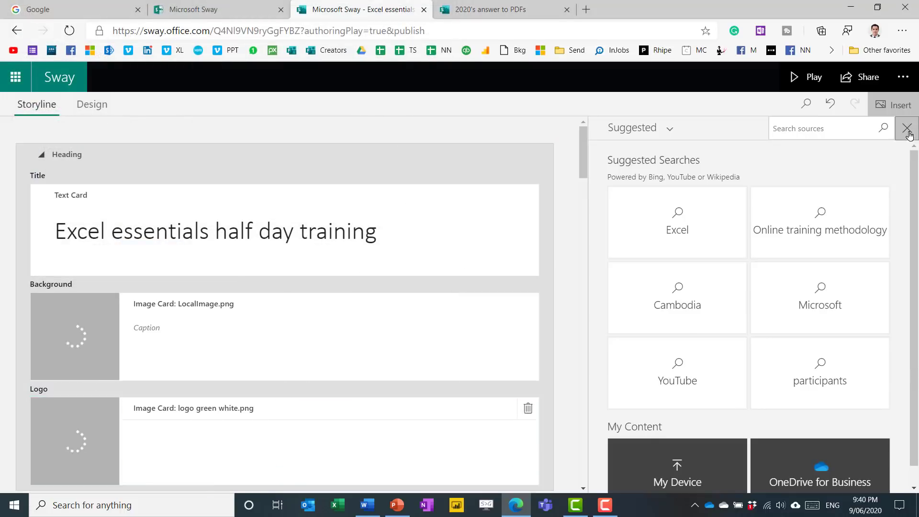
pyautogui.click(907, 127)
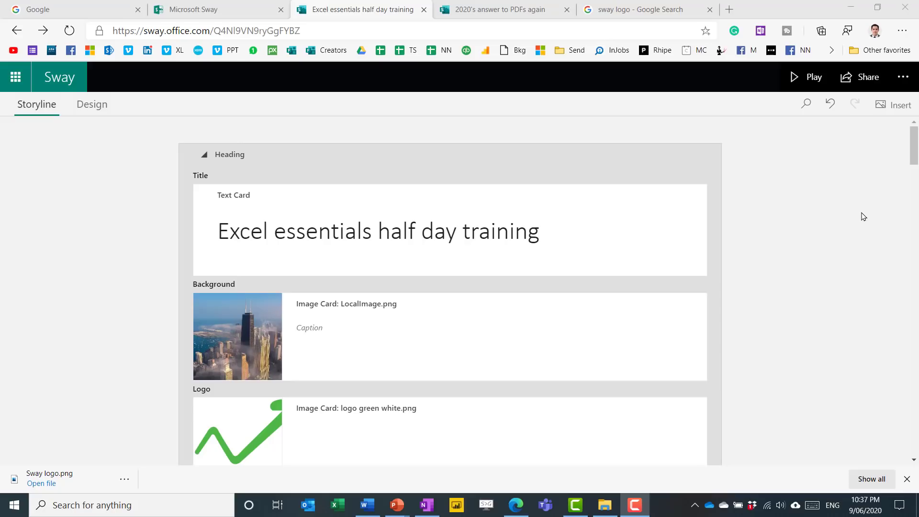
pyautogui.moveTo(92, 104)
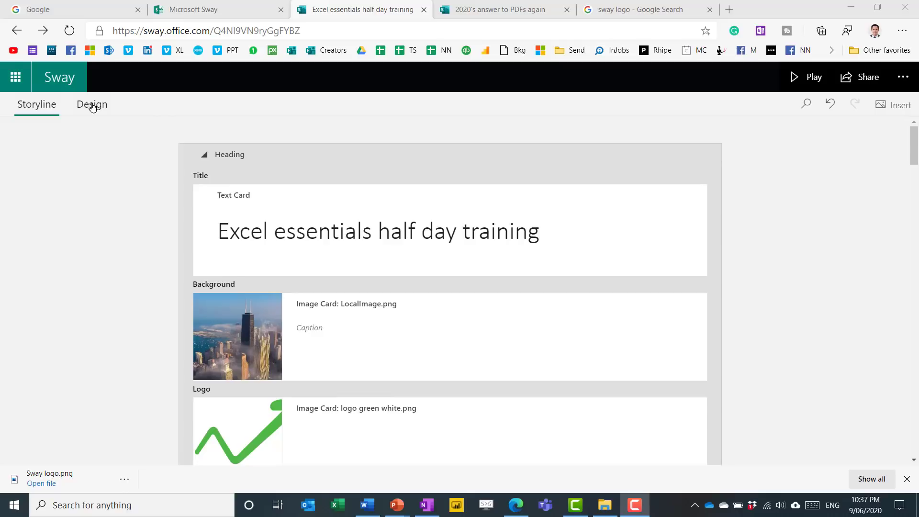
# Switch to Design view and browse the Styles gallery
pyautogui.click(92, 104)
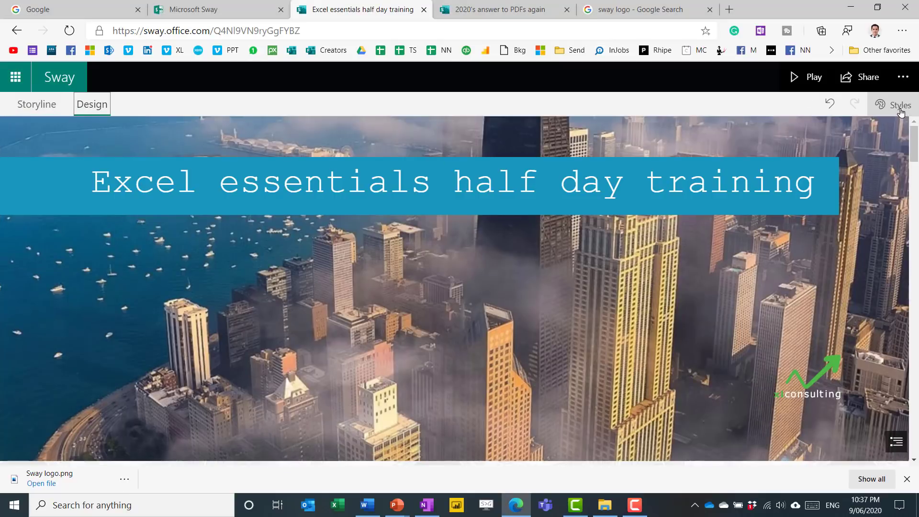
pyautogui.click(896, 105)
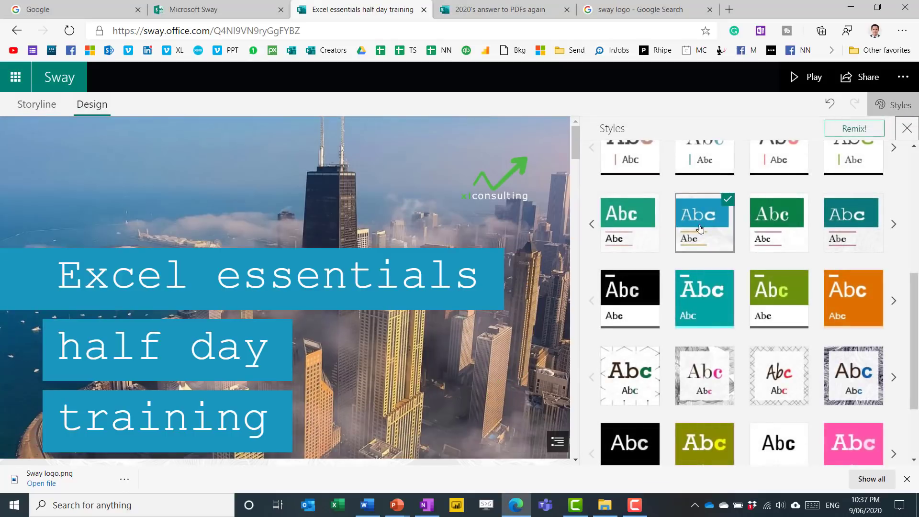
pyautogui.scroll(3)
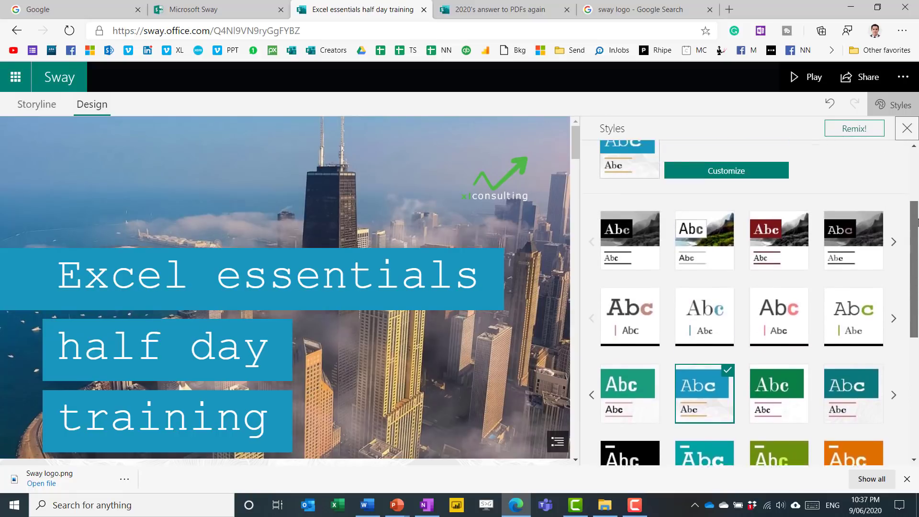
pyautogui.scroll(-3)
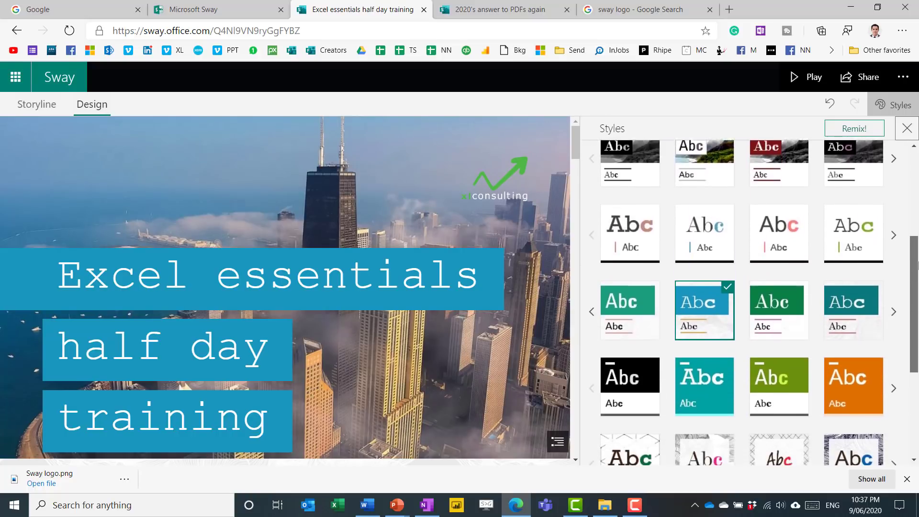
pyautogui.scroll(-3)
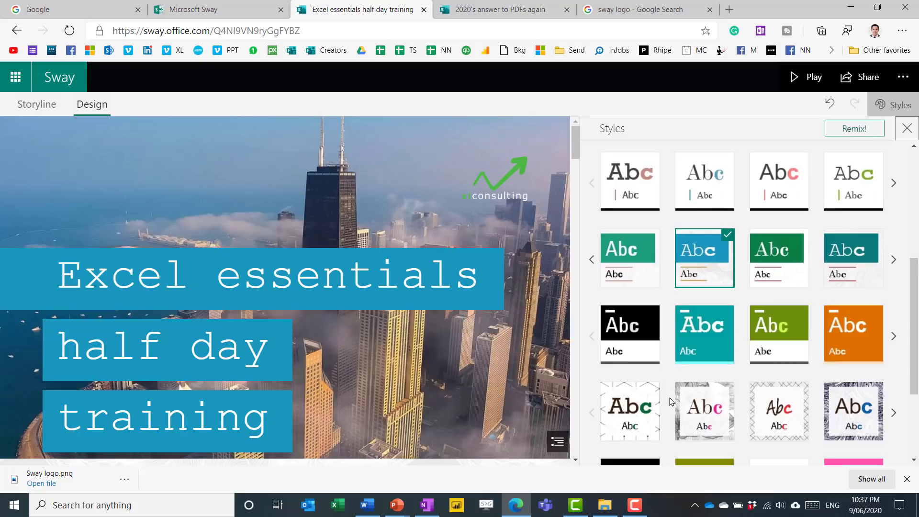
pyautogui.moveTo(629, 411)
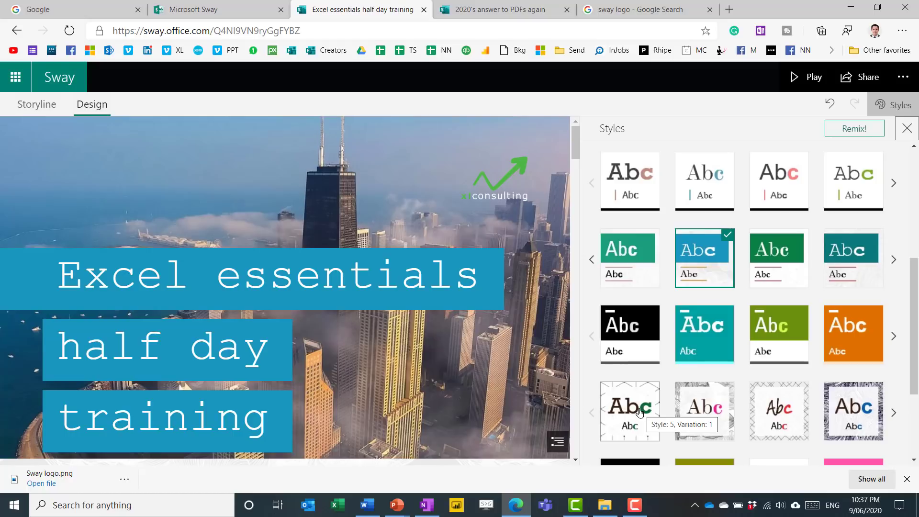
# Try the dark serif and black-and-white bold styles, then apply the olive green bold variation
pyautogui.click(630, 410)
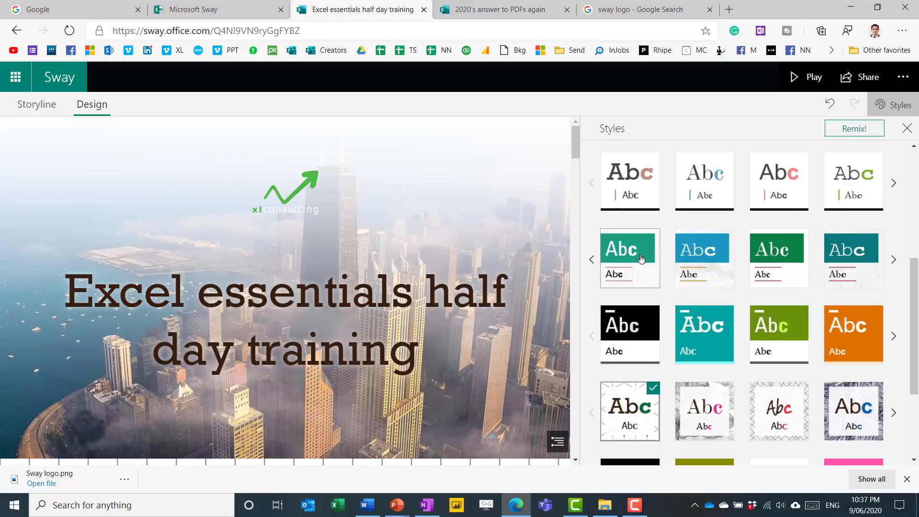
pyautogui.click(630, 335)
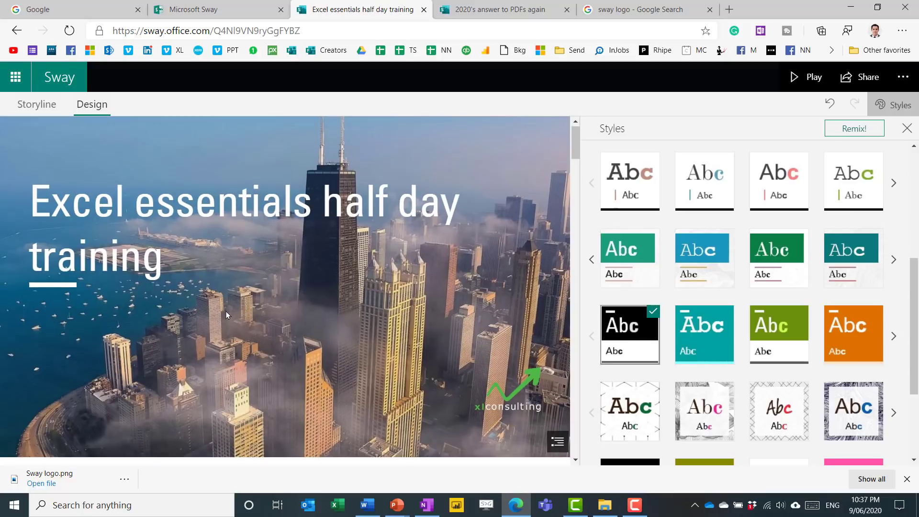
pyautogui.scroll(-3)
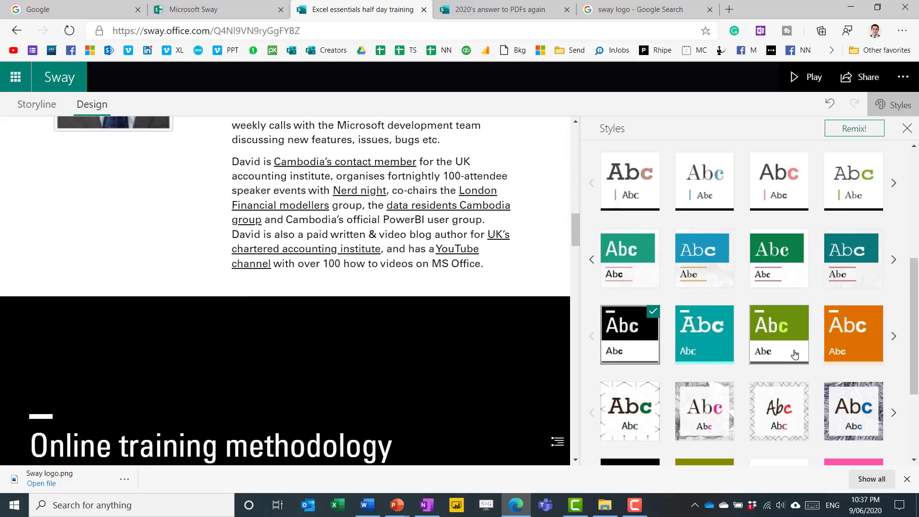
pyautogui.click(779, 334)
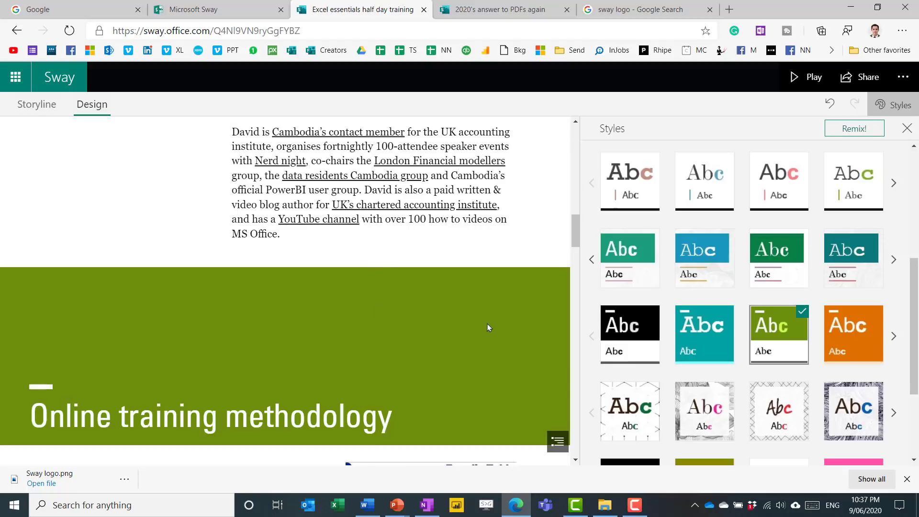
pyautogui.scroll(3)
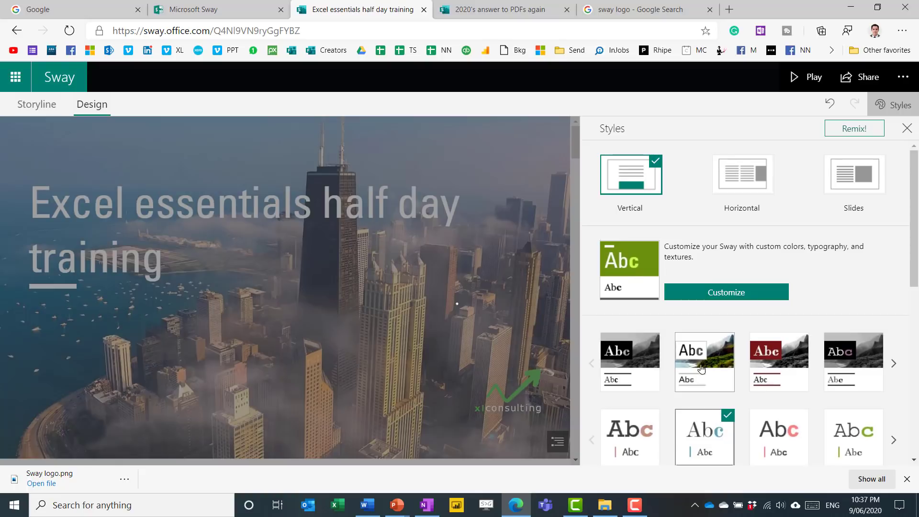
# Try the white title-box and dark red grey-photo style variations on the Sway
pyautogui.click(704, 362)
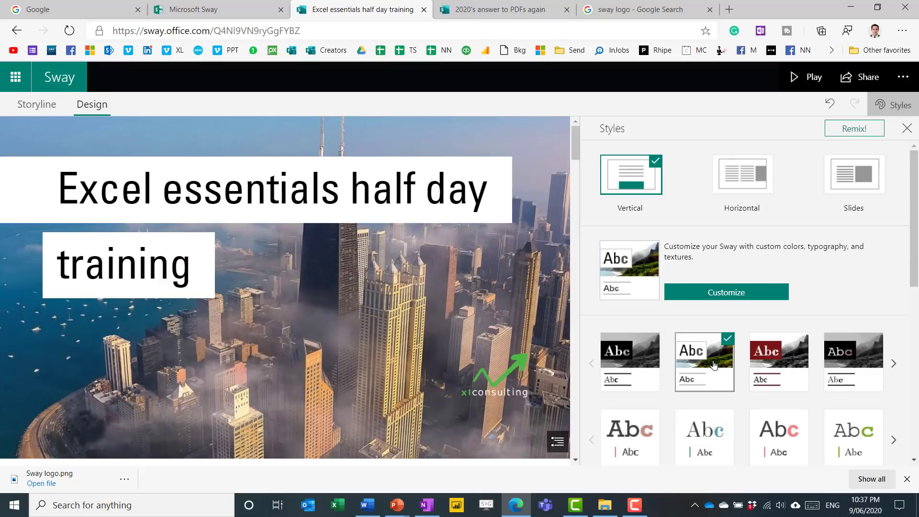
pyautogui.click(778, 362)
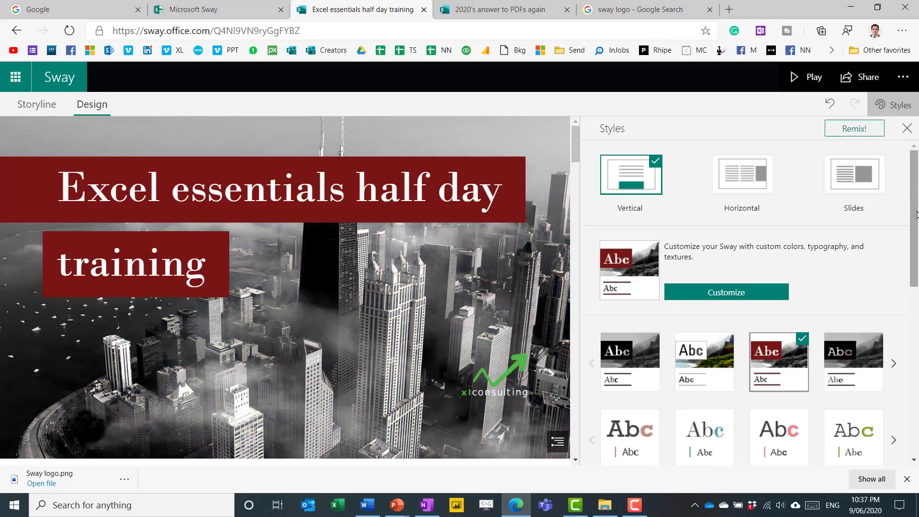
pyautogui.scroll(-3)
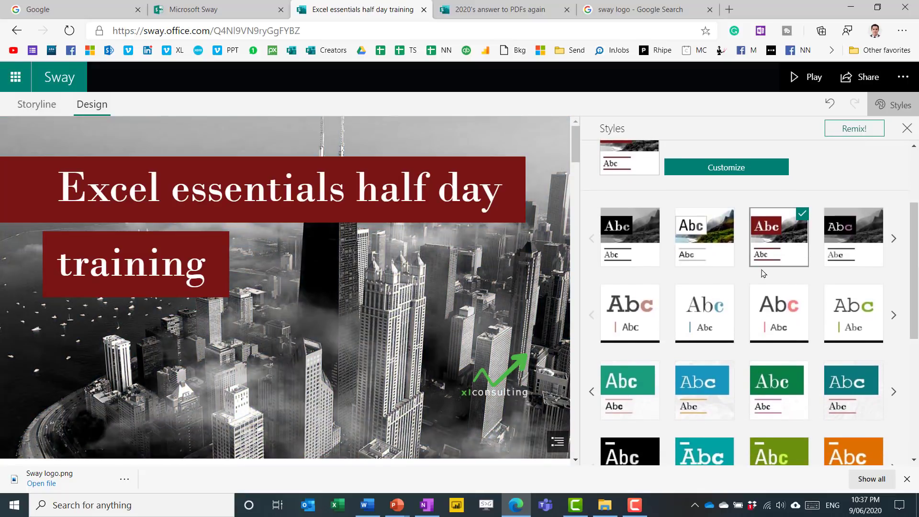
pyautogui.moveTo(852, 238)
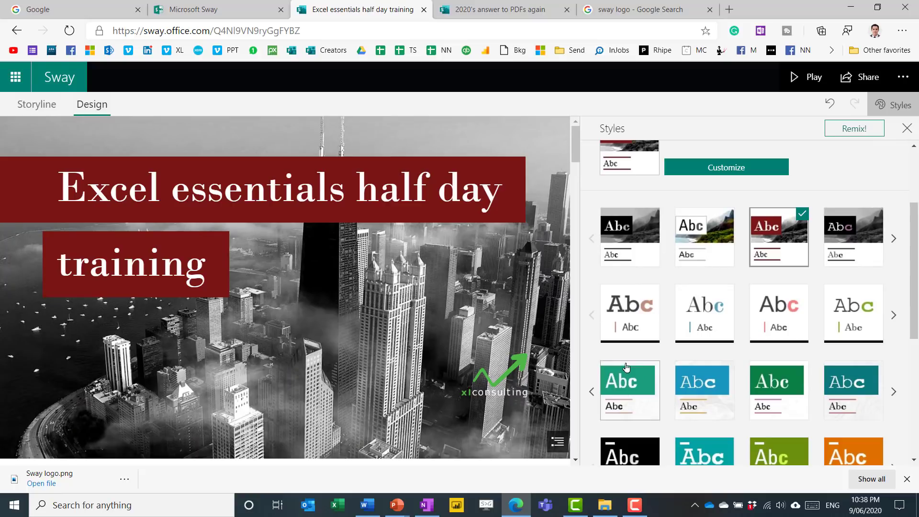
pyautogui.scroll(-3)
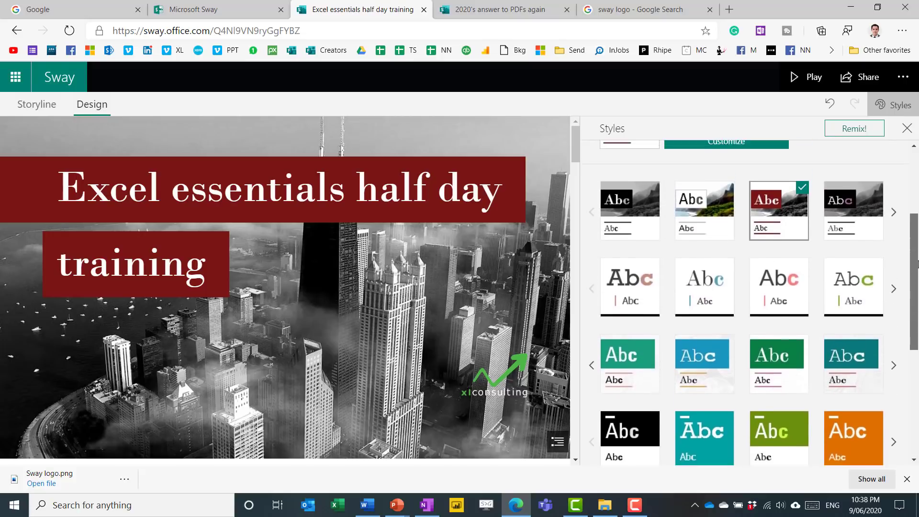
pyautogui.scroll(3)
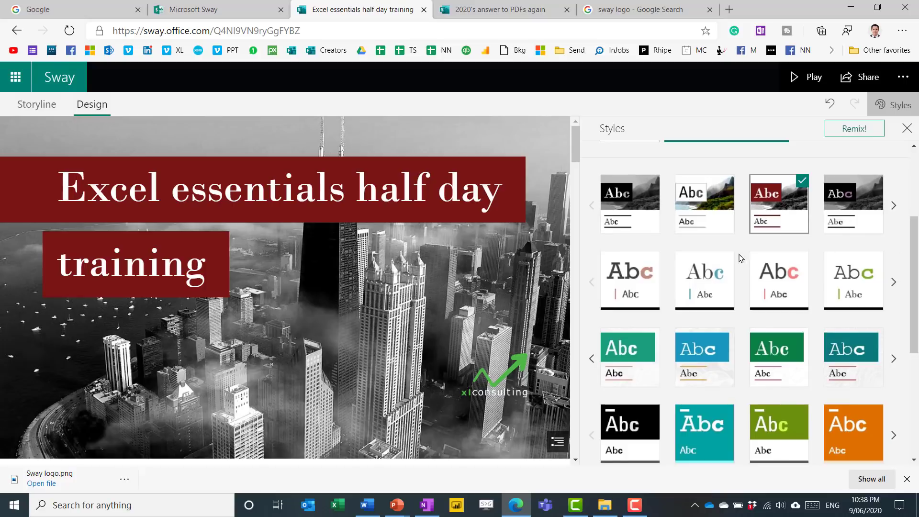
pyautogui.moveTo(723, 250)
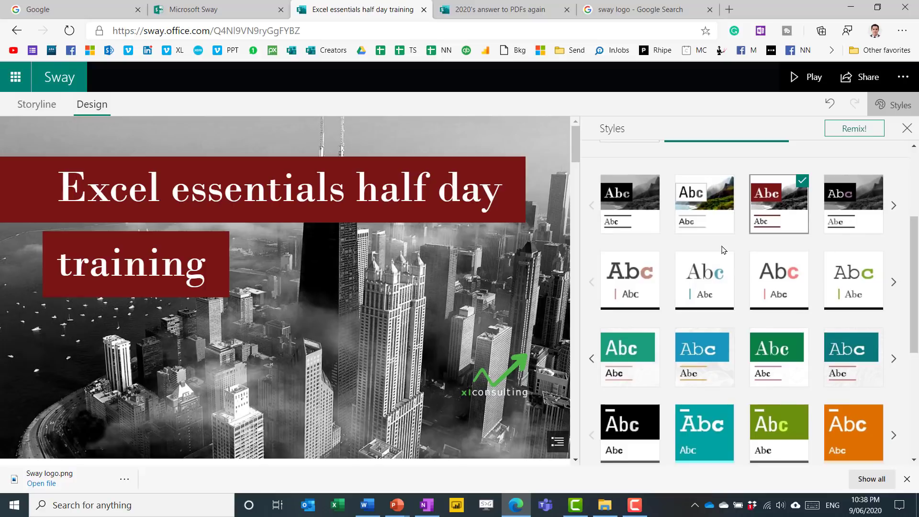
pyautogui.moveTo(731, 249)
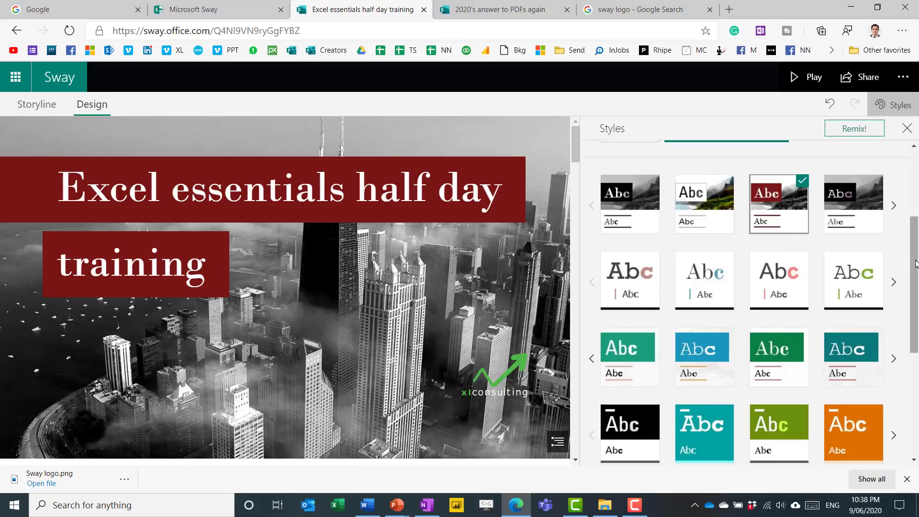
# Settle on the purple typewriter-lettering style and start customising its colours and fonts
pyautogui.scroll(3)
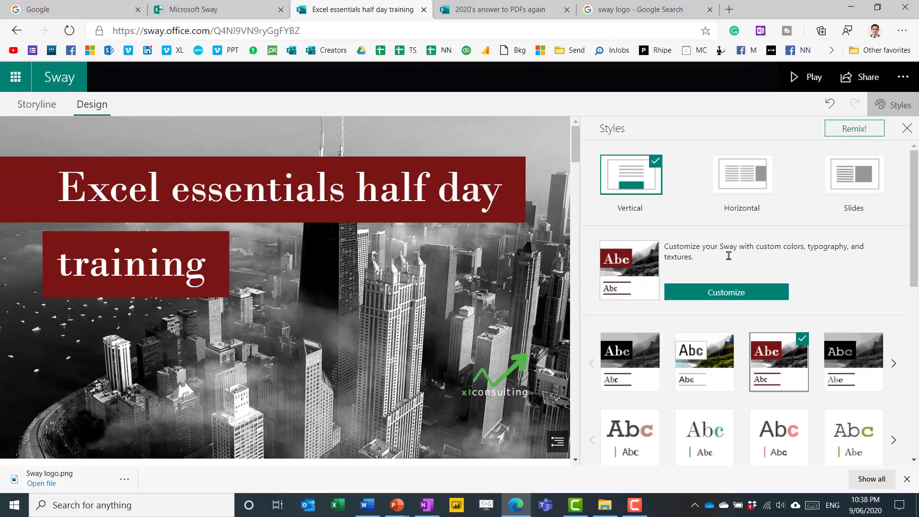
pyautogui.scroll(-3)
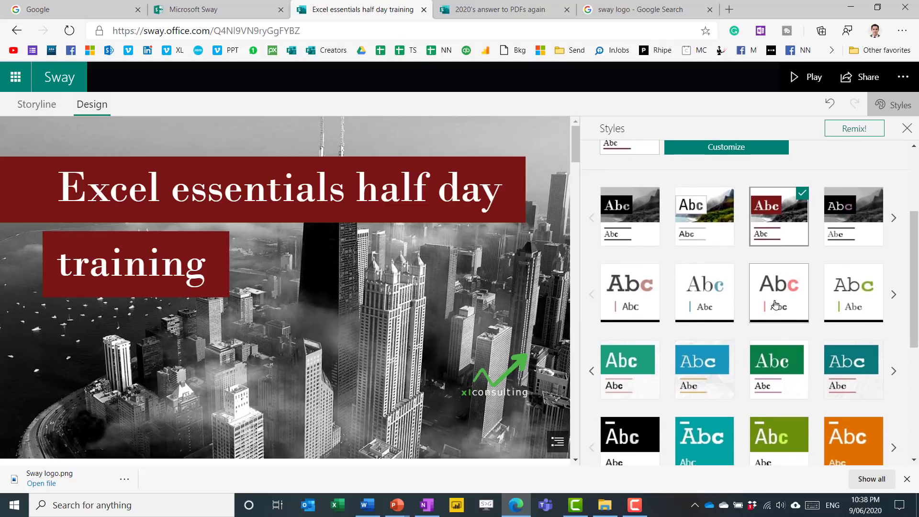
pyautogui.moveTo(779, 224)
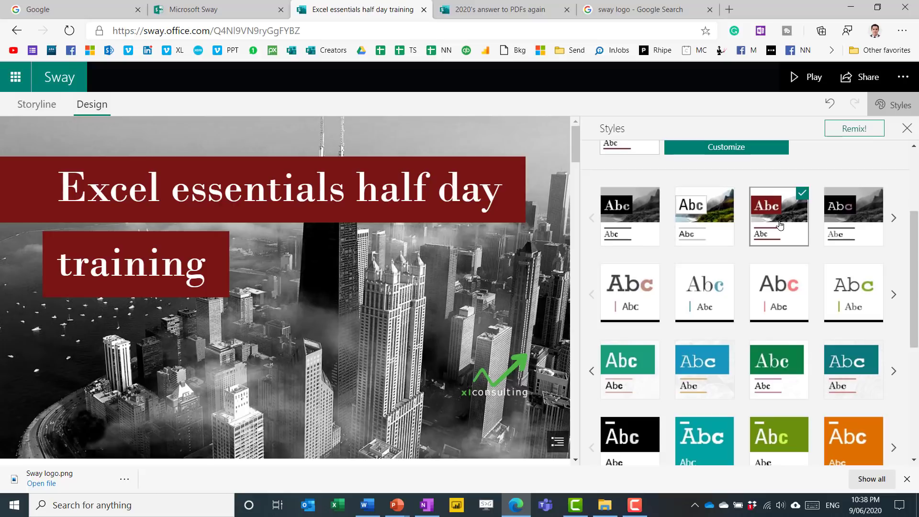
pyautogui.moveTo(779, 224)
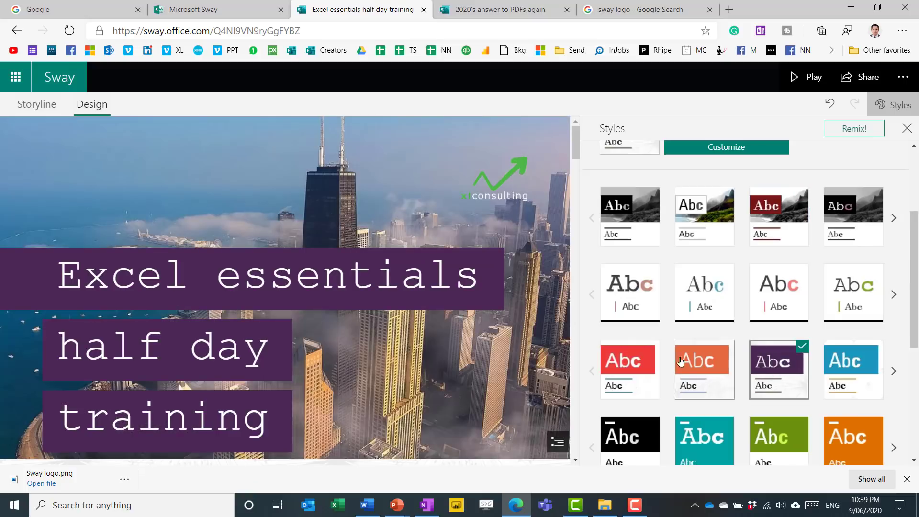
pyautogui.scroll(3)
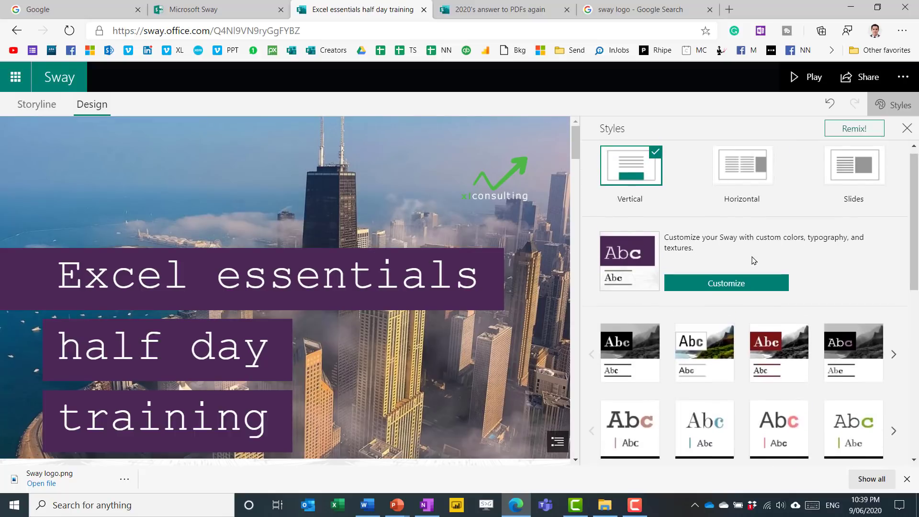
pyautogui.click(725, 284)
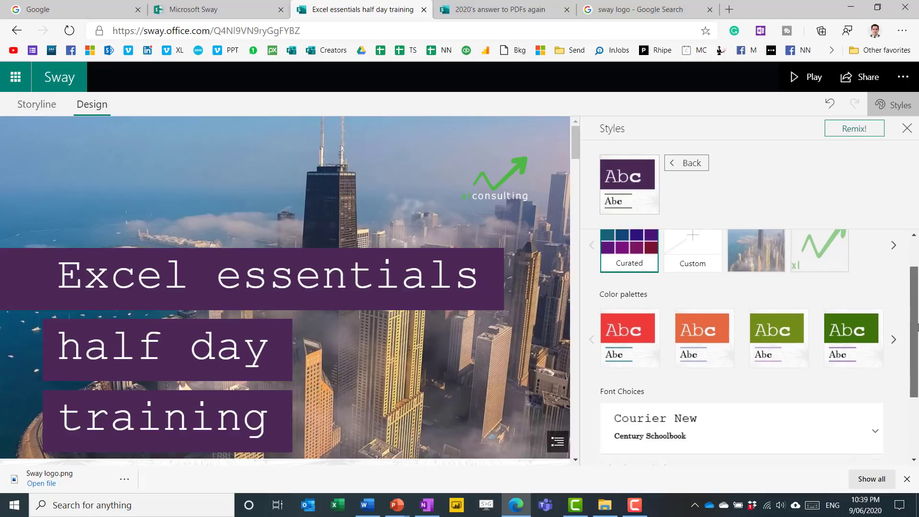
# Base colours on the xl consulting logo and apply the black and green palette
pyautogui.scroll(-3)
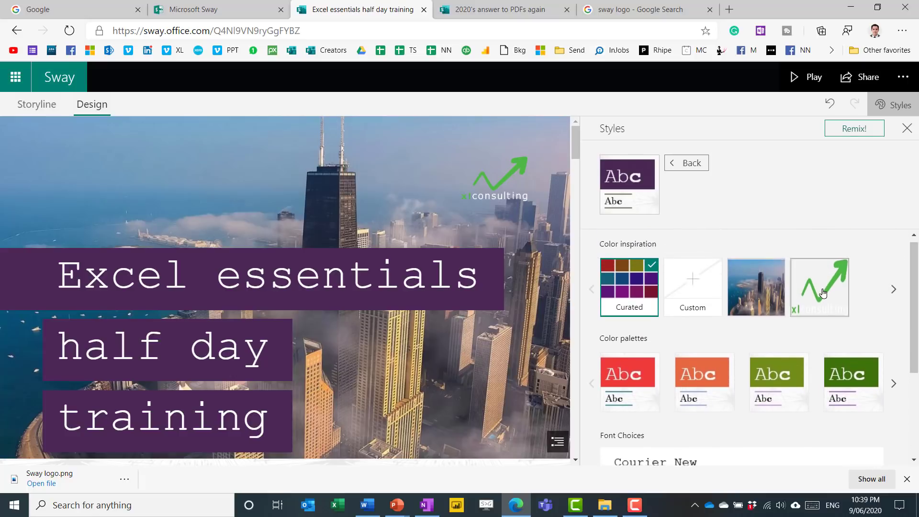
pyautogui.click(819, 287)
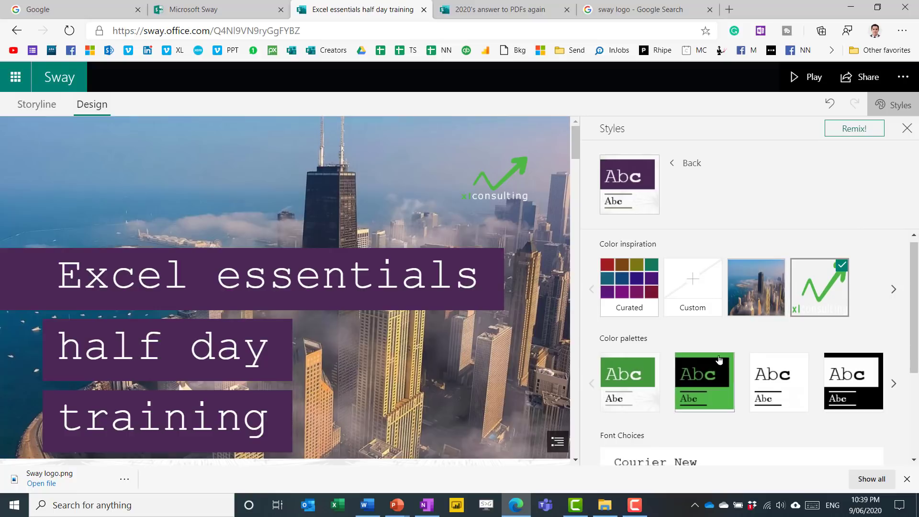
pyautogui.moveTo(827, 371)
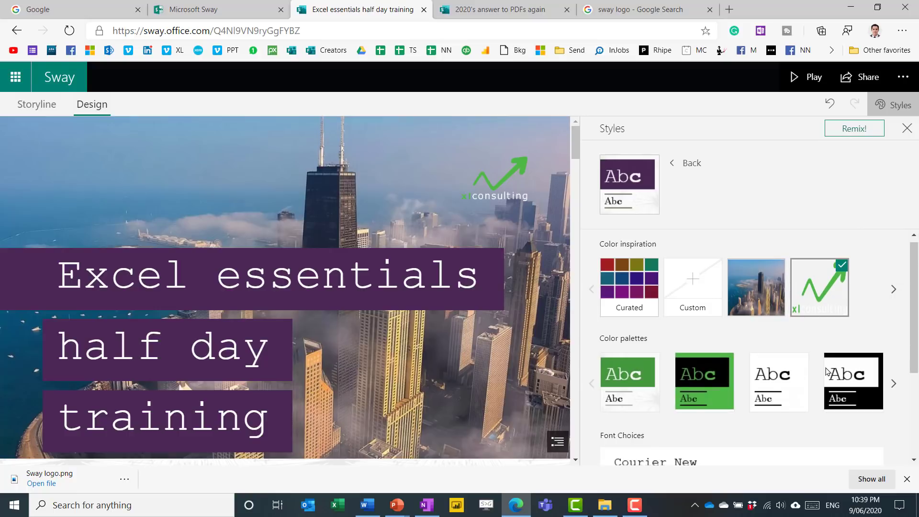
pyautogui.click(893, 382)
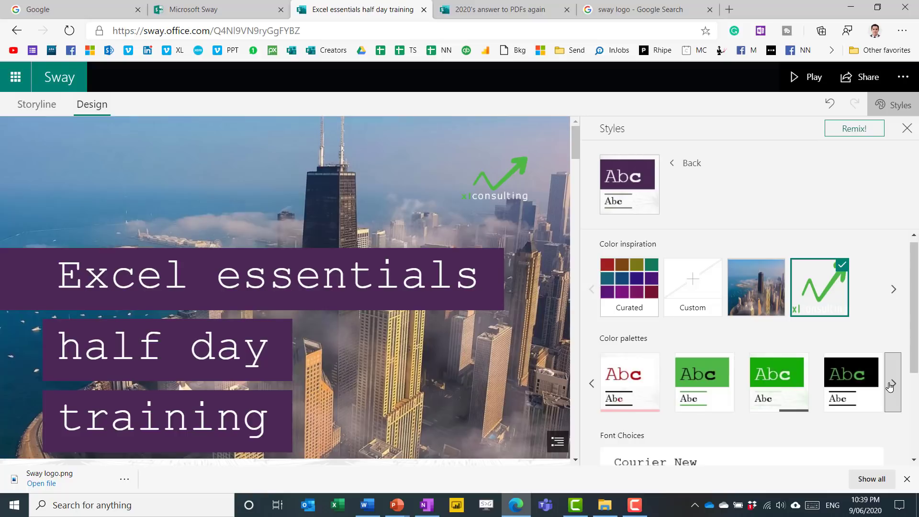
pyautogui.click(890, 382)
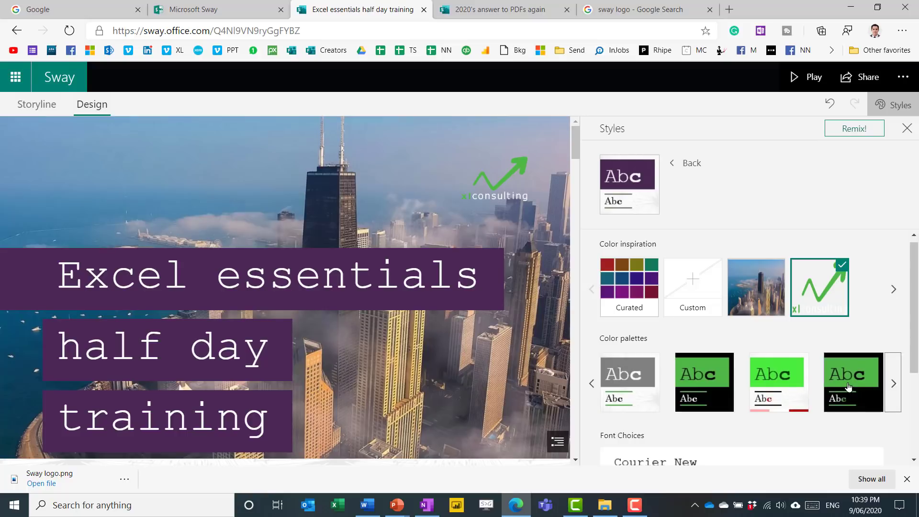
pyautogui.click(853, 382)
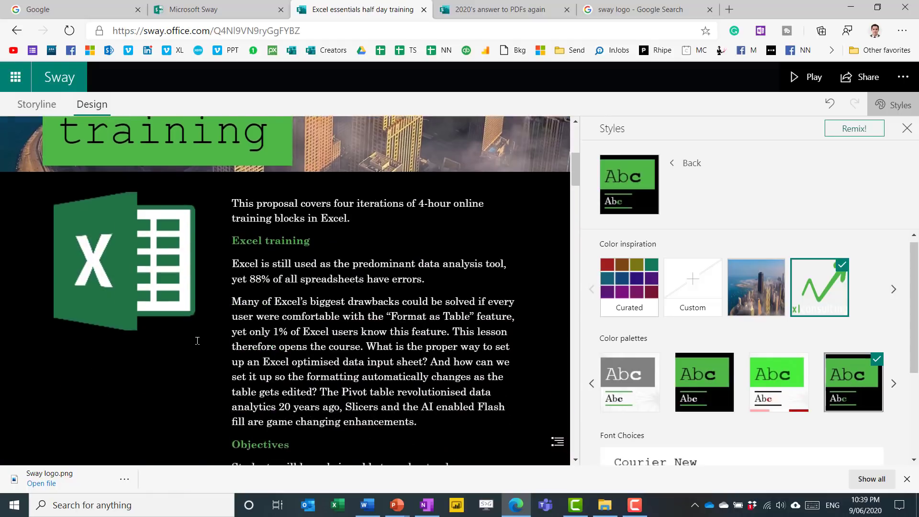
pyautogui.scroll(-3)
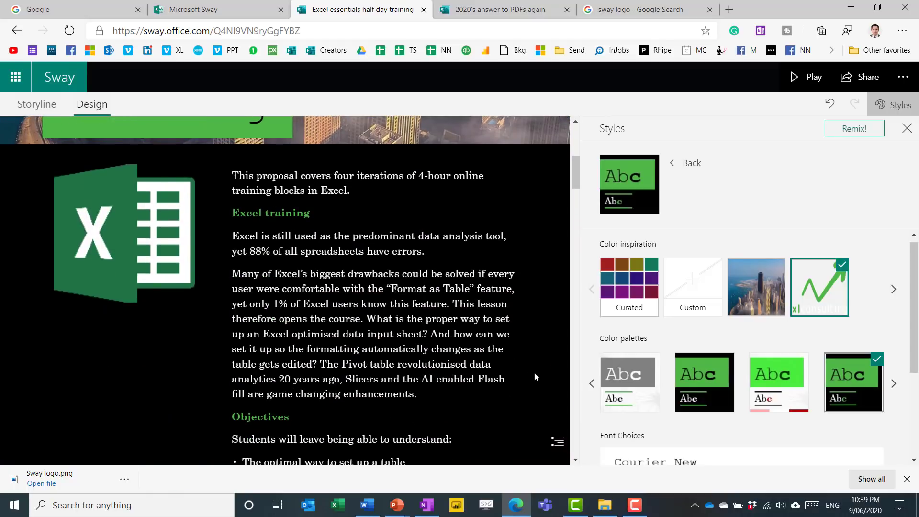
pyautogui.scroll(-3)
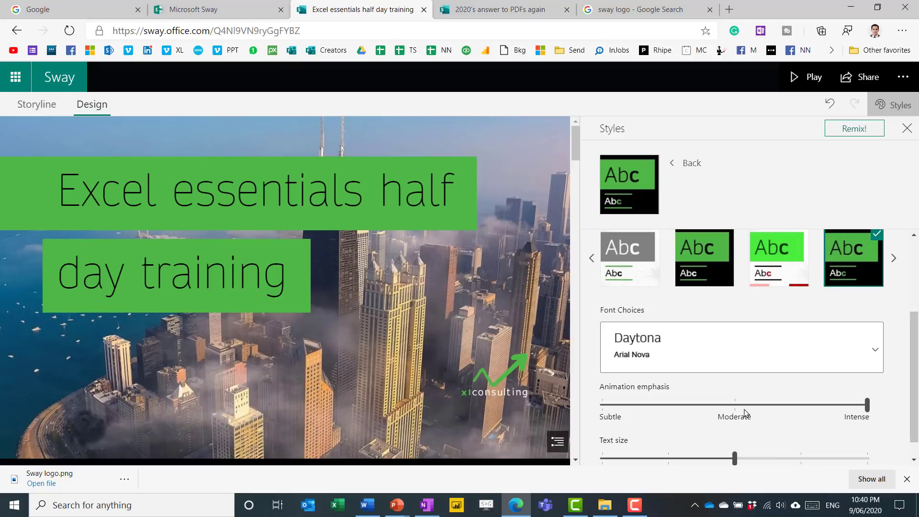
pyautogui.moveTo(830, 105)
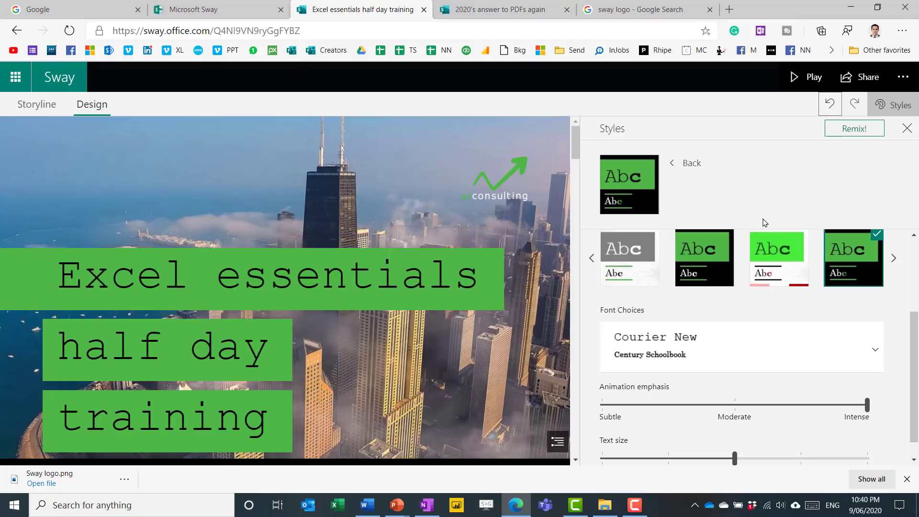
pyautogui.moveTo(785, 92)
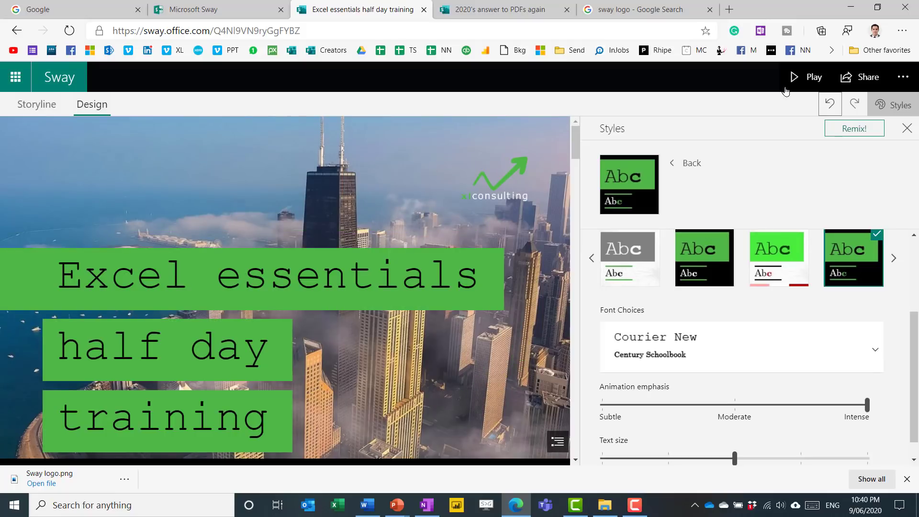
# Preview the green-styled Sway full-screen as viewers see it and scroll into it
pyautogui.click(813, 77)
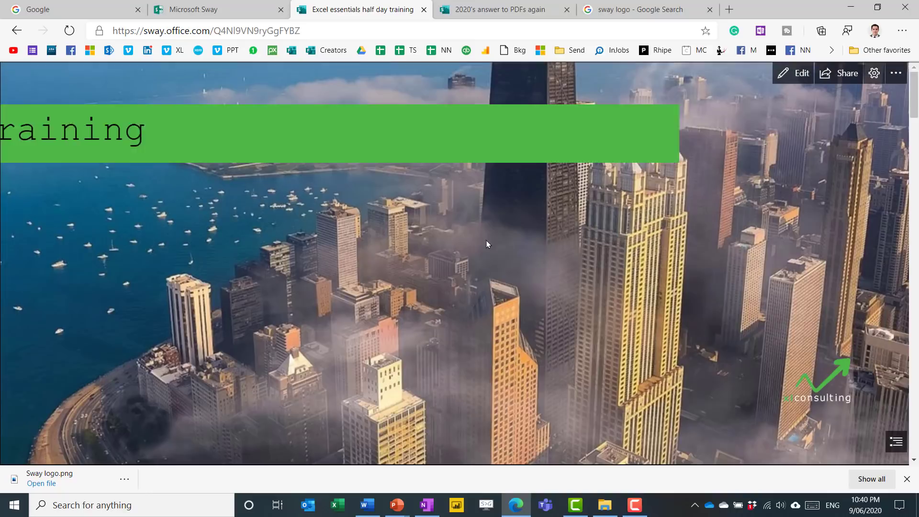
pyautogui.scroll(-3)
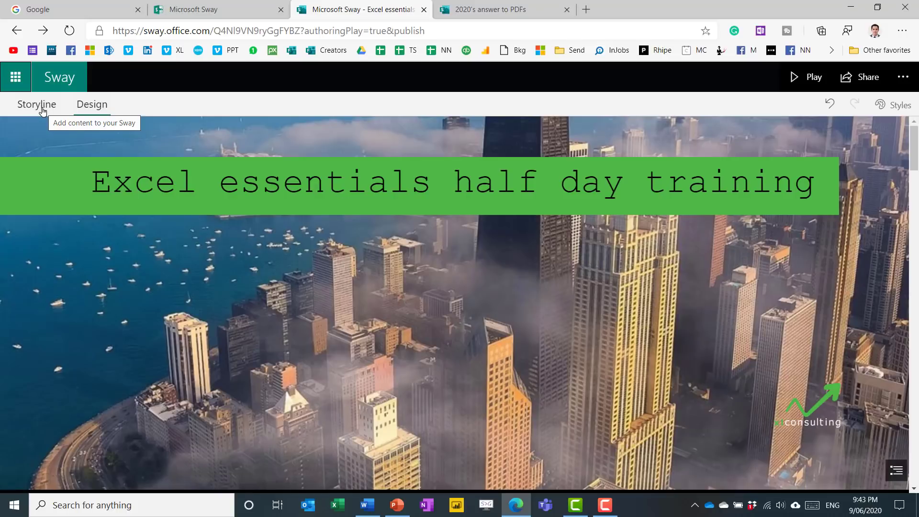
# Show the storyline card list, then play the proposal and read down from the title
pyautogui.click(35, 104)
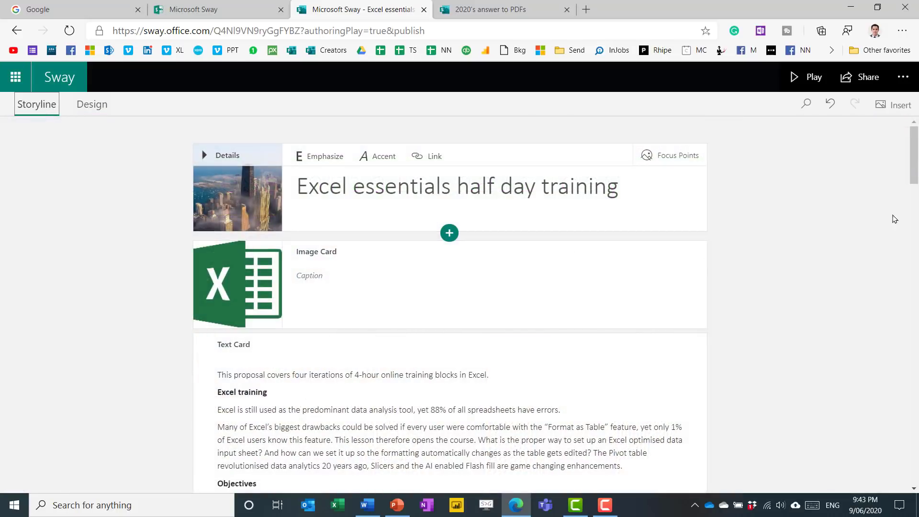
pyautogui.moveTo(853, 141)
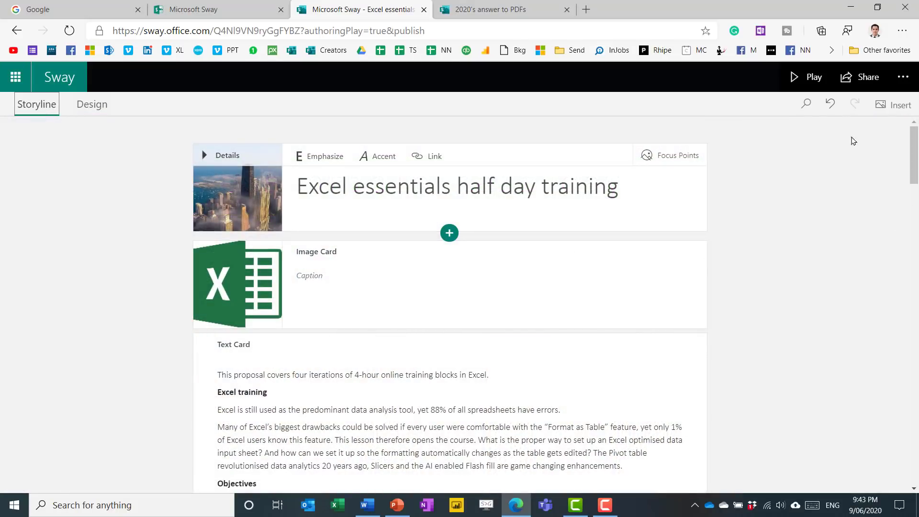
pyautogui.moveTo(52, 138)
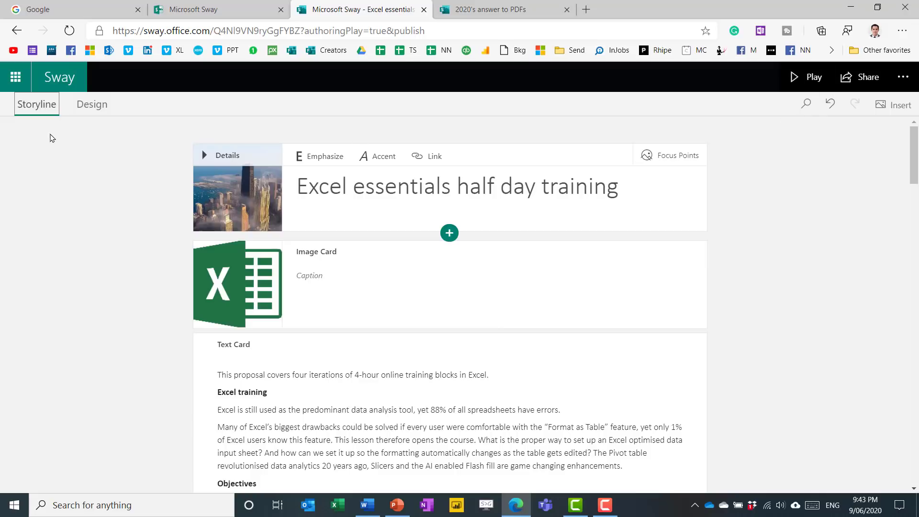
pyautogui.click(814, 76)
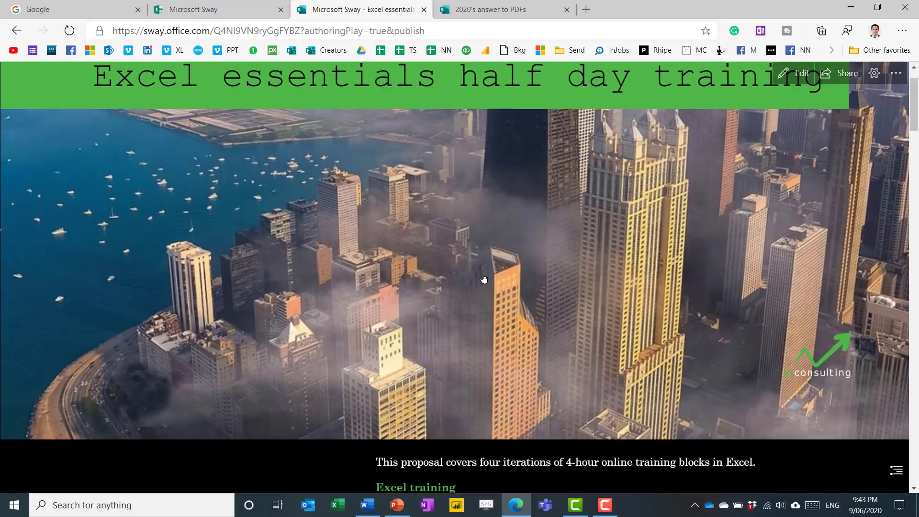
pyautogui.scroll(-3)
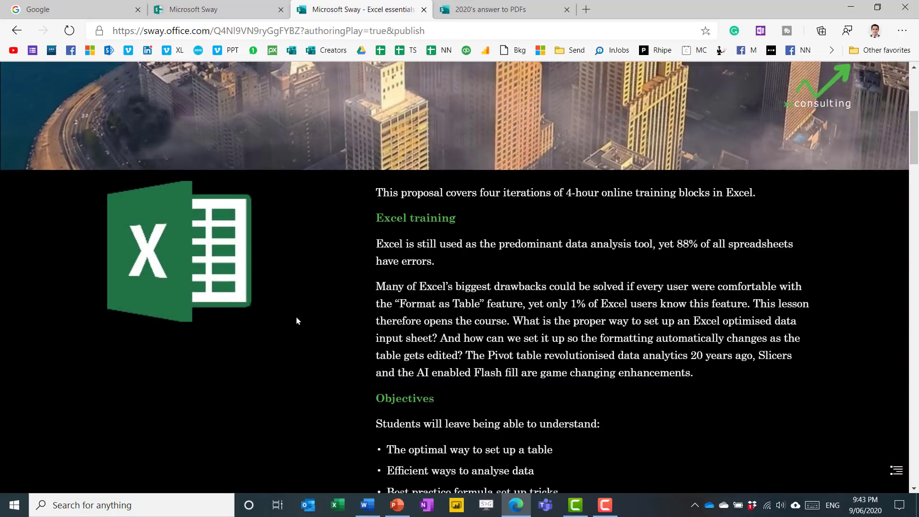
pyautogui.scroll(-3)
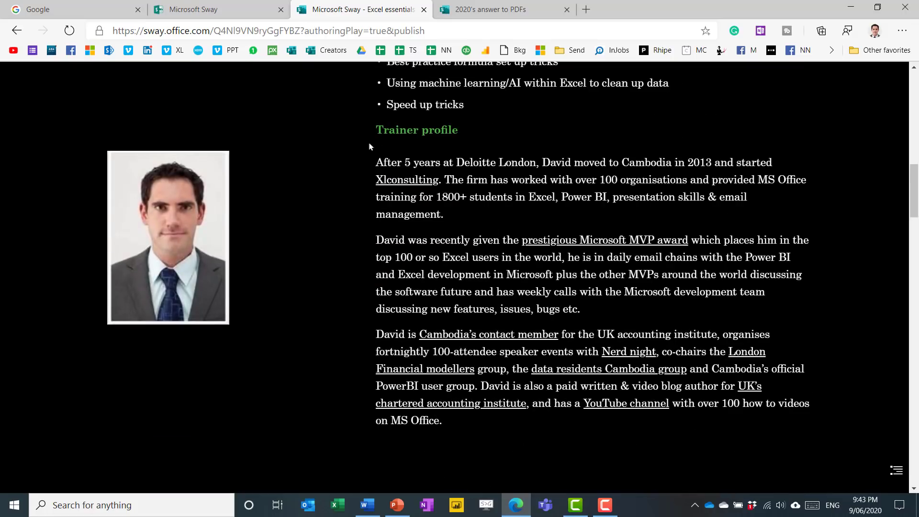
pyautogui.scroll(-3)
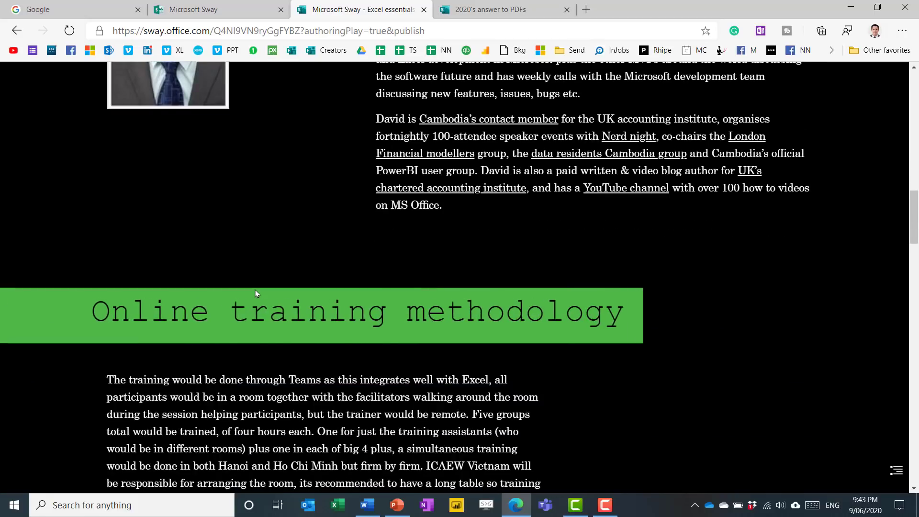
pyautogui.scroll(-3)
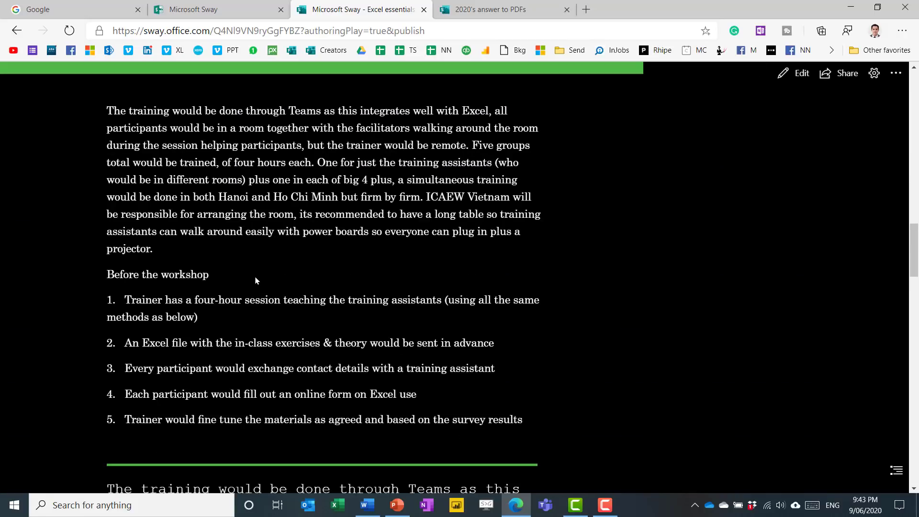
# Highlight and clear the methodology paragraph, then read on to the proposed schedule and topic lists
pyautogui.moveTo(106, 110); pyautogui.dragTo(199, 127)
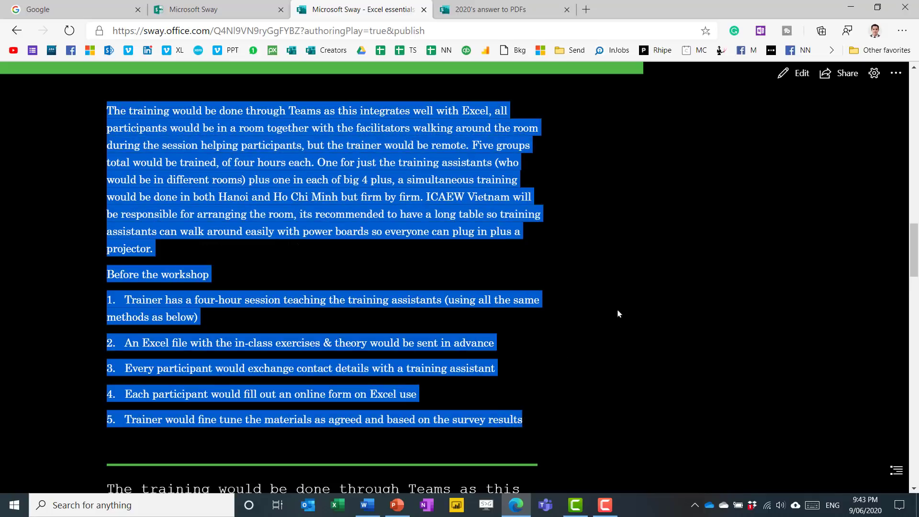
pyautogui.click(716, 173)
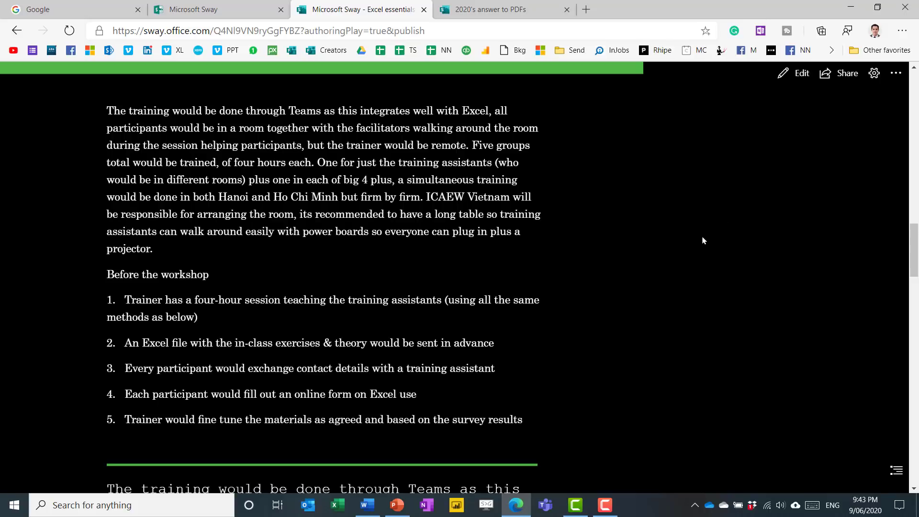
pyautogui.moveTo(718, 258)
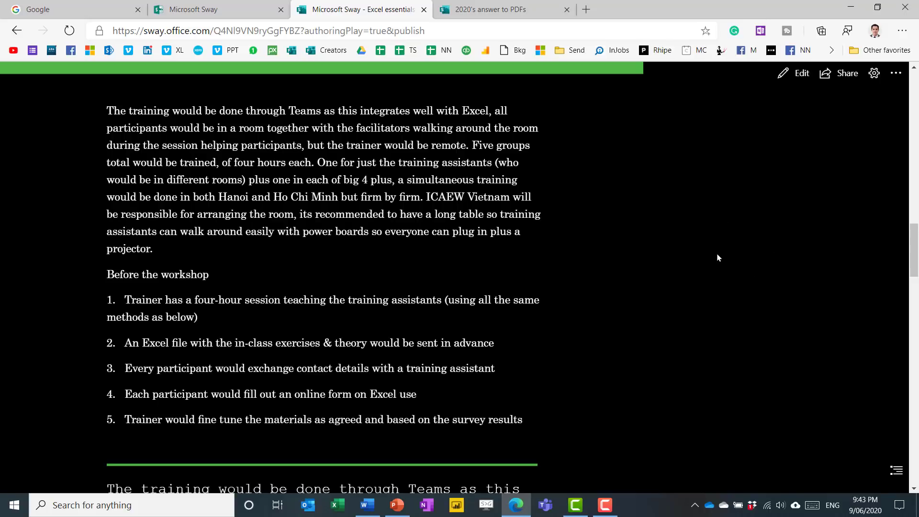
pyautogui.scroll(-3)
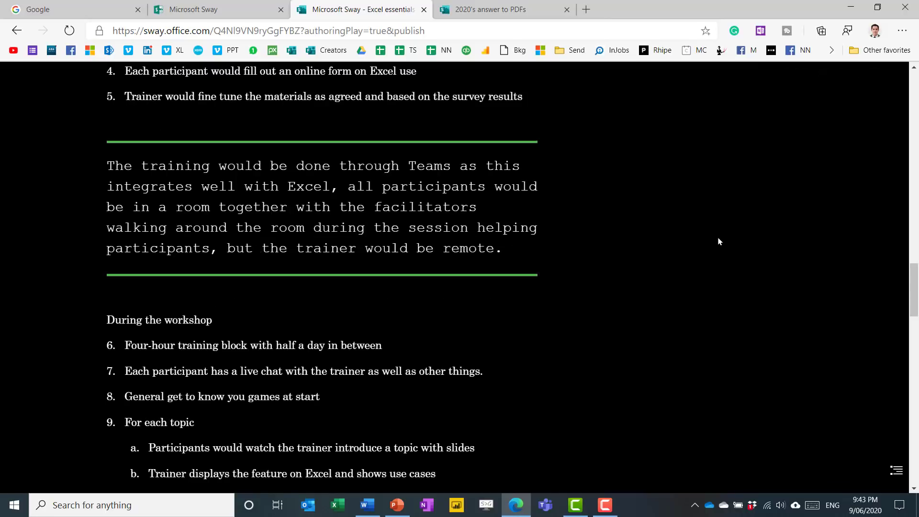
pyautogui.scroll(3)
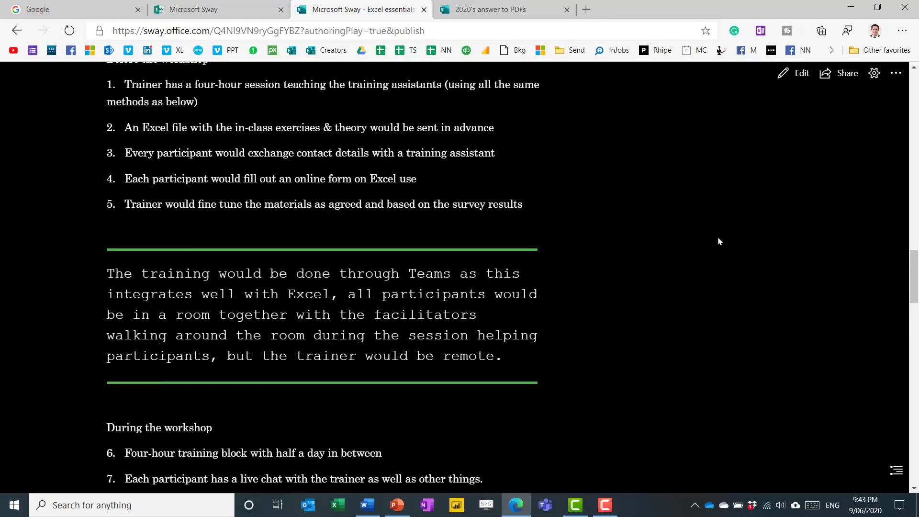
pyautogui.scroll(-3)
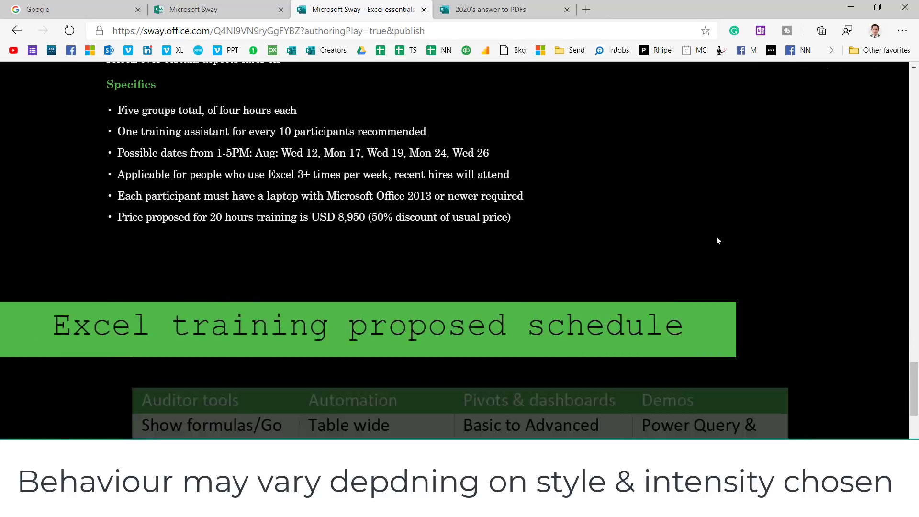
pyautogui.scroll(-3)
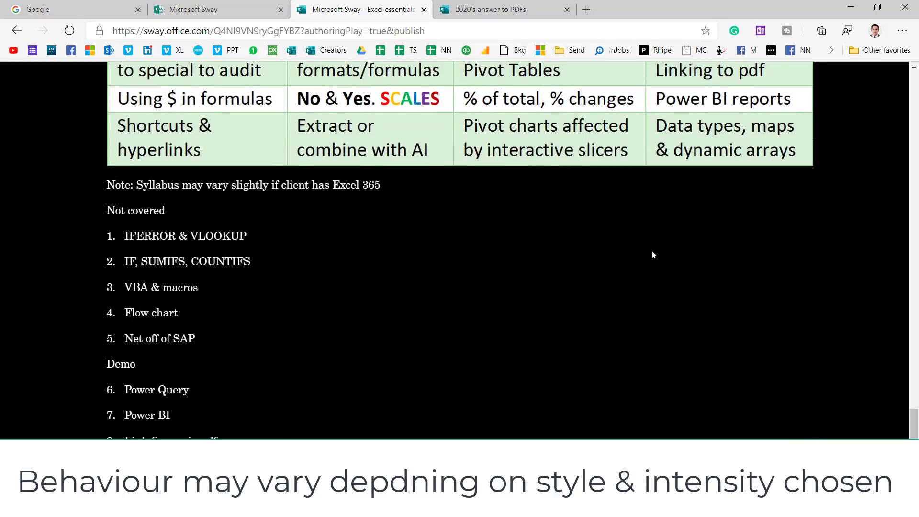
pyautogui.scroll(-3)
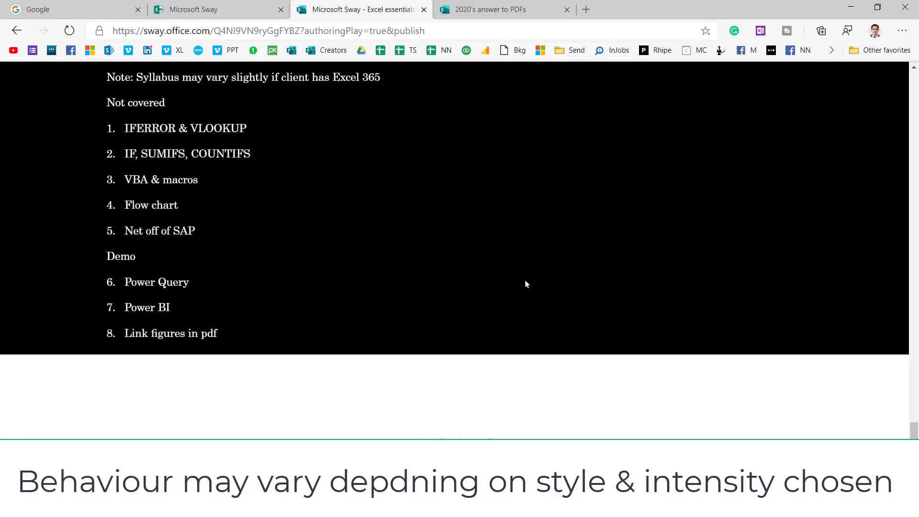
pyautogui.scroll(-3)
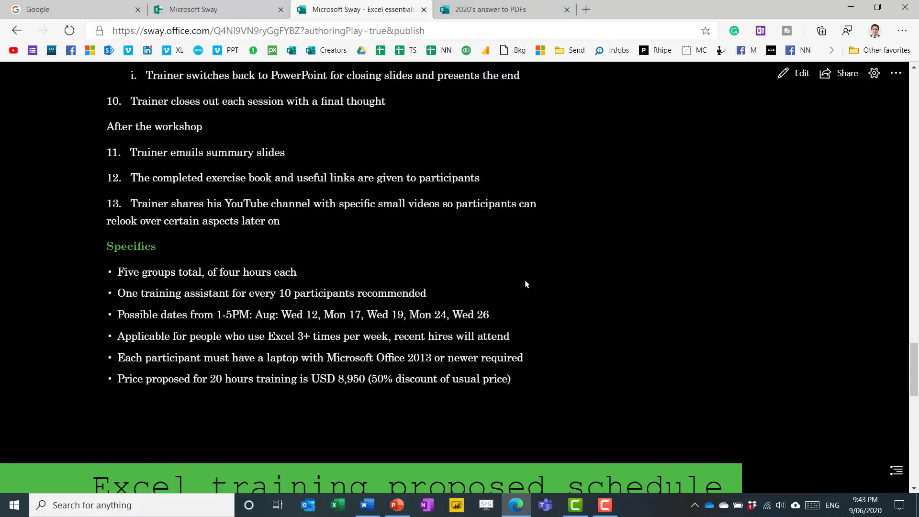
pyautogui.scroll(3)
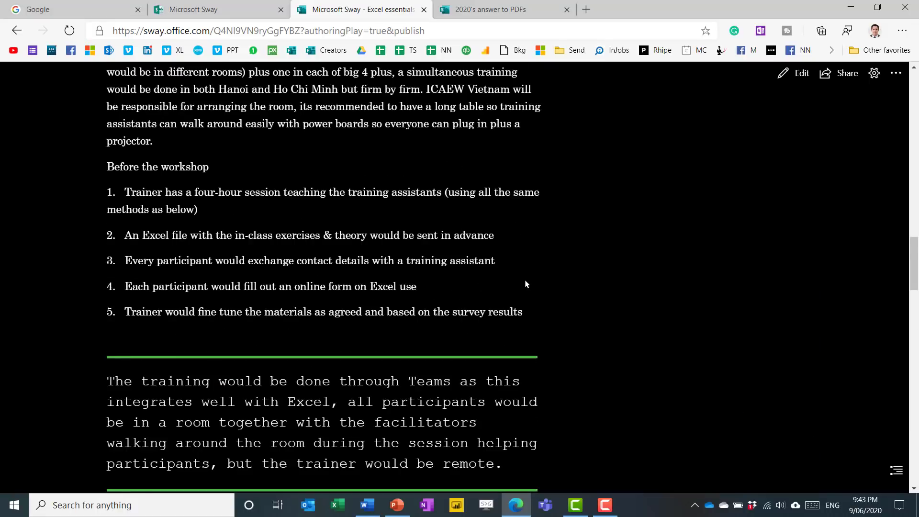
# Return to editing and insert a new video card after the Before the workshop list
pyautogui.click(794, 72)
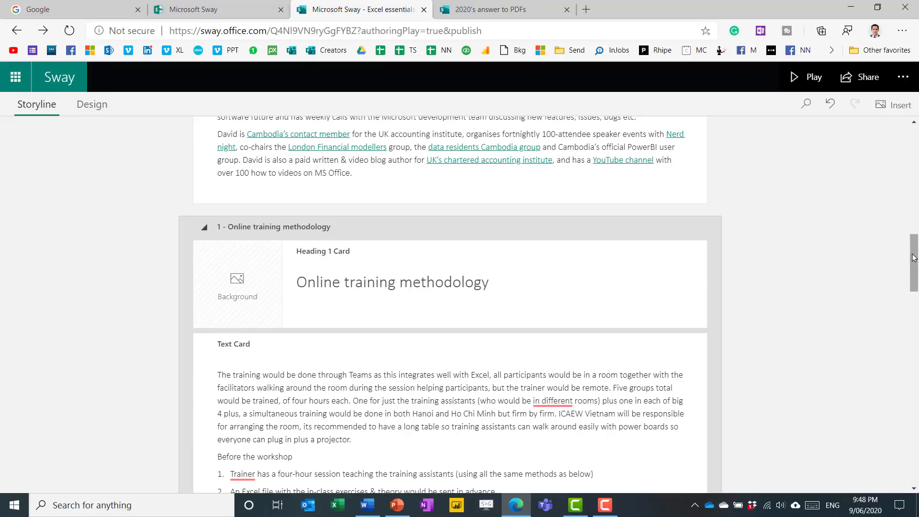
pyautogui.scroll(-3)
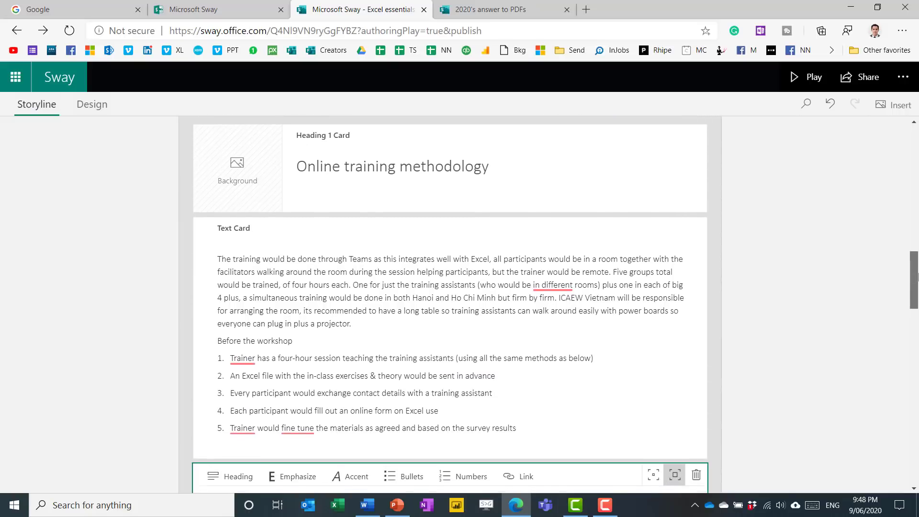
pyautogui.scroll(-3)
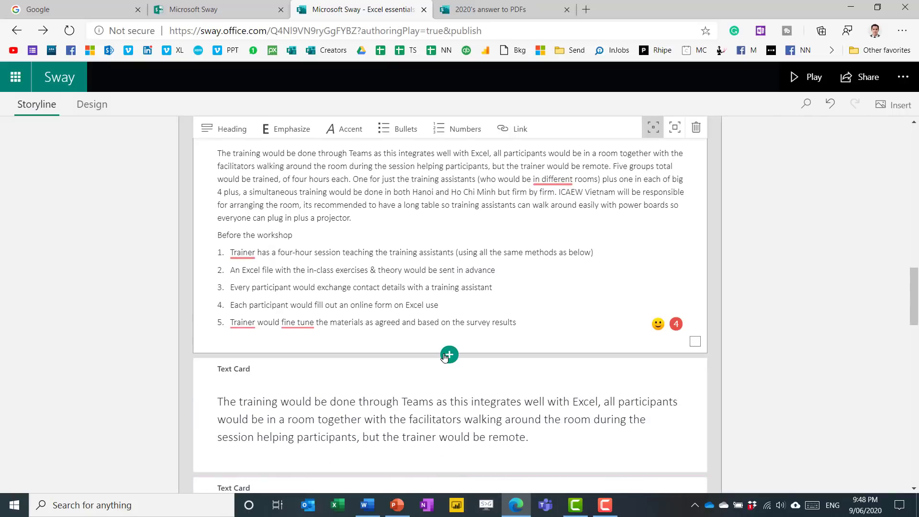
pyautogui.click(449, 354)
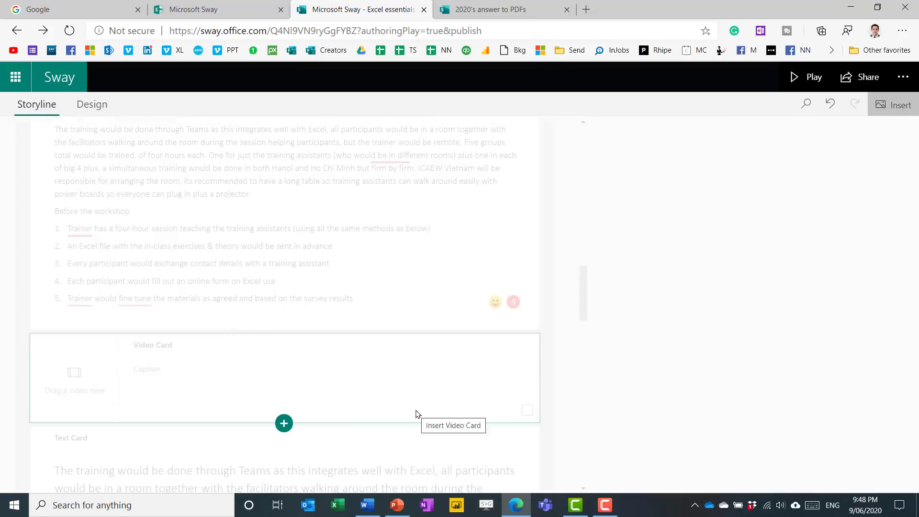
pyautogui.click(74, 378)
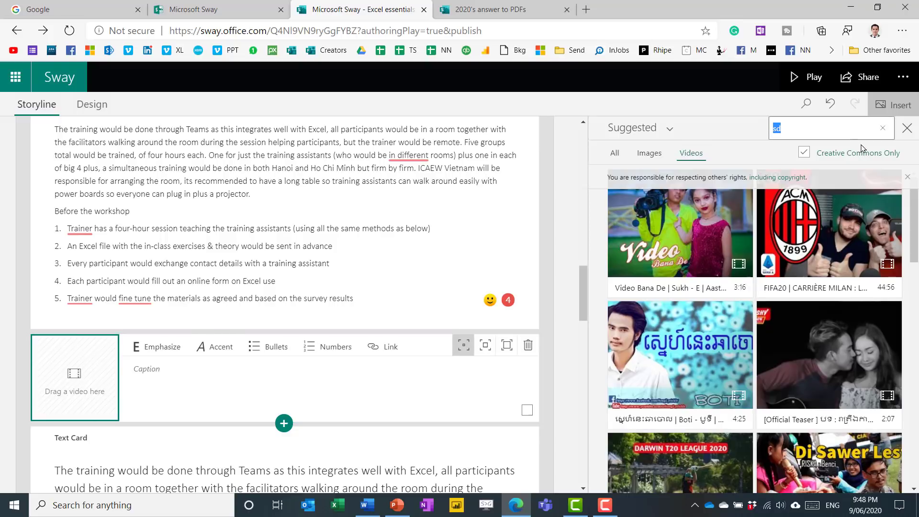
# Search 'david benaim excel' videos and add the Excel table relationships and Power Query speed-up tricks videos
pyautogui.write('davie')
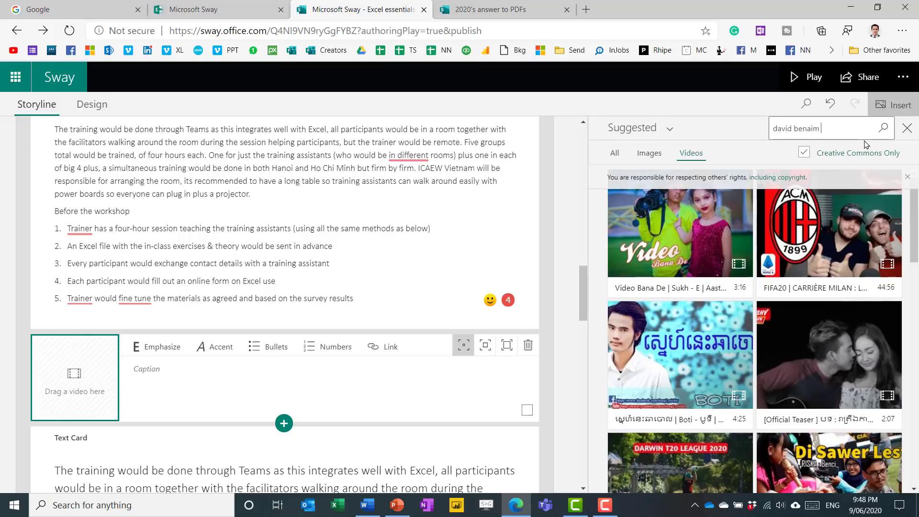
pyautogui.write('excel')
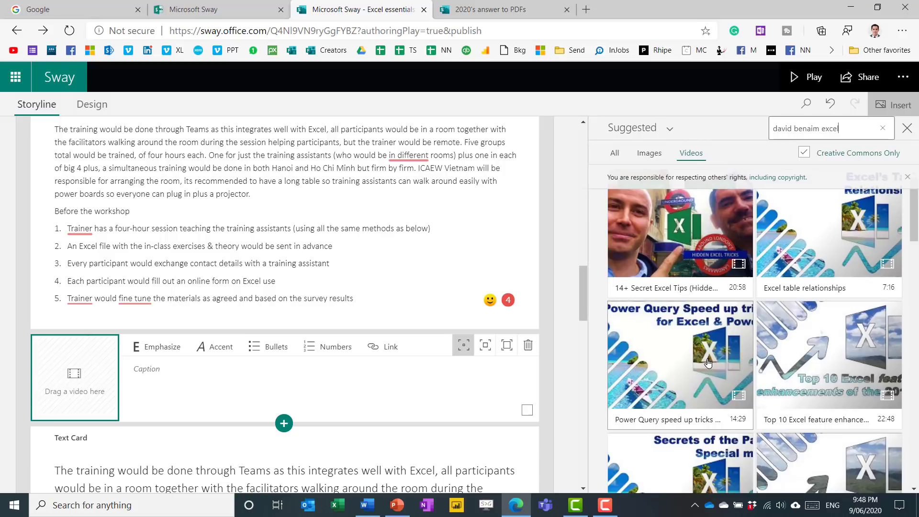
pyautogui.click(680, 357)
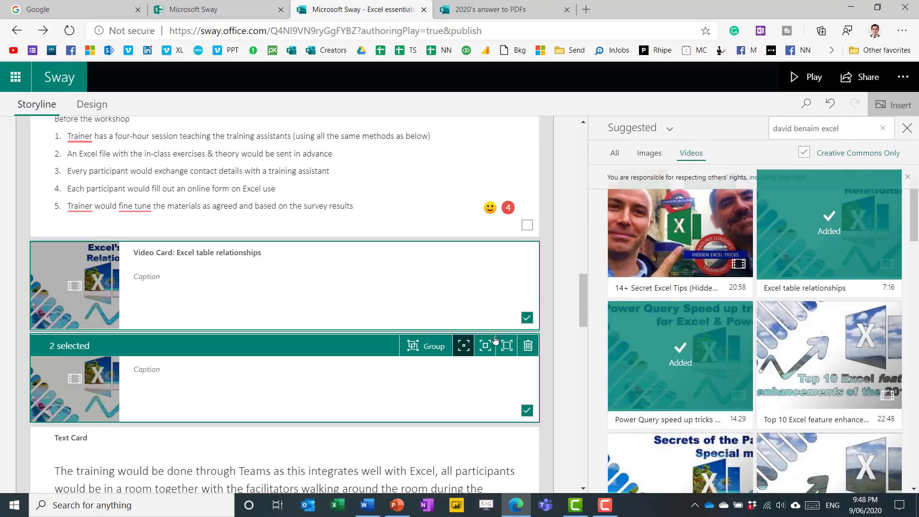
pyautogui.click(906, 128)
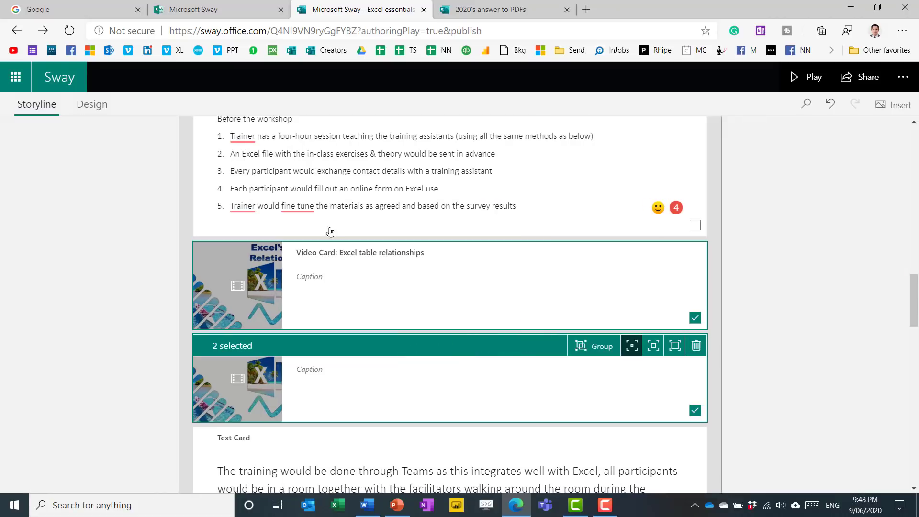
pyautogui.scroll(-3)
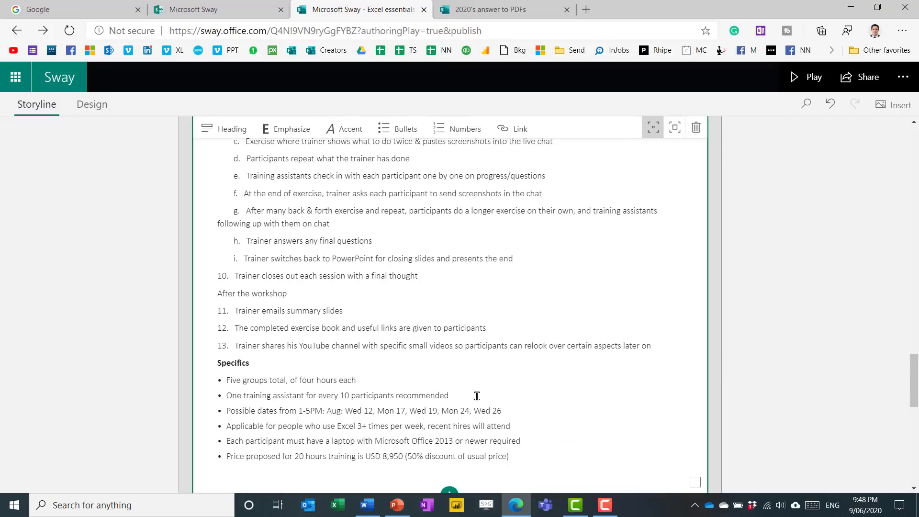
# Insert an image card below the Specifics list and search images for 'blue whale'
pyautogui.click(449, 372)
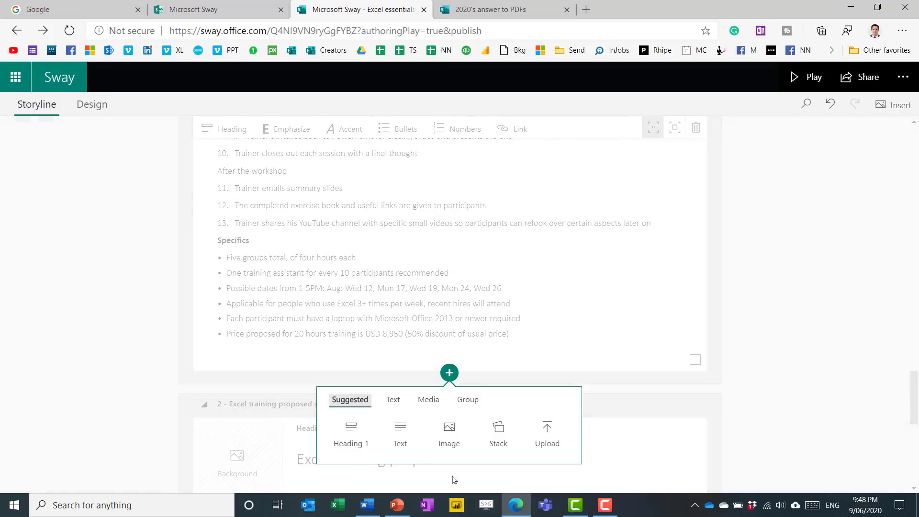
pyautogui.click(449, 433)
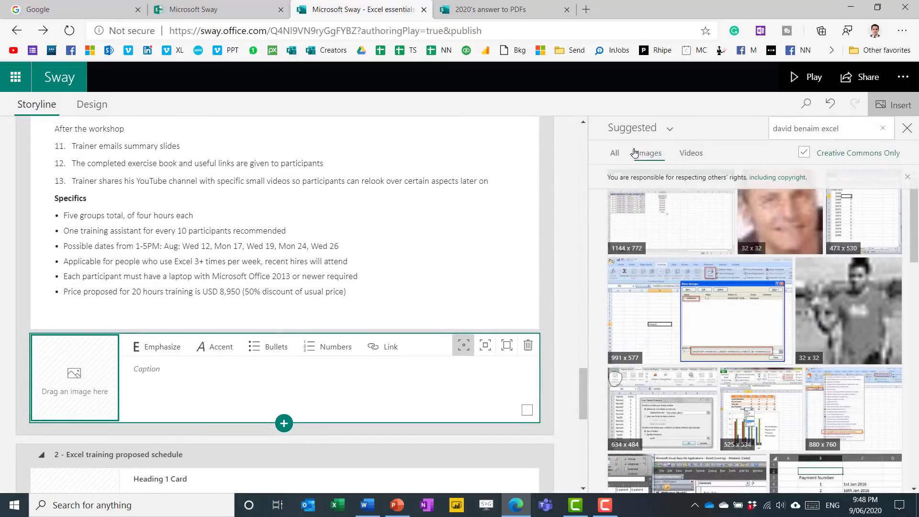
pyautogui.tripleClick(826, 128)
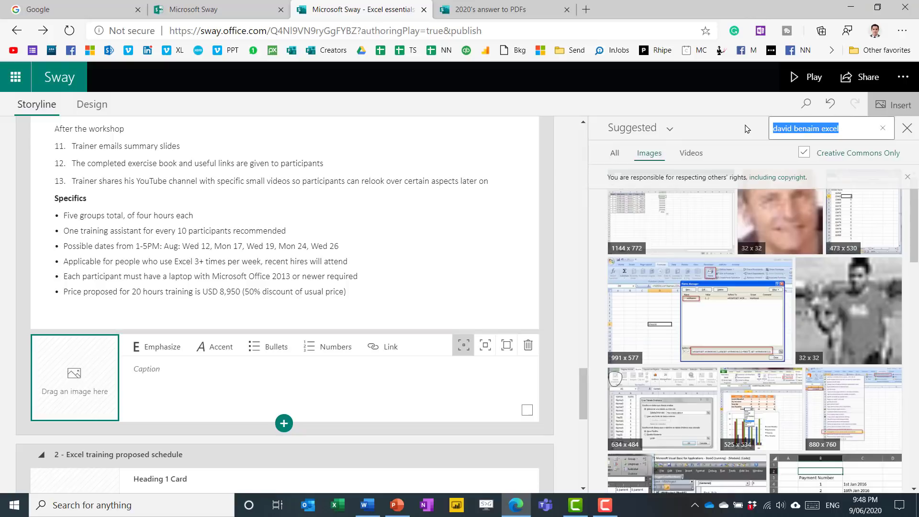
pyautogui.write('blue whale')
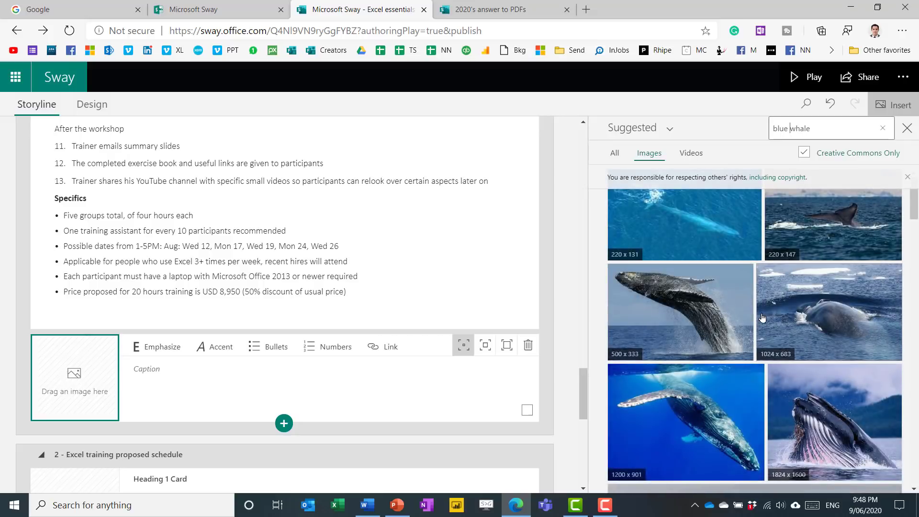
# Add the glowing blue whale photo to the new image card and close the search results
pyautogui.scroll(-3)
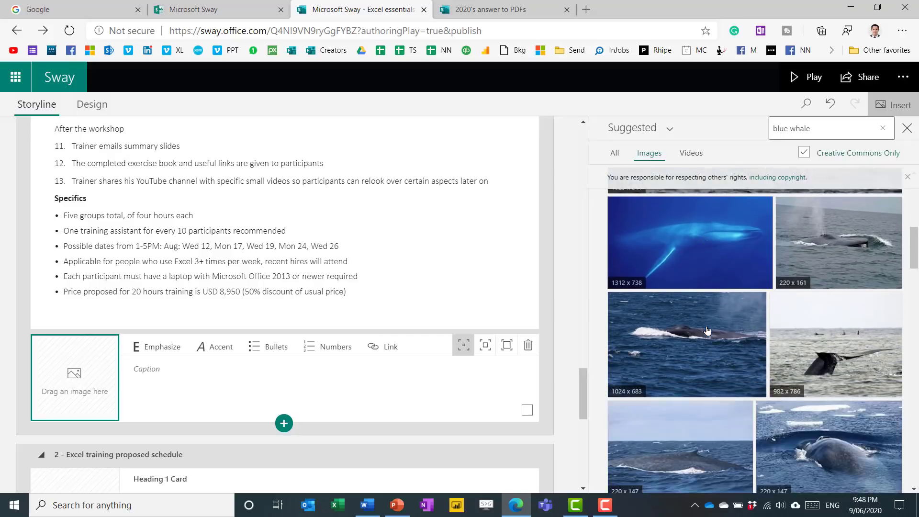
pyautogui.click(824, 229)
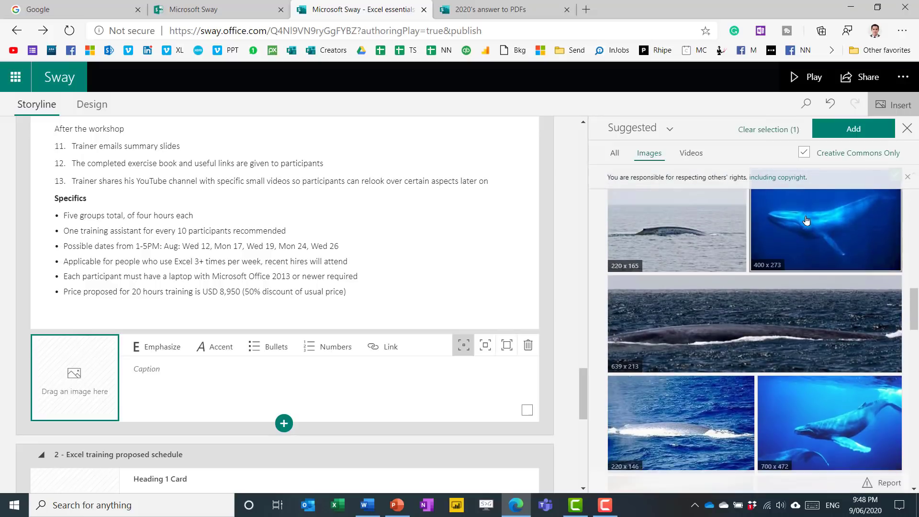
pyautogui.click(824, 228)
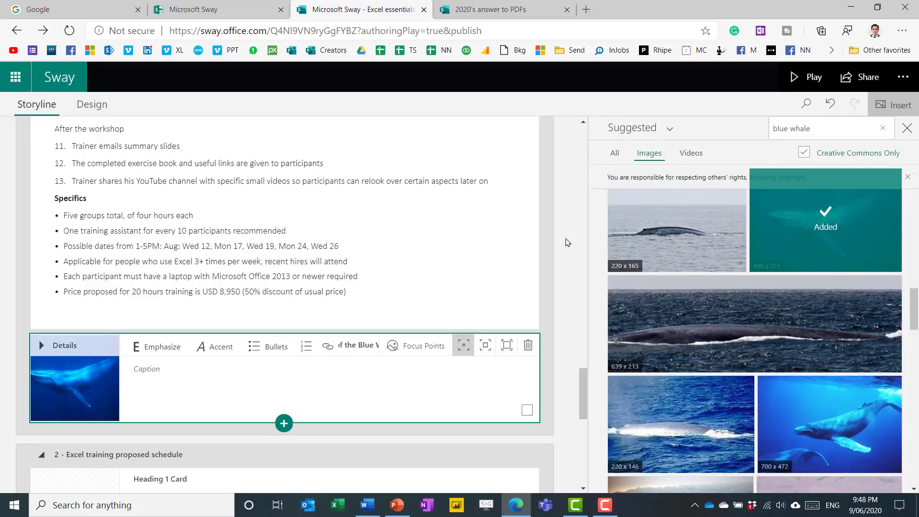
pyautogui.click(907, 127)
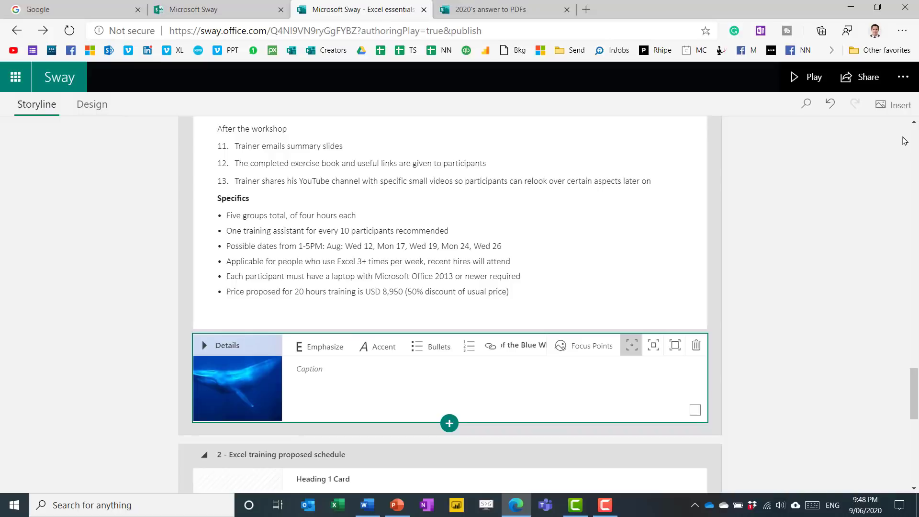
pyautogui.moveTo(913, 357)
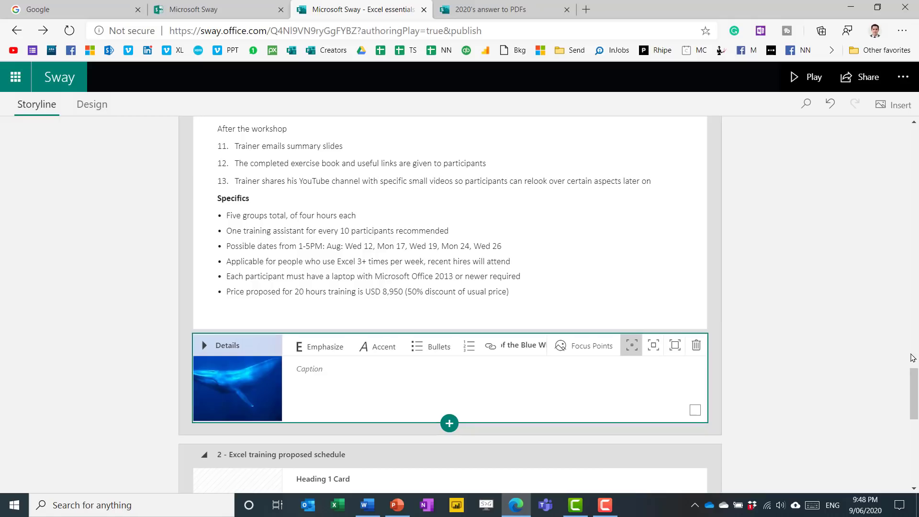
pyautogui.moveTo(695, 409)
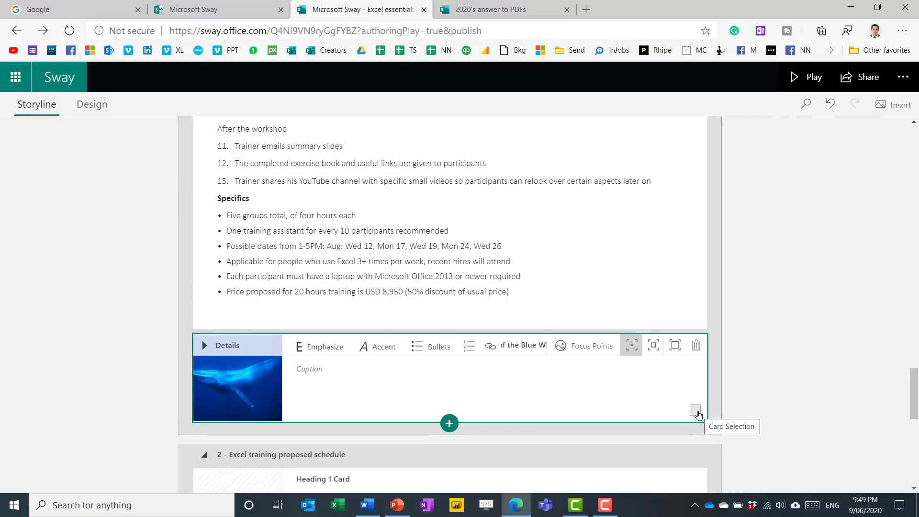
# Group the whale image card with the During the workshop text card as an Automatic group
pyautogui.click(696, 411)
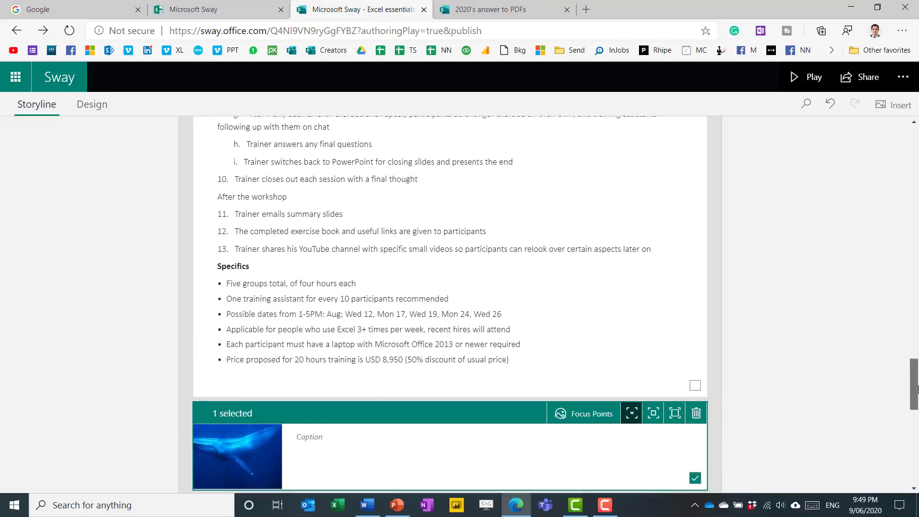
pyautogui.scroll(-3)
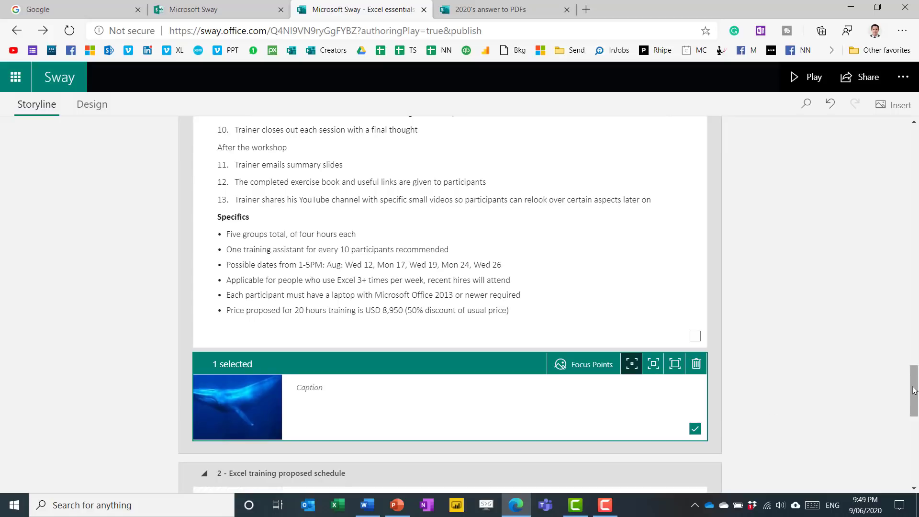
pyautogui.scroll(3)
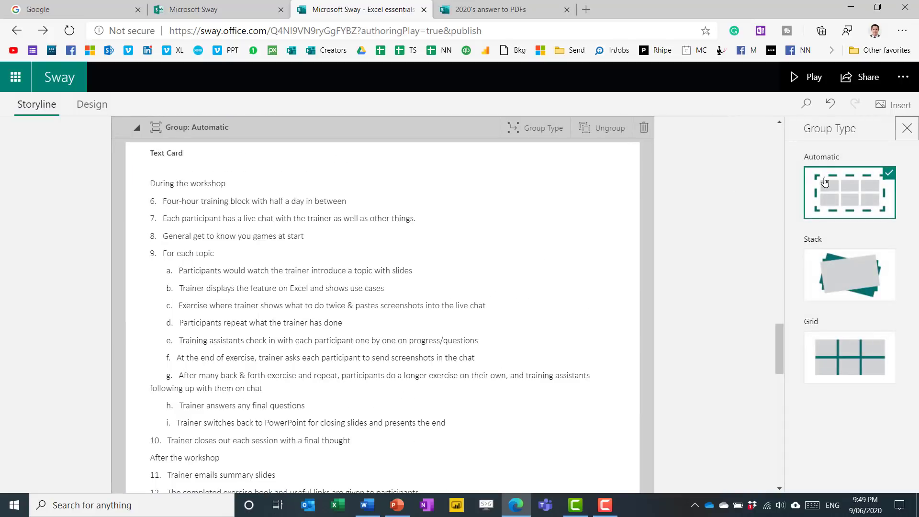
pyautogui.moveTo(907, 129)
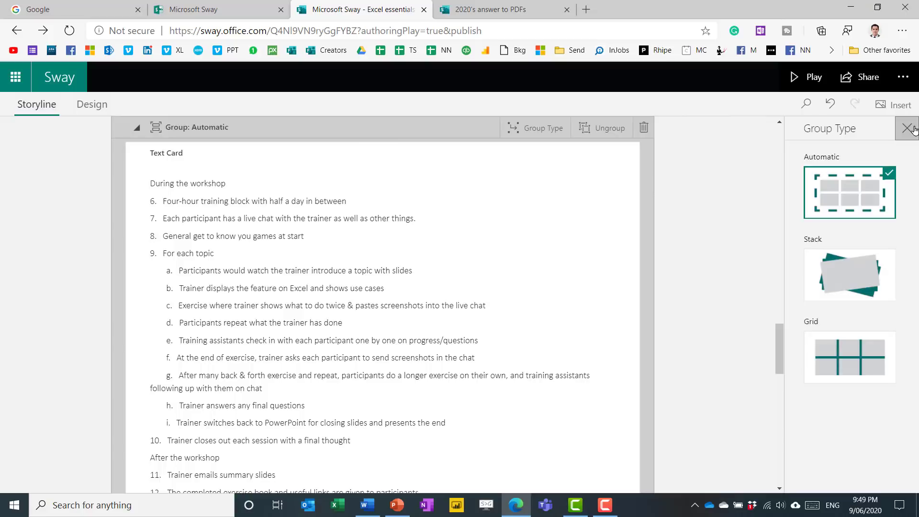
pyautogui.click(909, 128)
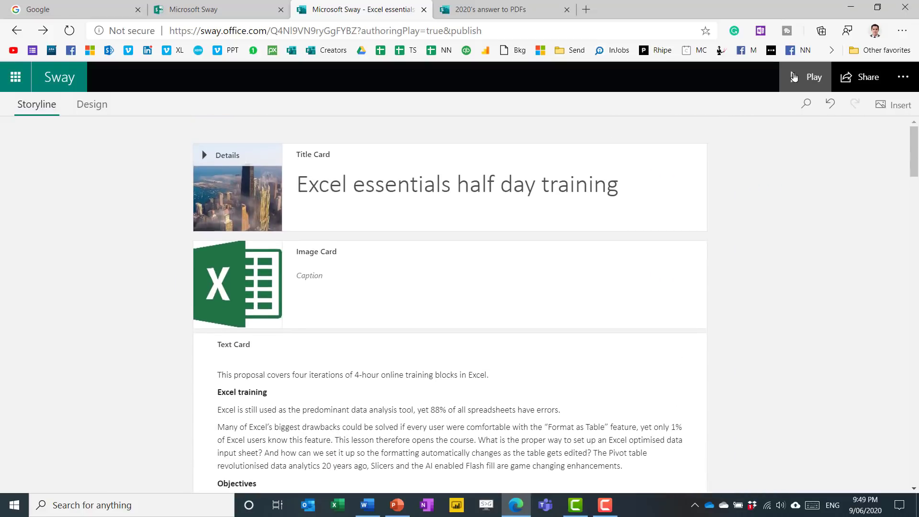
# Play the finished Sway and scroll down to the side-by-side Excel videos
pyautogui.click(813, 76)
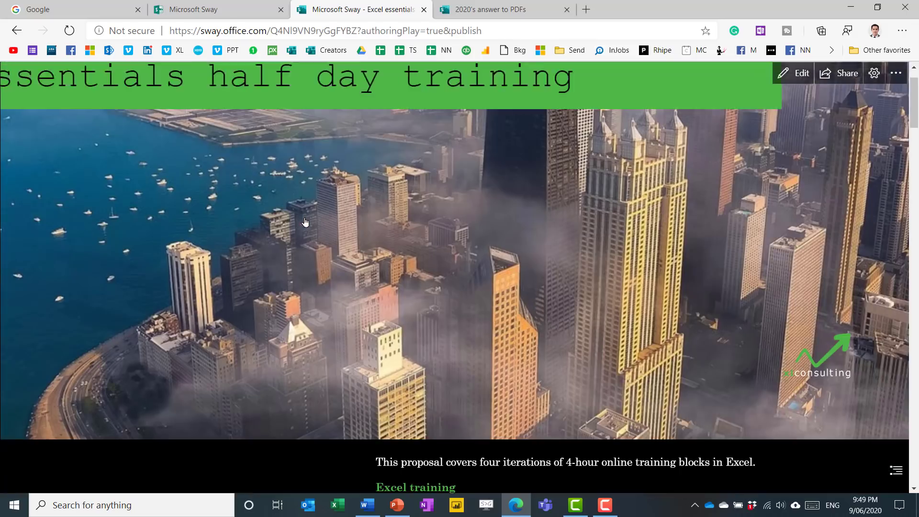
pyautogui.scroll(-3)
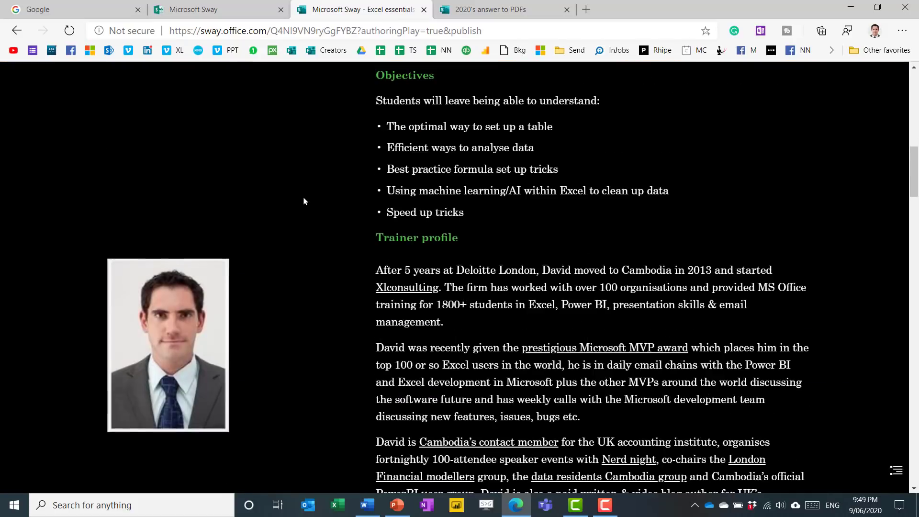
pyautogui.scroll(-3)
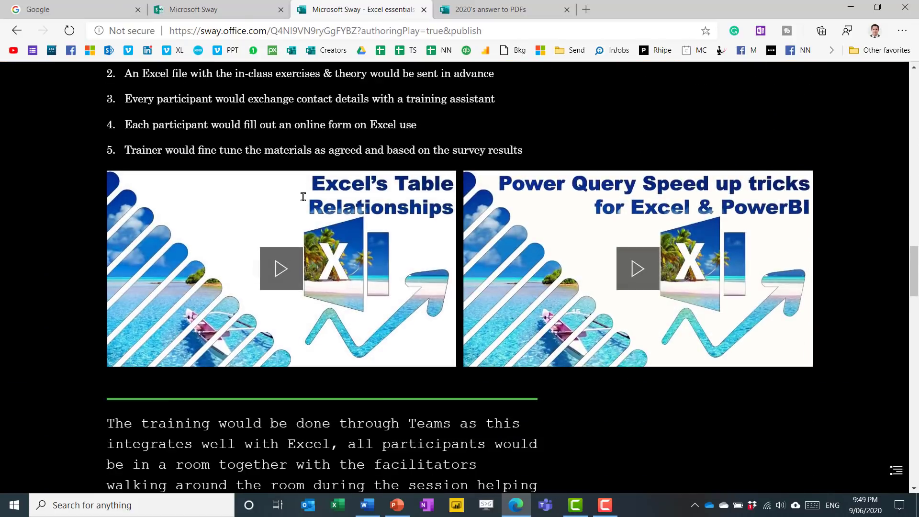
pyautogui.scroll(-3)
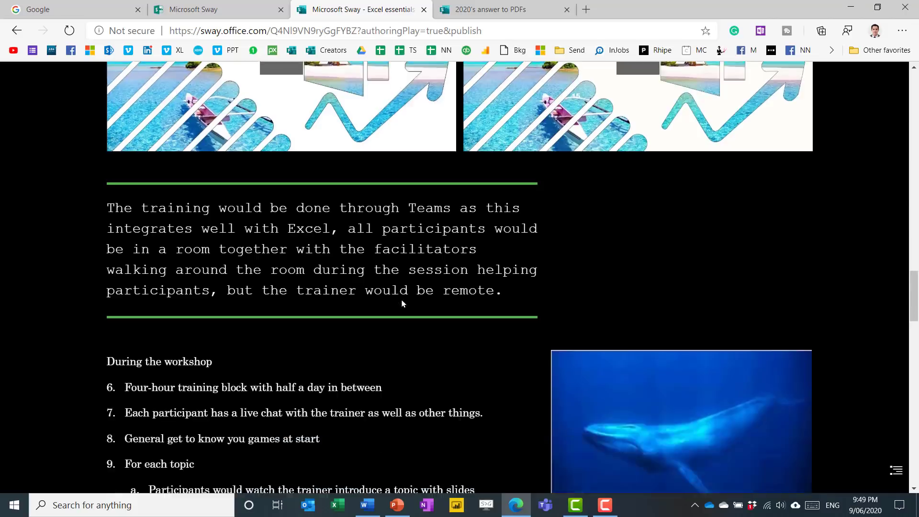
pyautogui.scroll(-3)
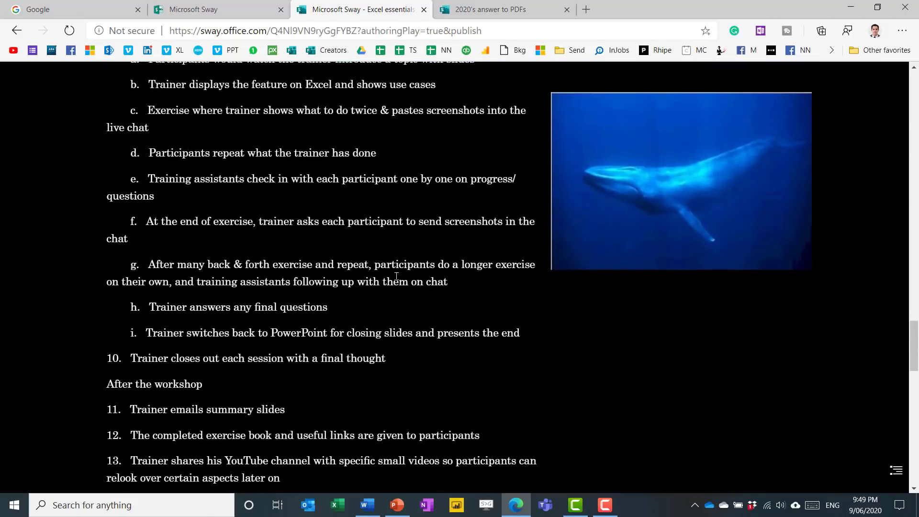
pyautogui.scroll(-3)
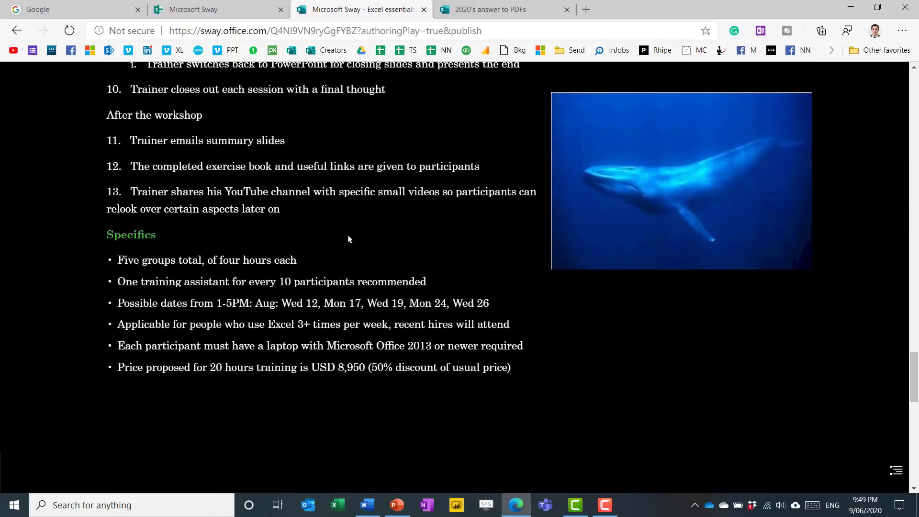
pyautogui.scroll(3)
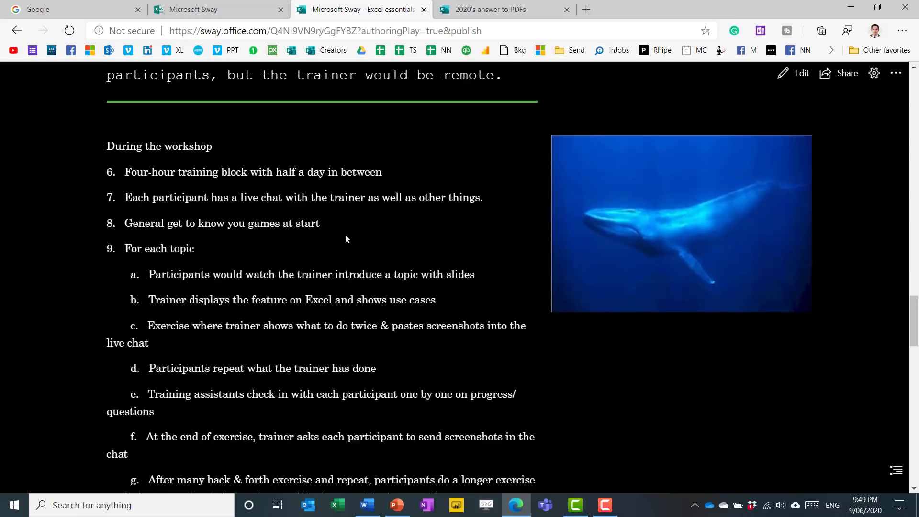
pyautogui.scroll(3)
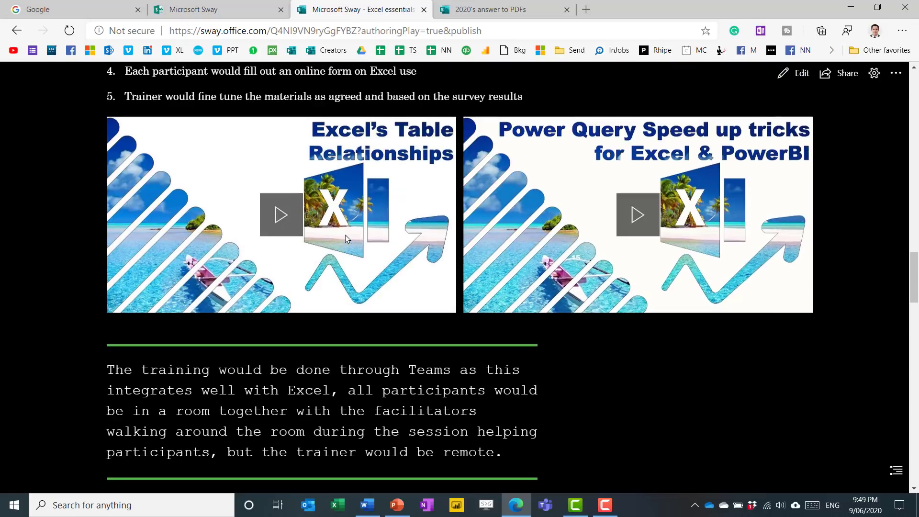
pyautogui.moveTo(657, 213)
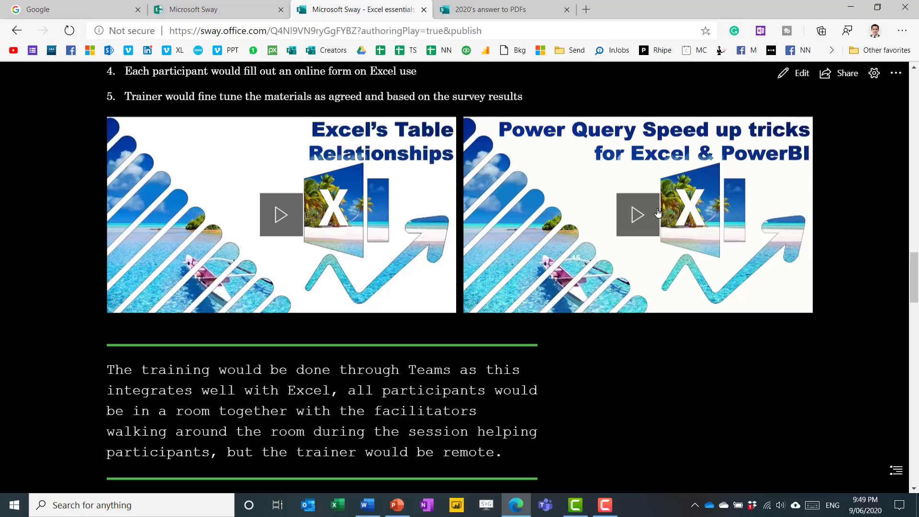
# Start and pause the embedded Power Query speed-up video, then scroll back toward the title
pyautogui.click(638, 214)
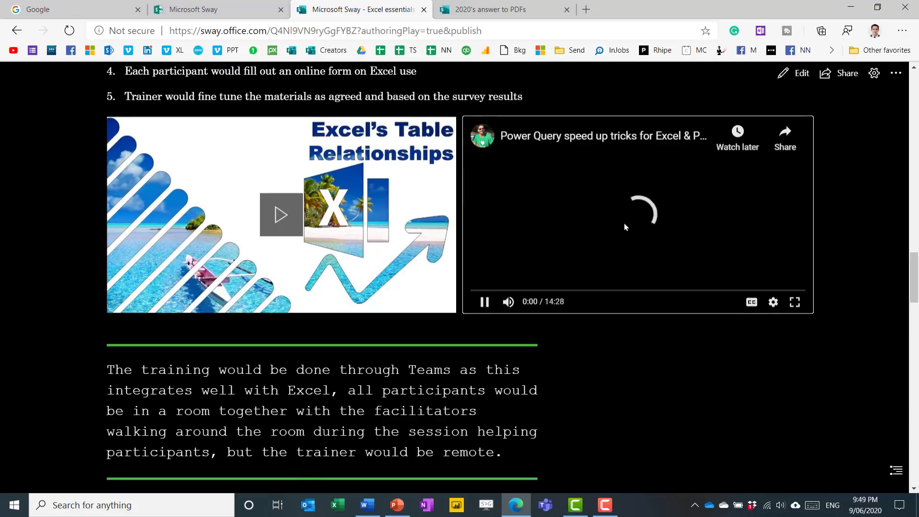
pyautogui.click(485, 301)
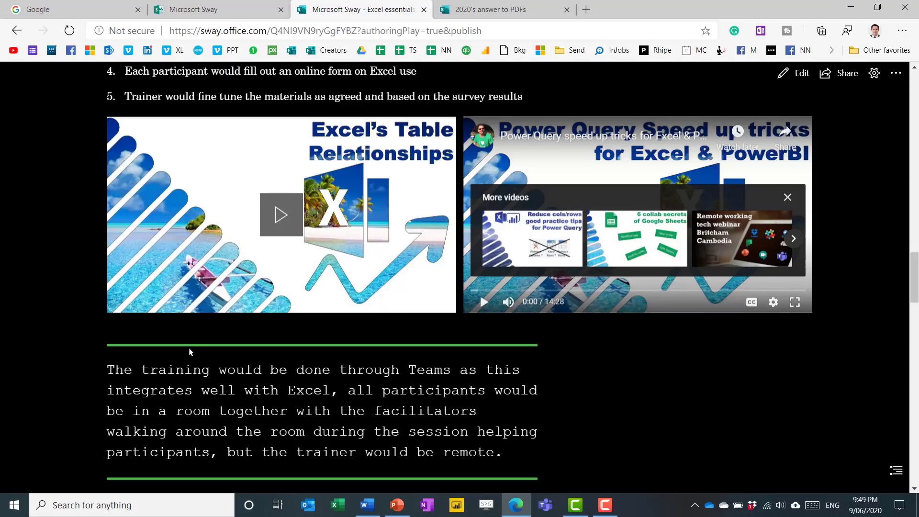
pyautogui.scroll(-3)
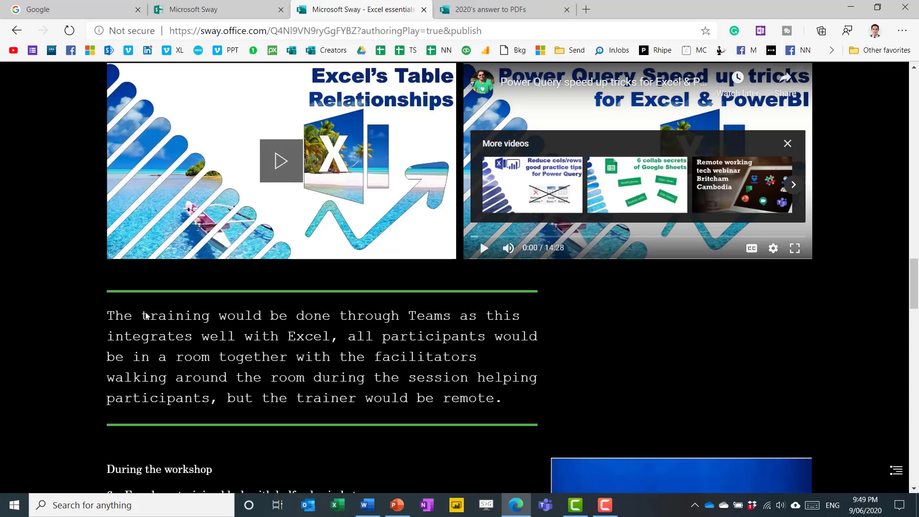
pyautogui.moveTo(398, 346)
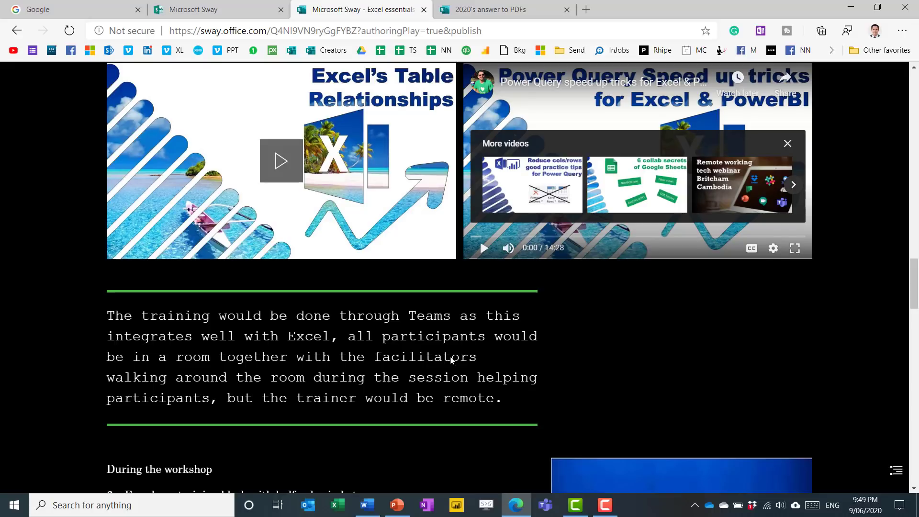
pyautogui.scroll(3)
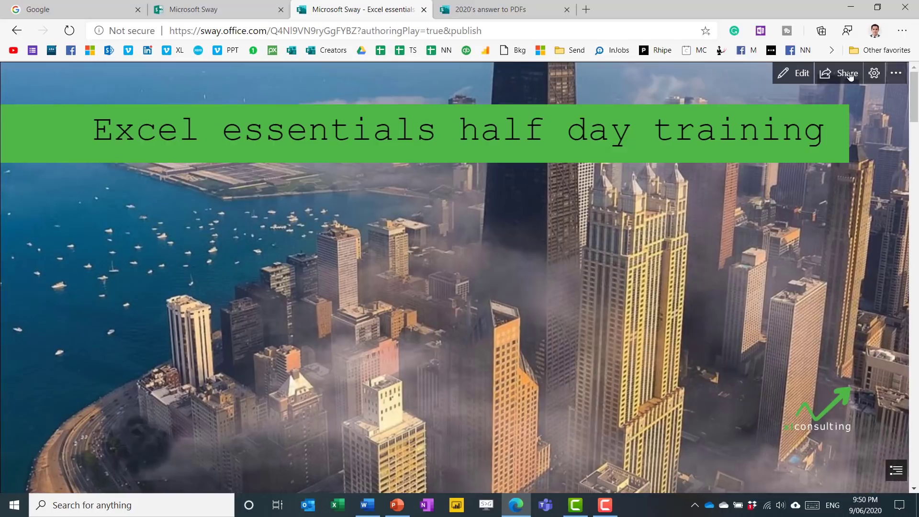
# Back in edit mode, set the Teams paragraph's focus level and select the During the workshop heading for bold
pyautogui.click(793, 74)
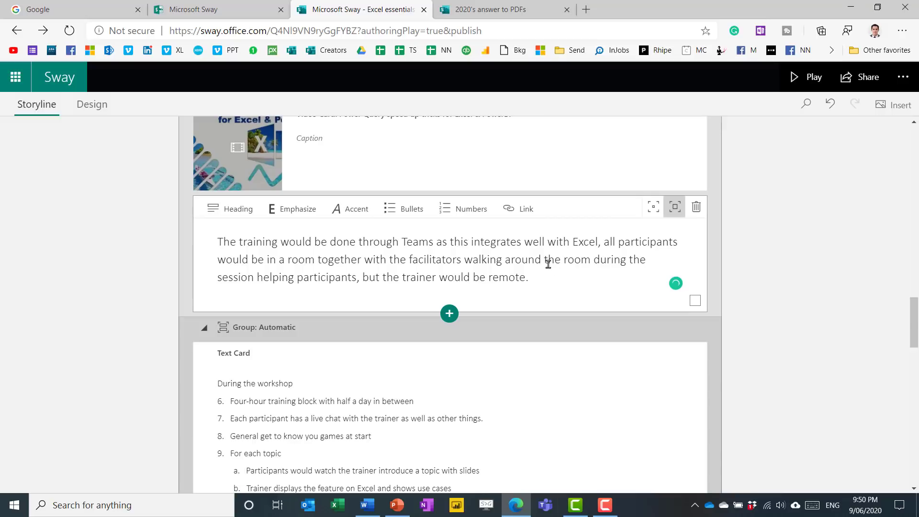
pyautogui.moveTo(652, 208)
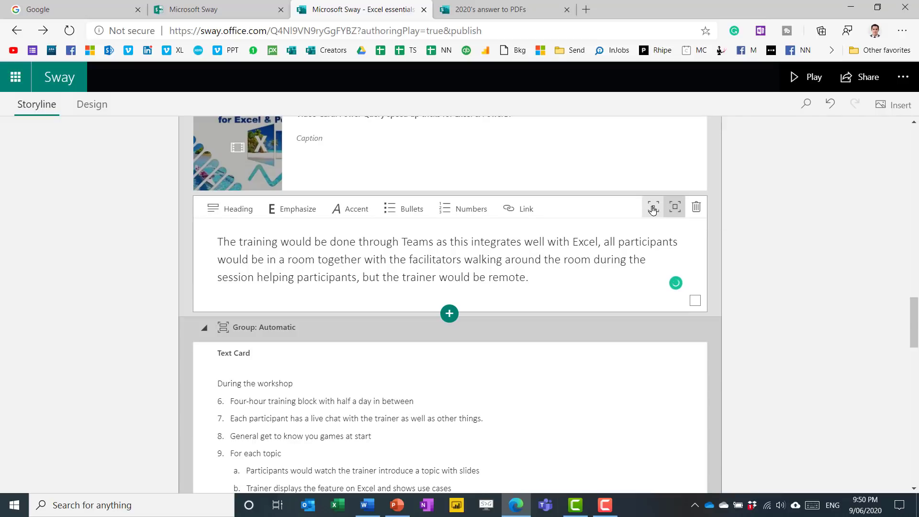
pyautogui.moveTo(675, 207)
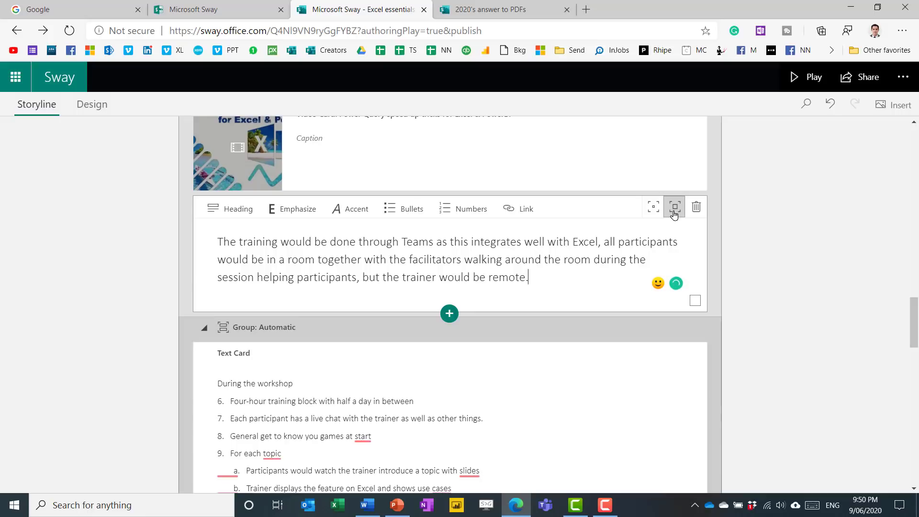
pyautogui.click(673, 206)
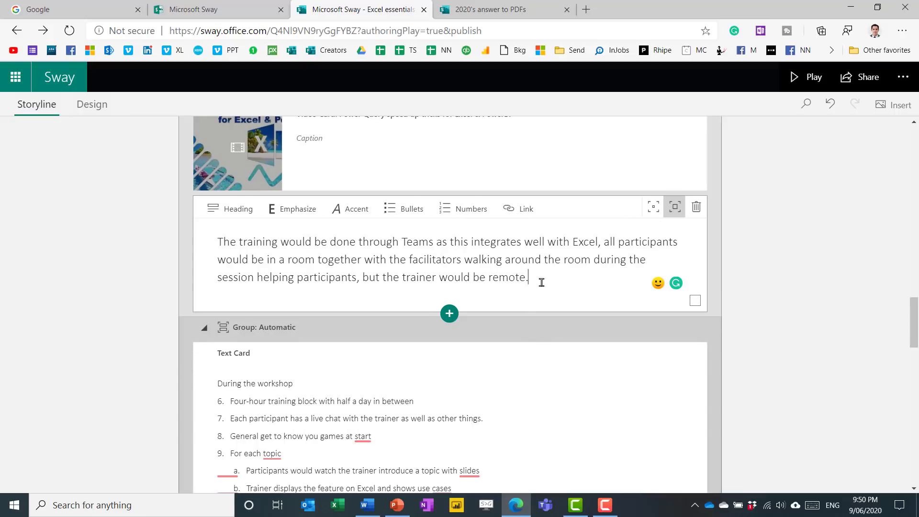
pyautogui.moveTo(210, 384)
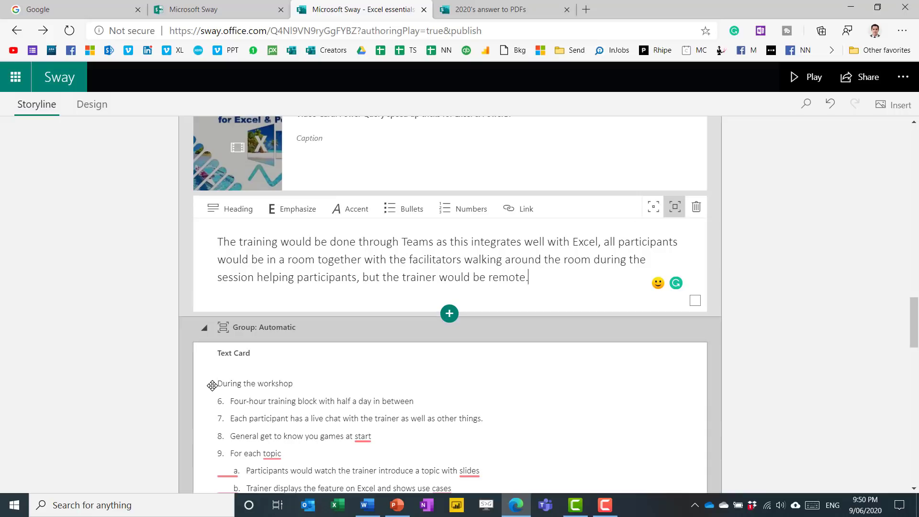
pyautogui.doubleClick(255, 382)
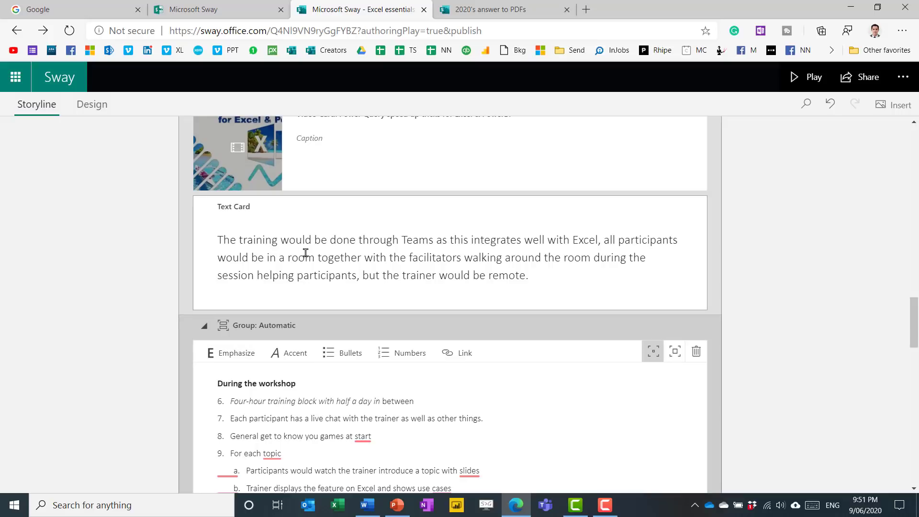
# Edit the Teams paragraph to emphasise 'together with' and adjust the video card's prominence
pyautogui.click(320, 260)
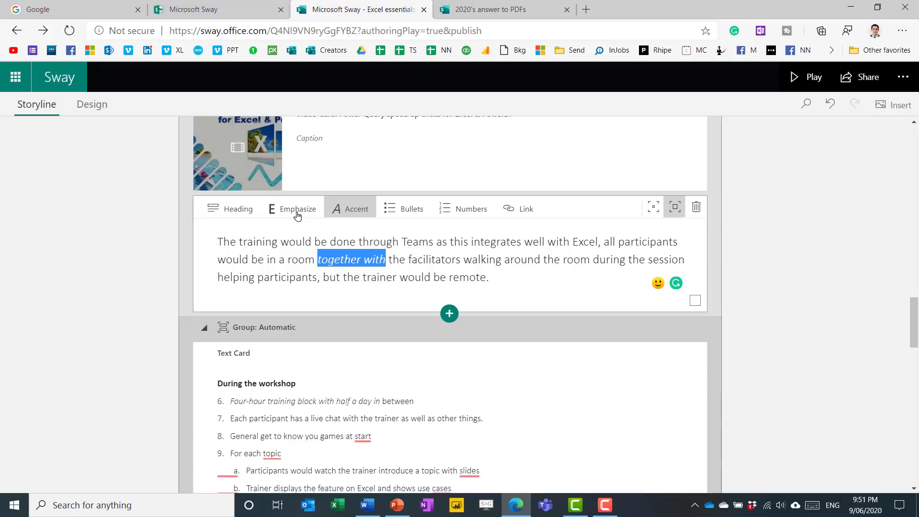
pyautogui.scroll(-3)
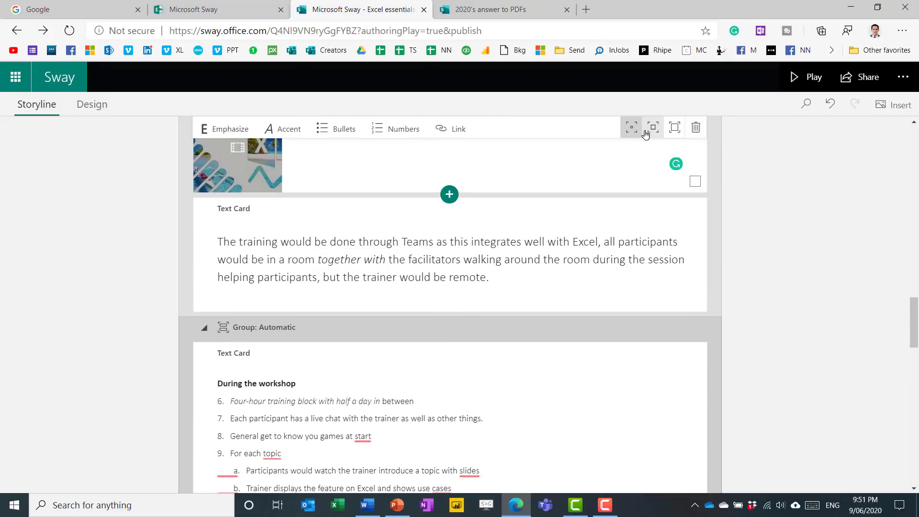
pyautogui.click(674, 127)
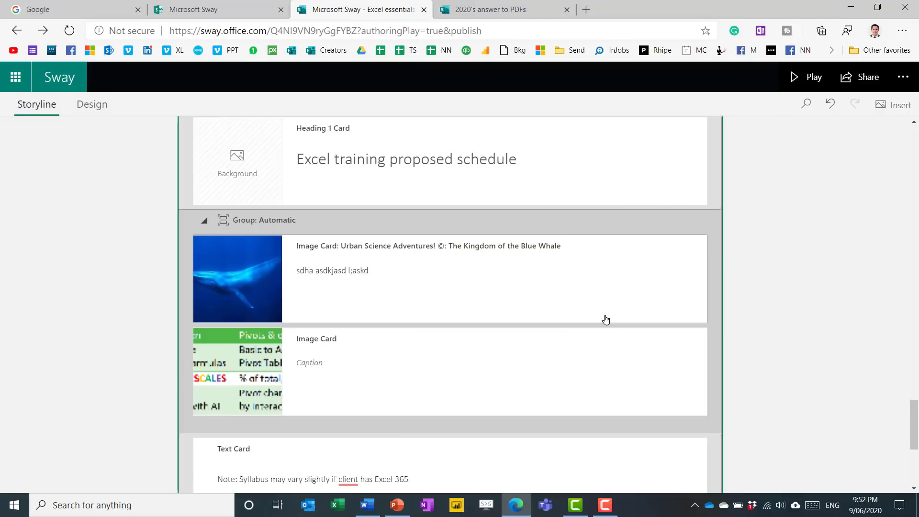
# Change the whale and Excel topics image group from Automatic to a Comparison group
pyautogui.click(540, 220)
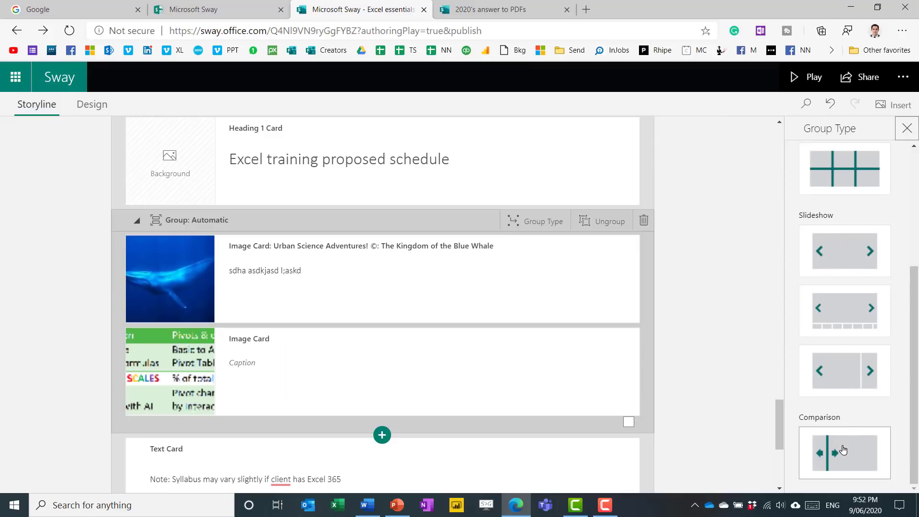
pyautogui.click(844, 451)
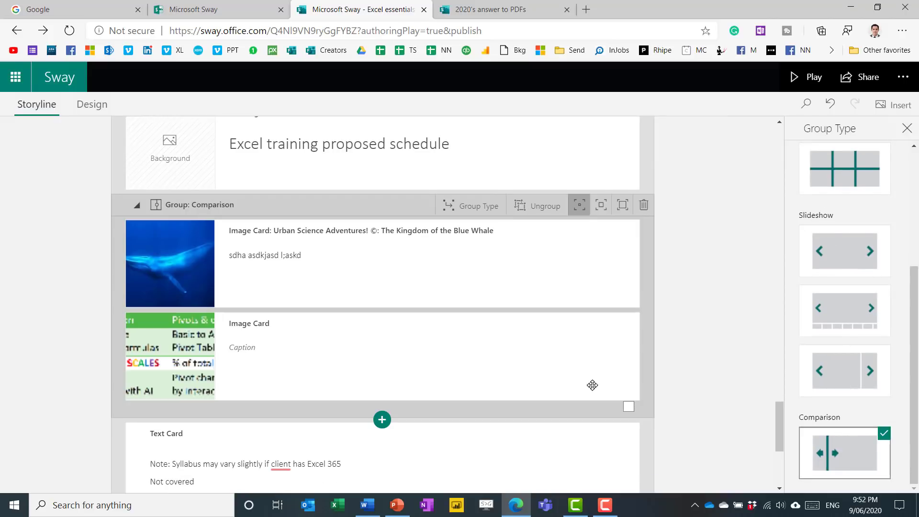
pyautogui.moveTo(849, 318)
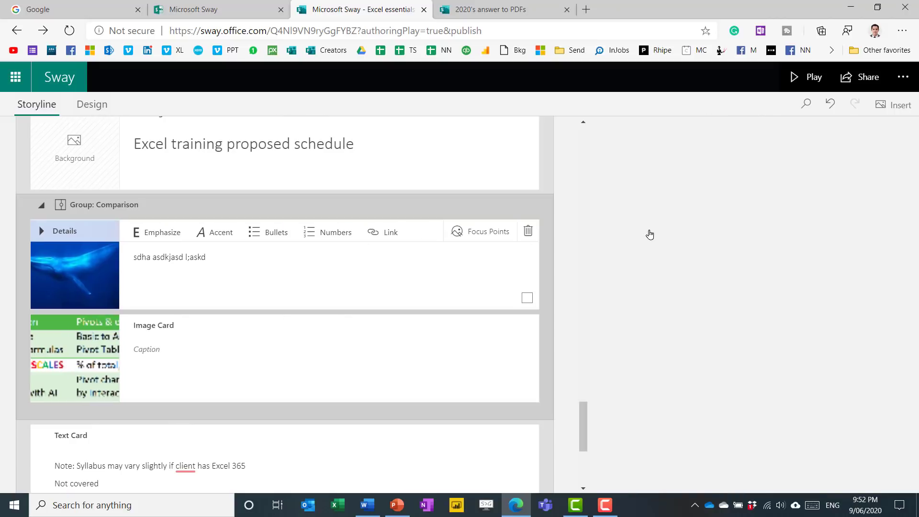
# Set focus points along the whale in its image and remove the extra point below it, leaving three
pyautogui.click(487, 230)
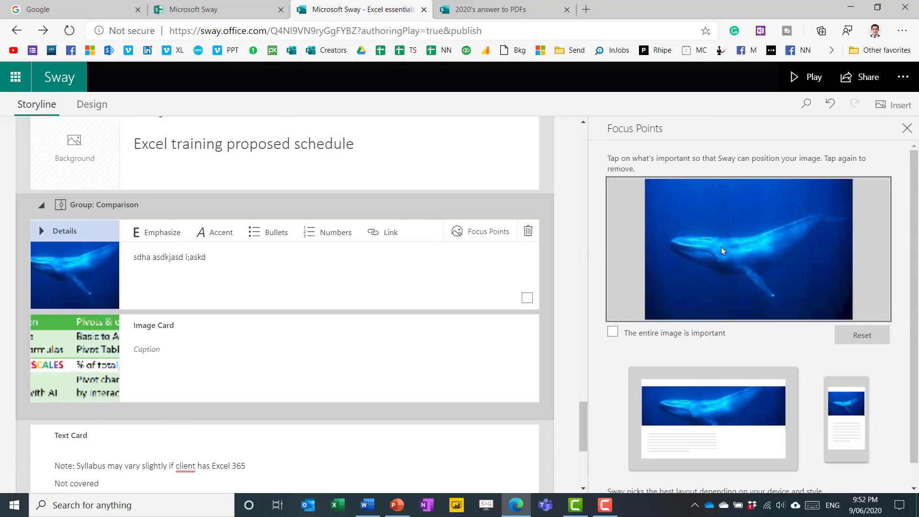
pyautogui.moveTo(688, 227)
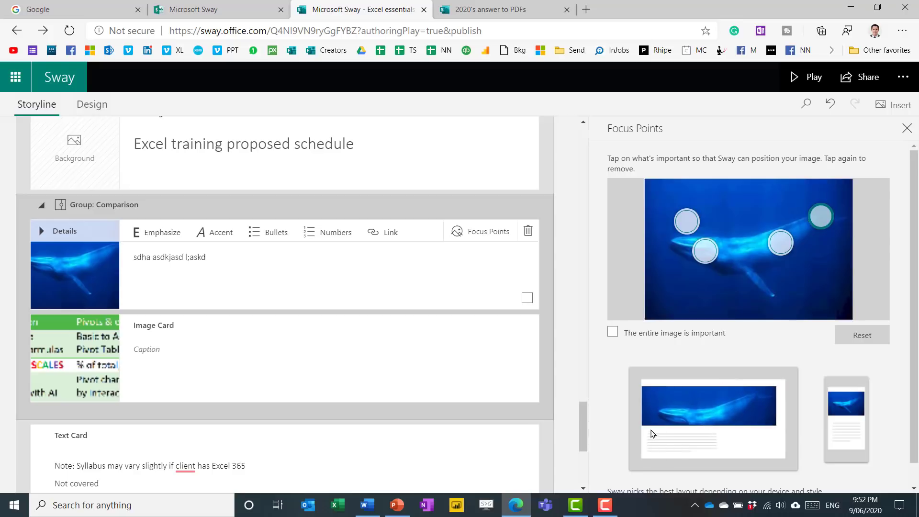
pyautogui.moveTo(693, 411)
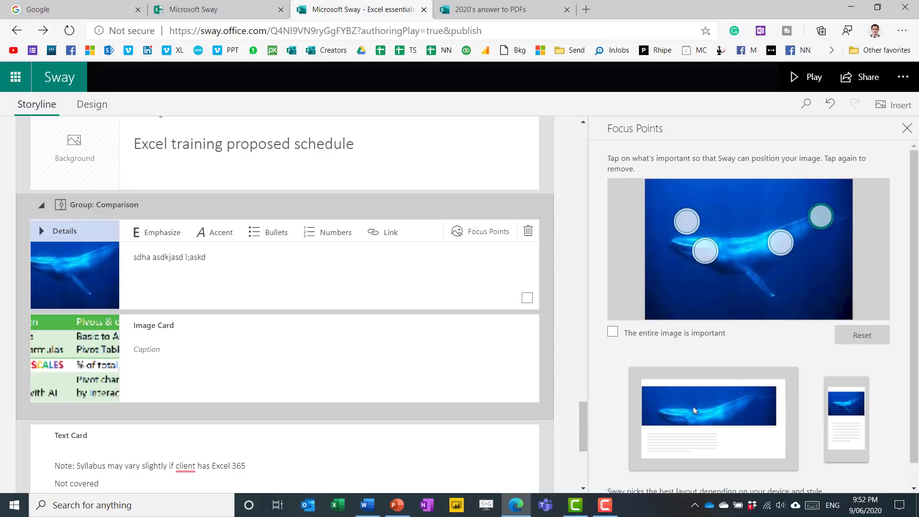
pyautogui.moveTo(695, 257)
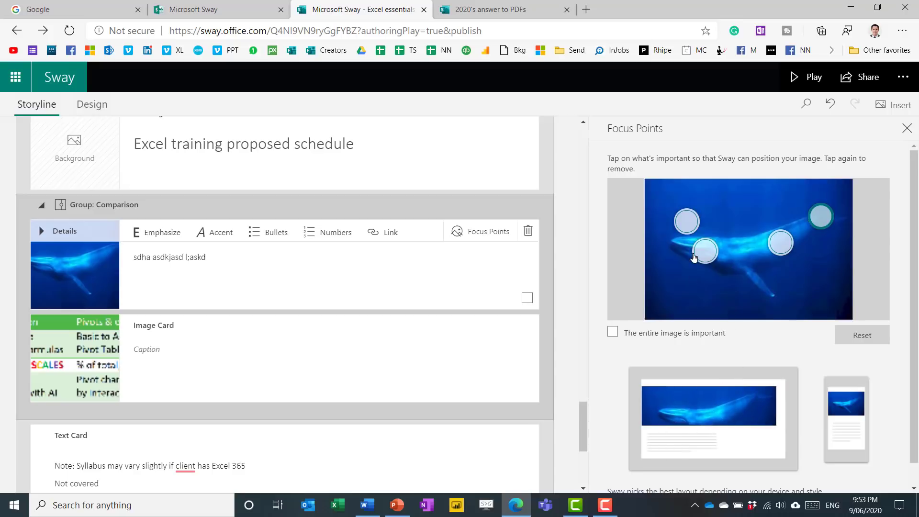
pyautogui.click(761, 287)
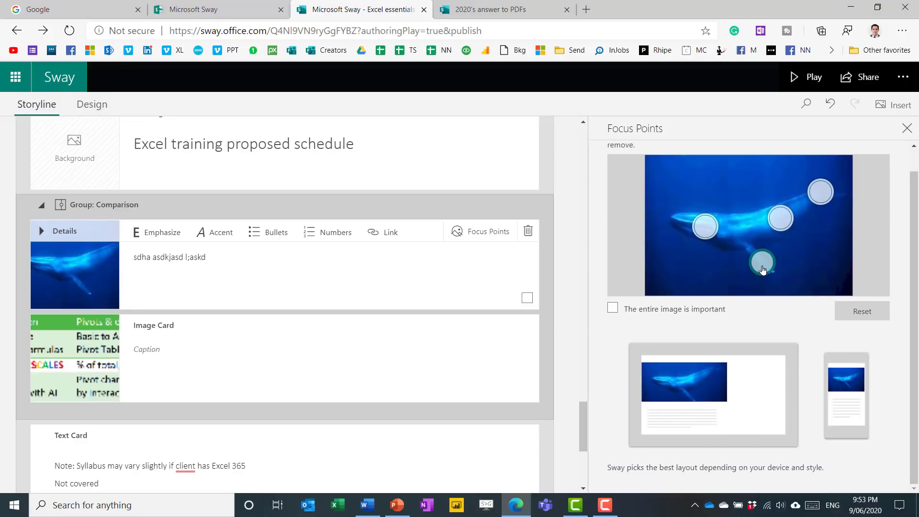
pyautogui.click(762, 264)
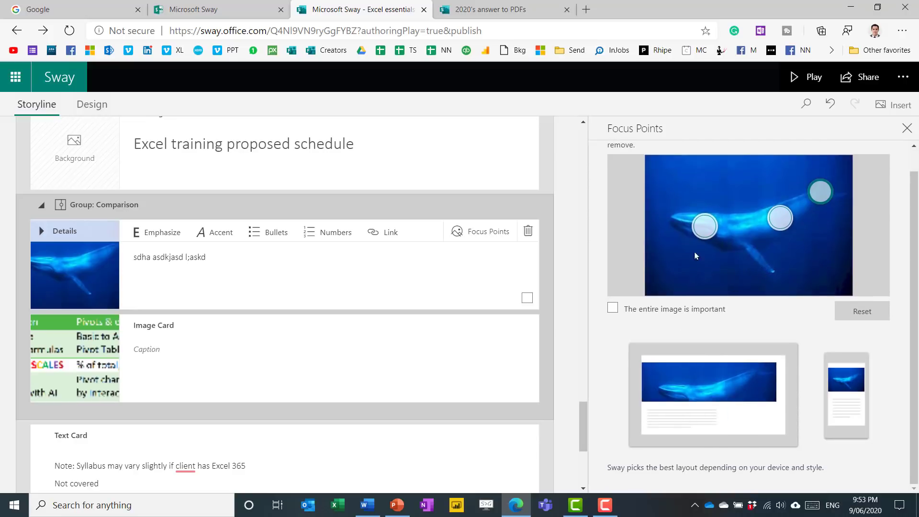
# Preview the whale-versus-topics comparison slider, then return to editing
pyautogui.click(805, 76)
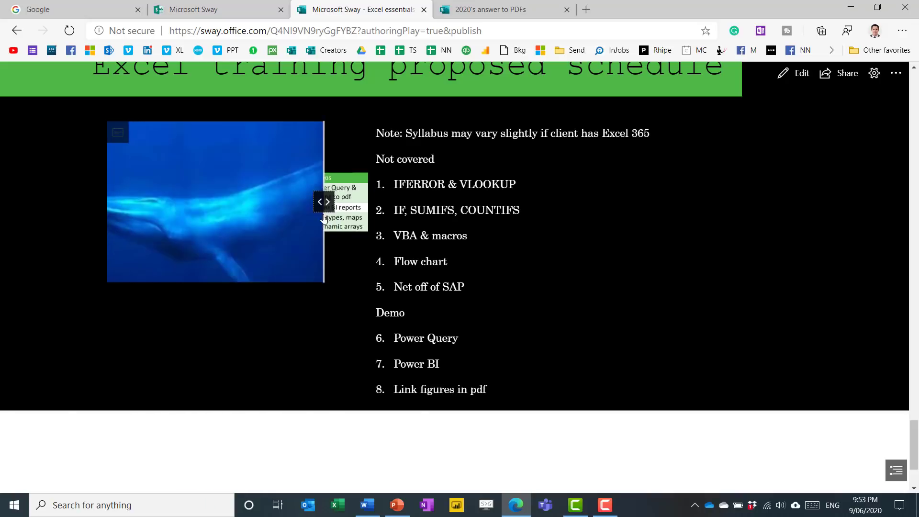
pyautogui.click(905, 76)
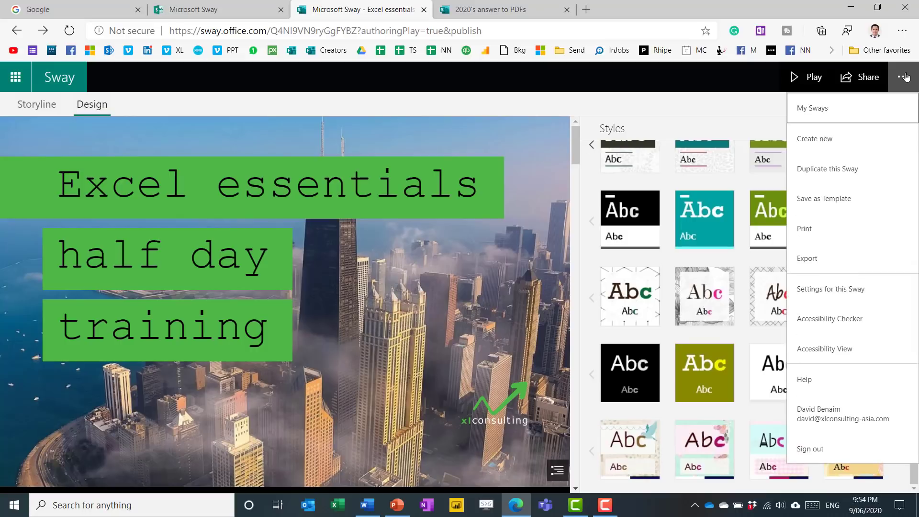
# In this Sway's settings, block viewers from duplicating it and hide the Sway informational footer
pyautogui.click(831, 289)
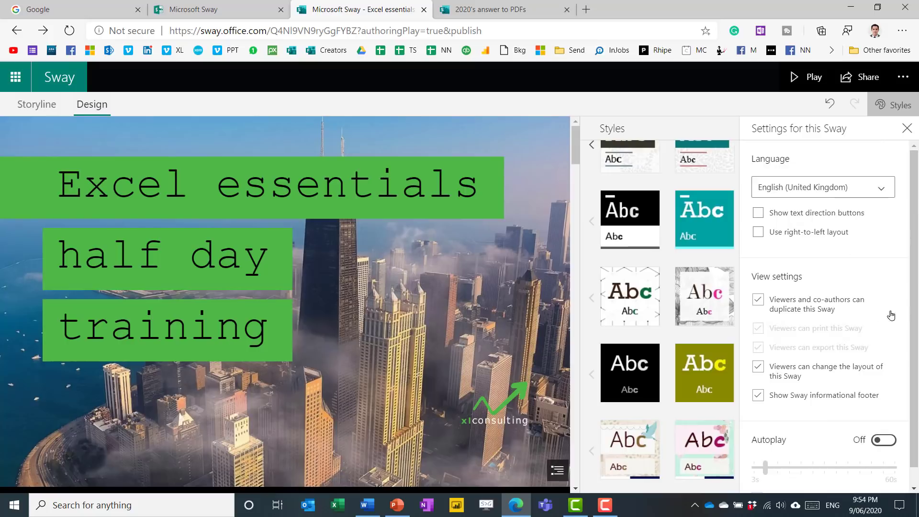
pyautogui.scroll(-3)
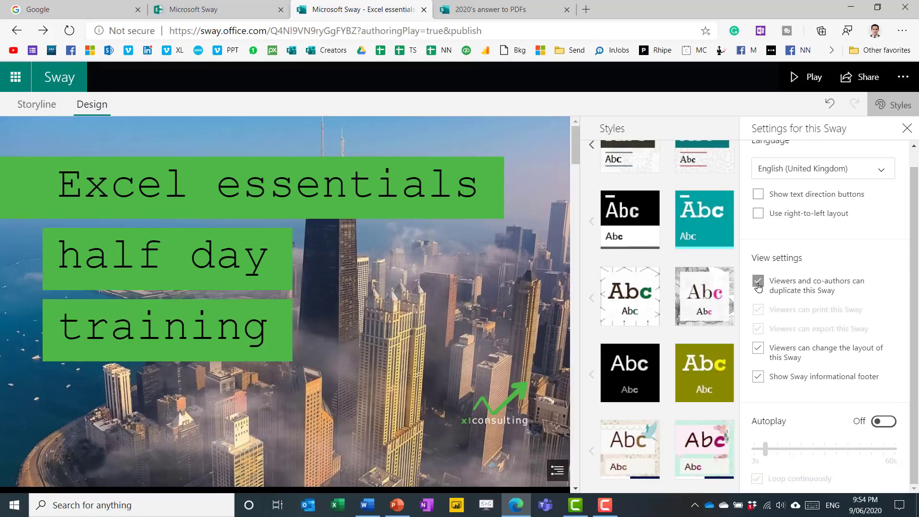
pyautogui.click(758, 281)
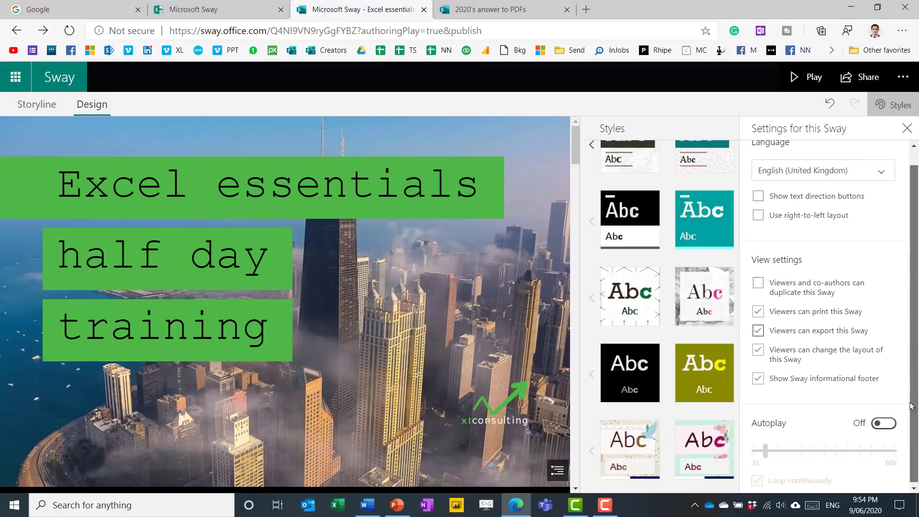
pyautogui.click(758, 377)
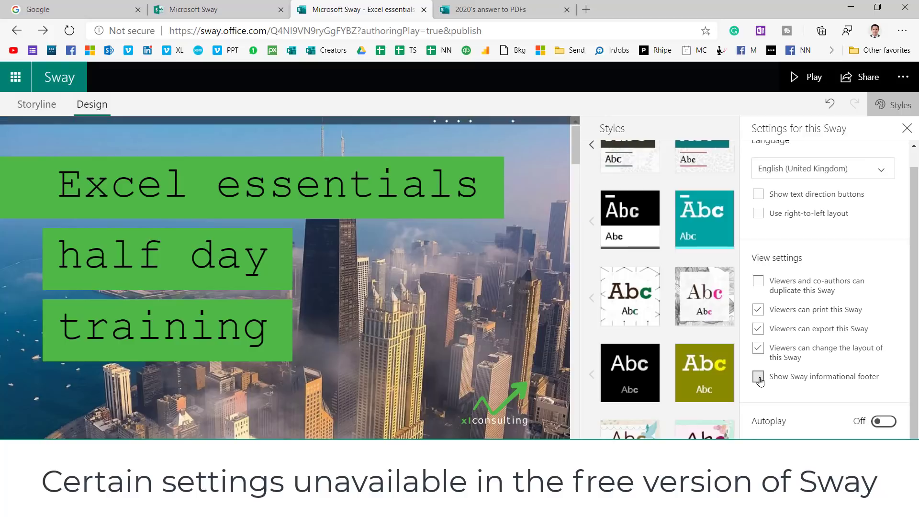
pyautogui.click(758, 377)
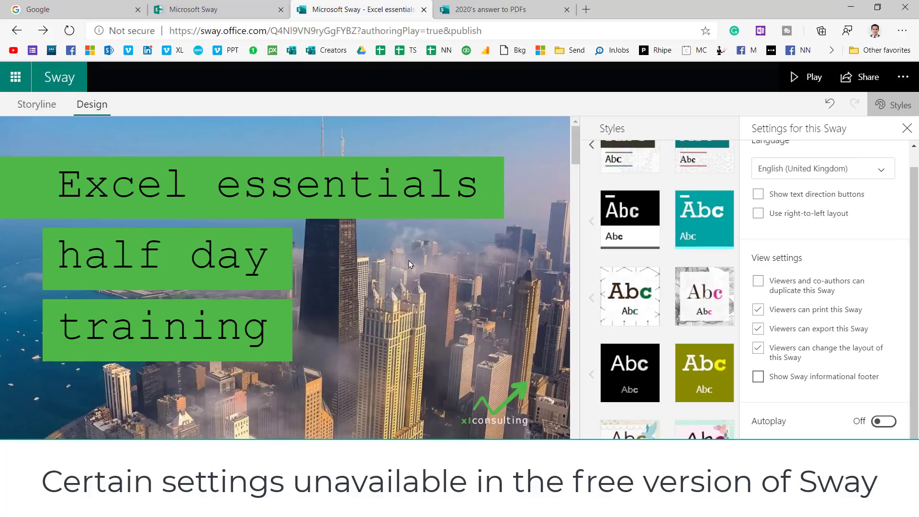
pyautogui.moveTo(422, 155)
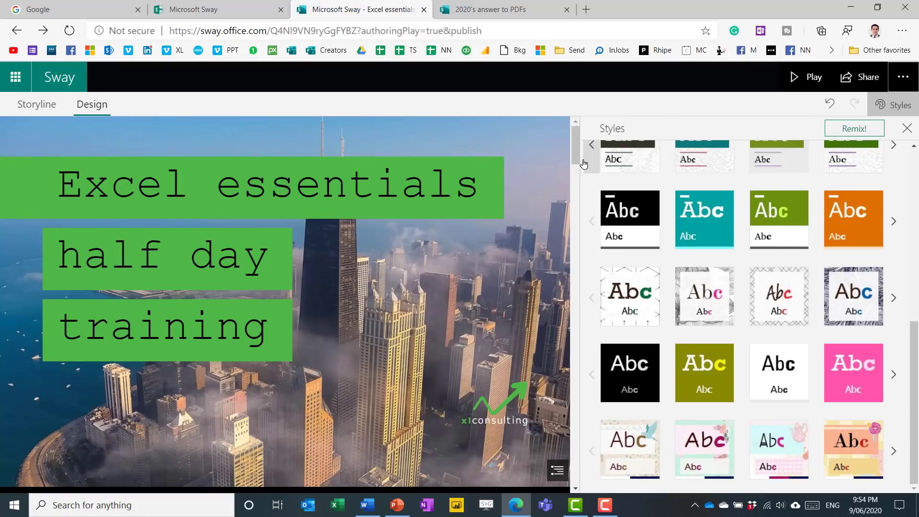
# Restrict sharing of the Sway to specific people or groups
pyautogui.click(860, 77)
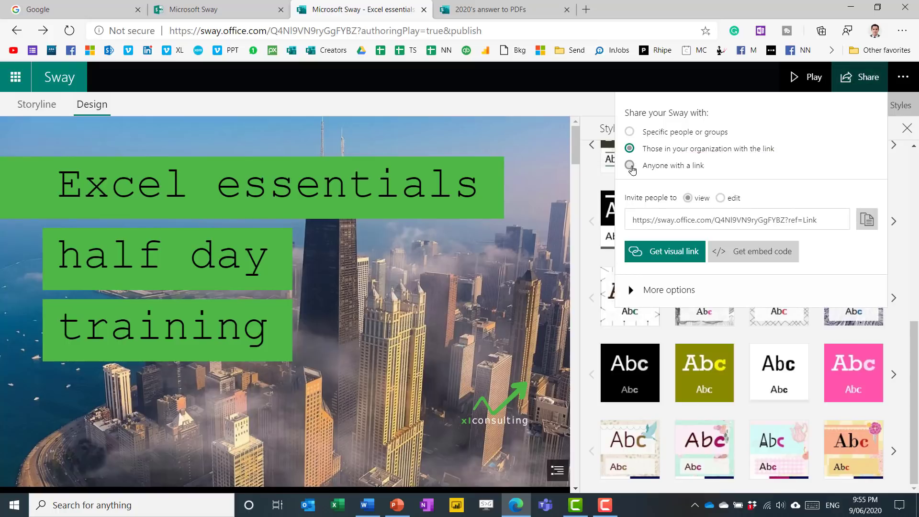
pyautogui.click(630, 131)
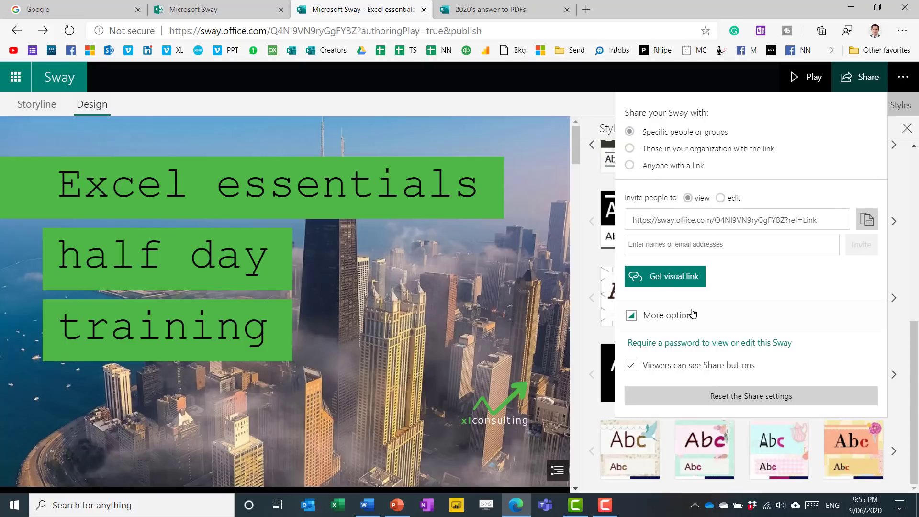
pyautogui.moveTo(668, 345)
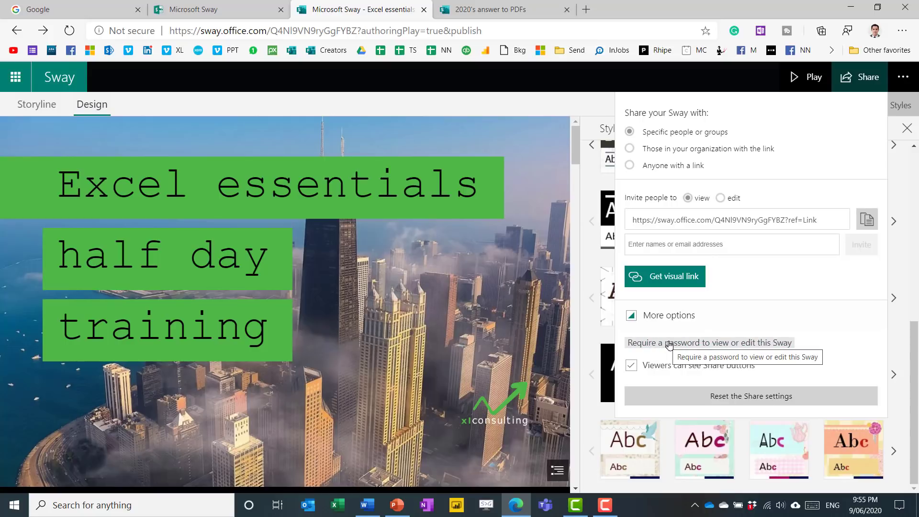
pyautogui.moveTo(669, 317)
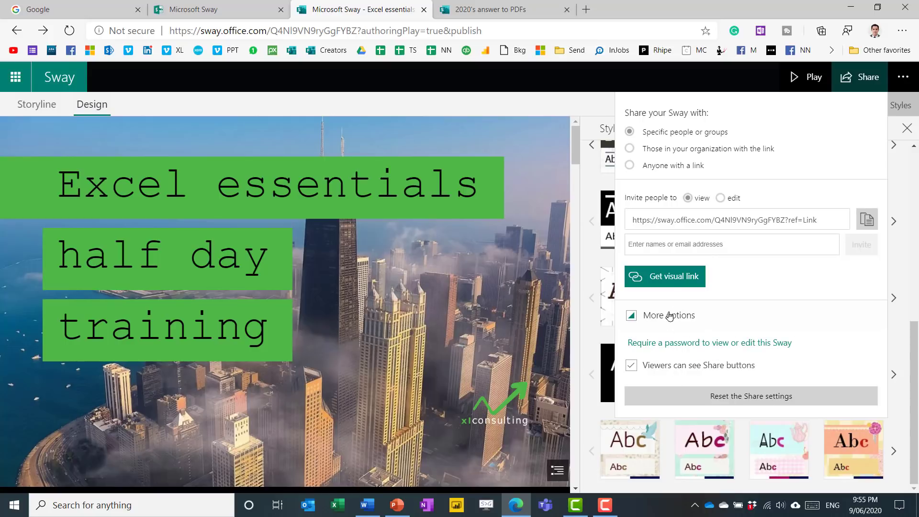
pyautogui.moveTo(664, 284)
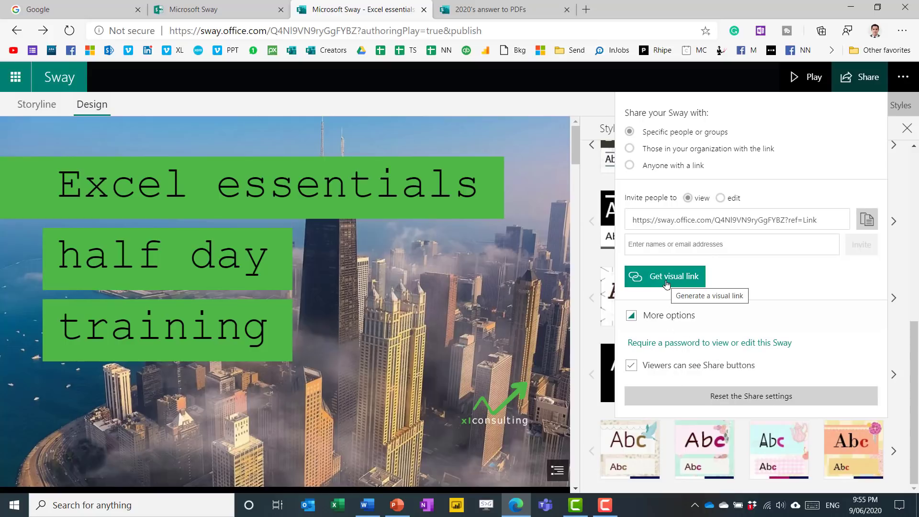
# Generate the visual link thumbnail for the Excel essentials Sway, then dismiss it
pyautogui.click(664, 276)
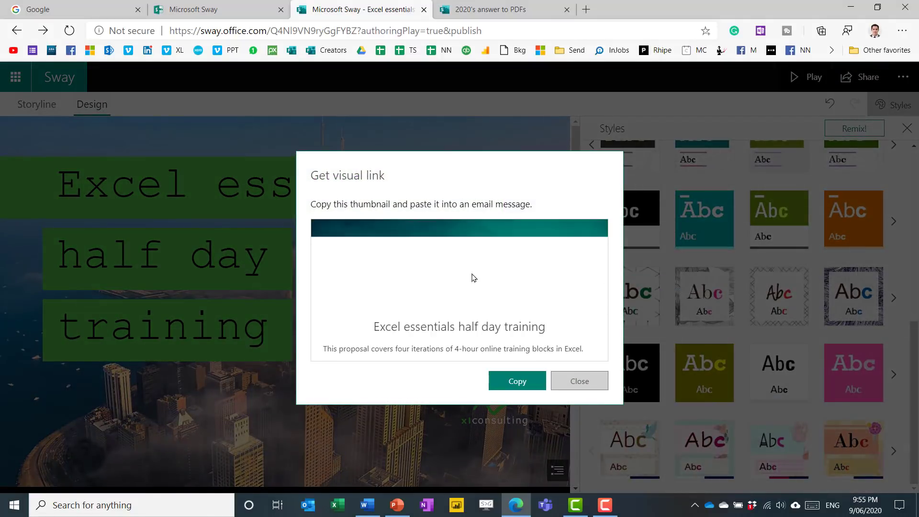
pyautogui.moveTo(412, 239)
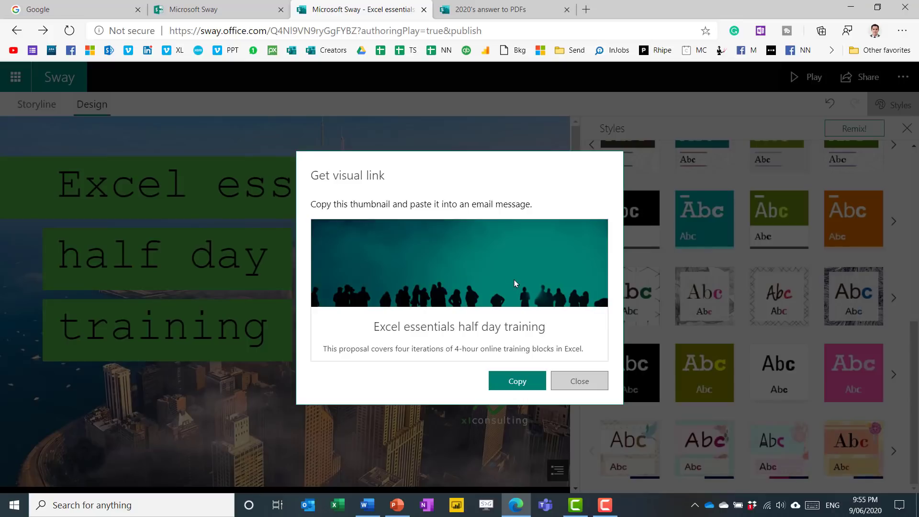
pyautogui.moveTo(478, 371)
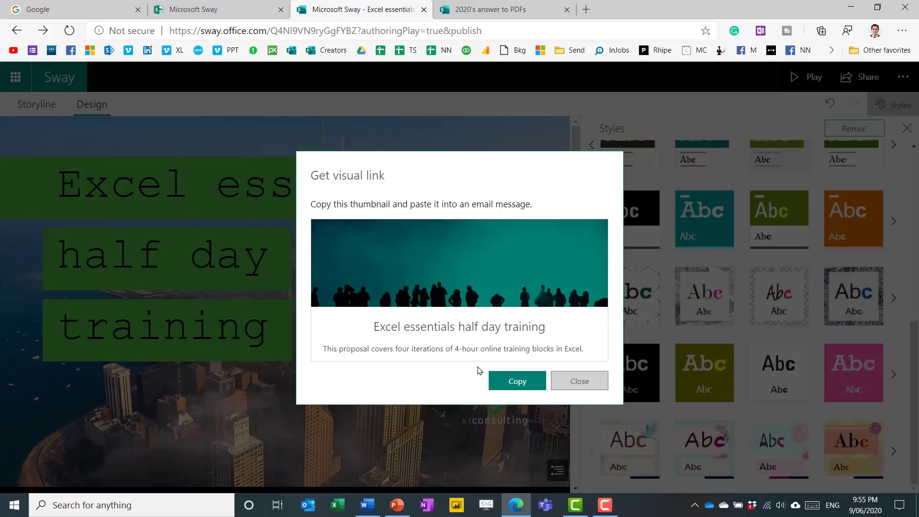
pyautogui.moveTo(578, 380)
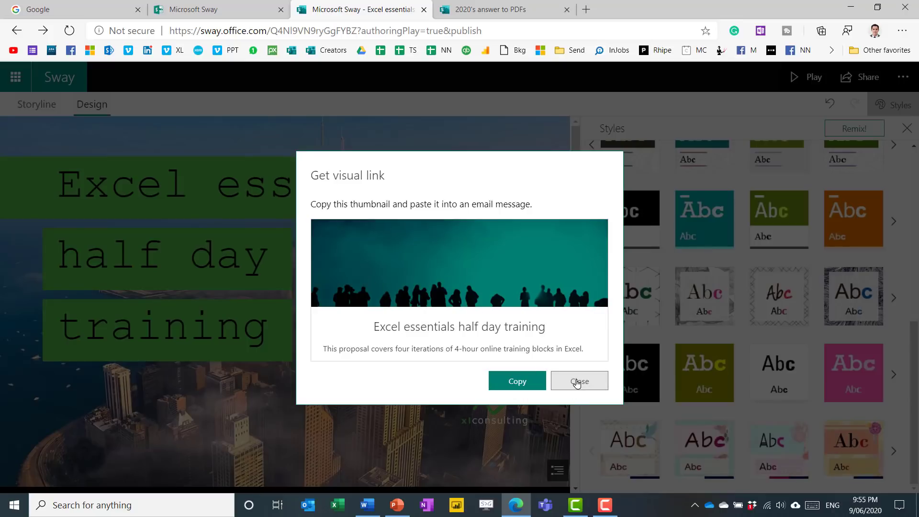
pyautogui.click(578, 381)
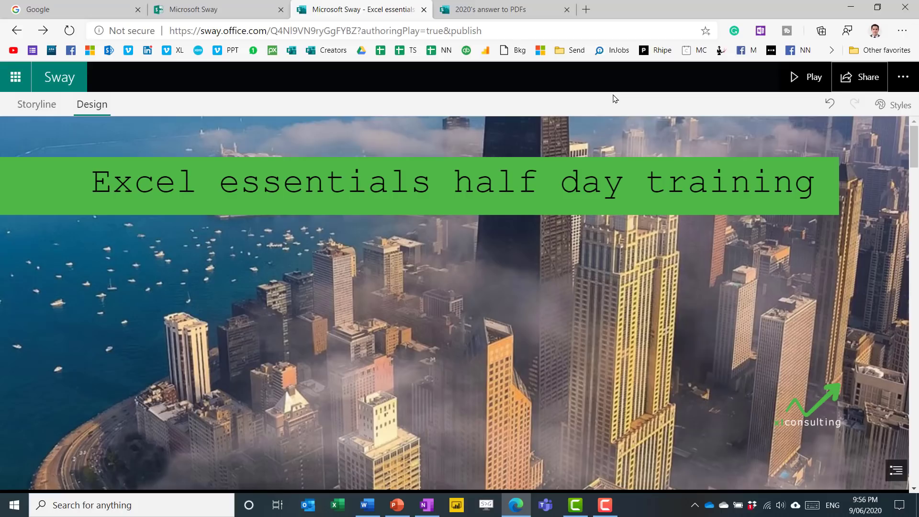
pyautogui.moveTo(58, 77)
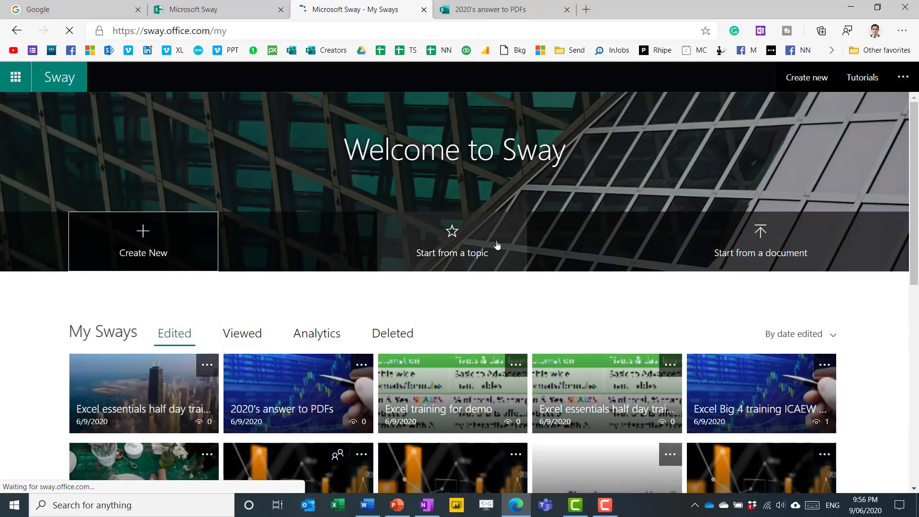
pyautogui.moveTo(729, 258)
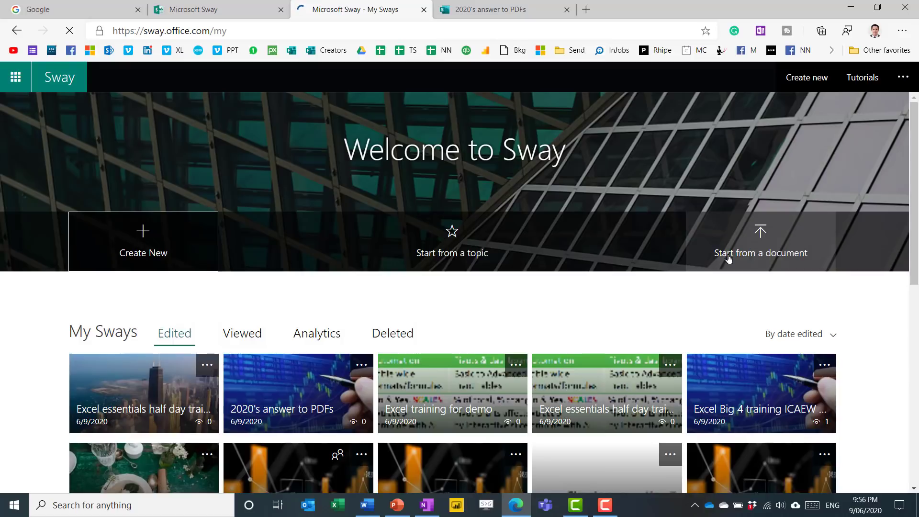
pyautogui.moveTo(592, 335)
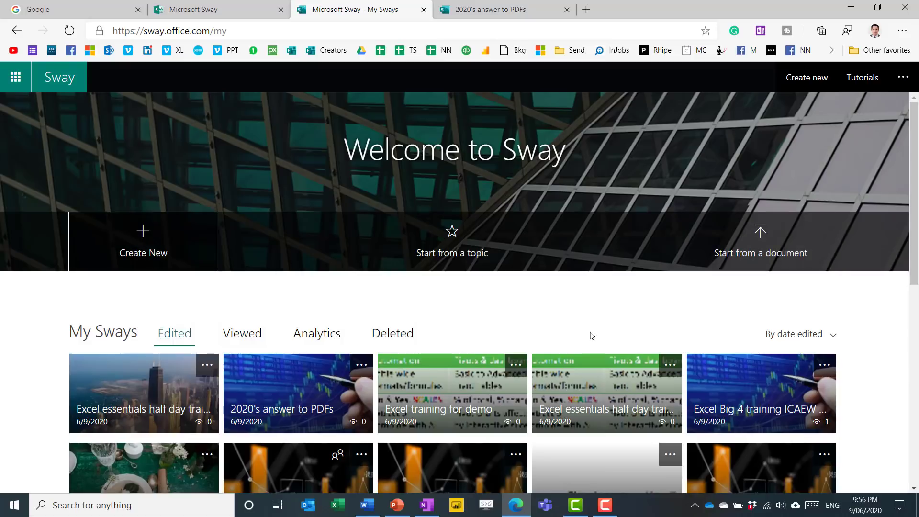
# Review Analytics for my Sways: total views, average time spent and completion
pyautogui.click(316, 333)
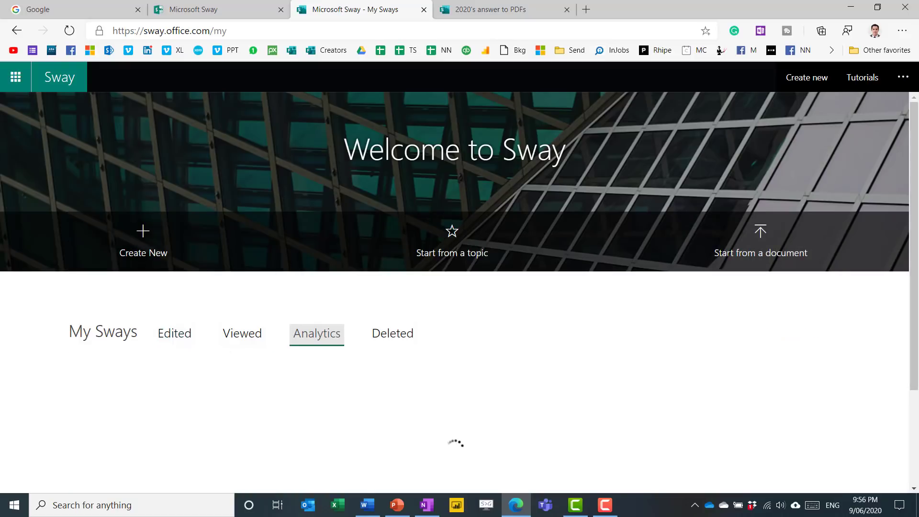
pyautogui.scroll(-3)
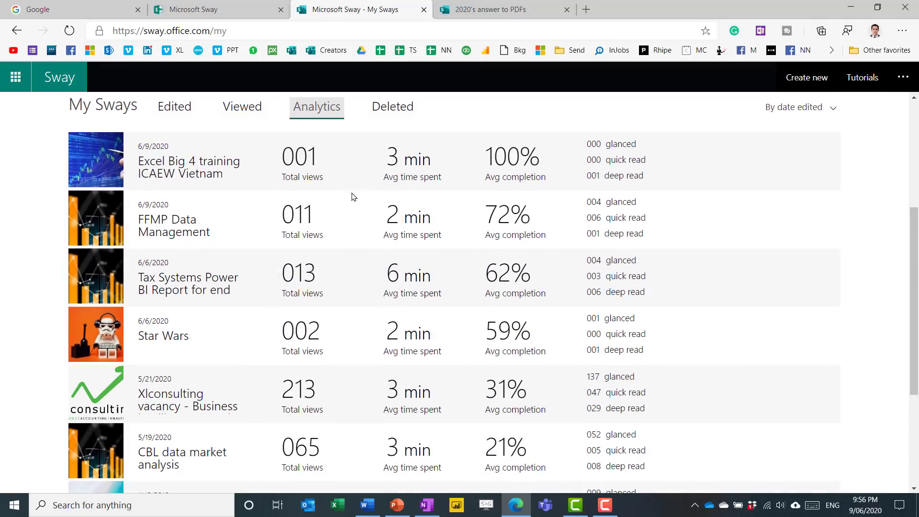
pyautogui.moveTo(535, 229)
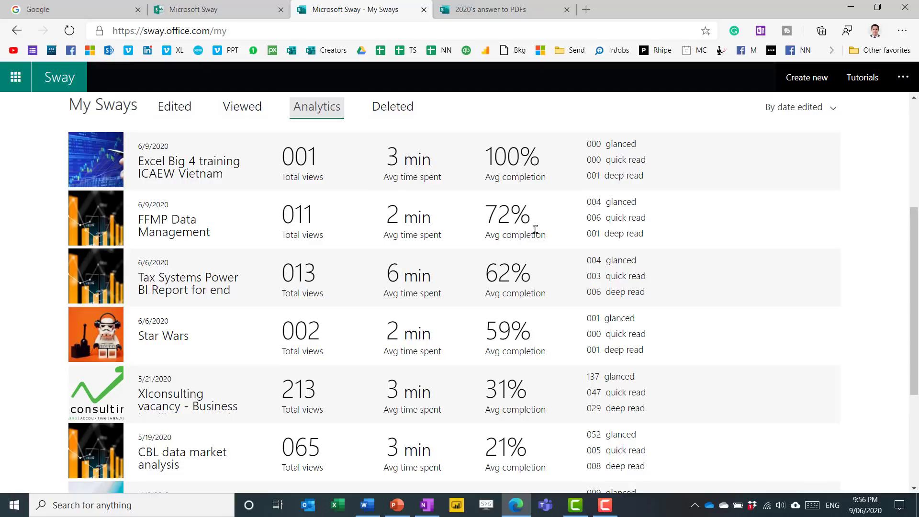
pyautogui.moveTo(597, 335)
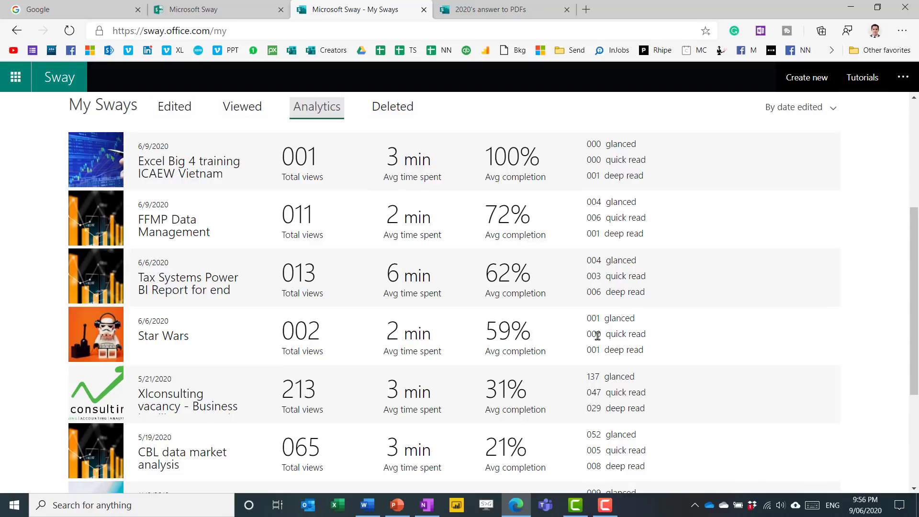
pyautogui.scroll(3)
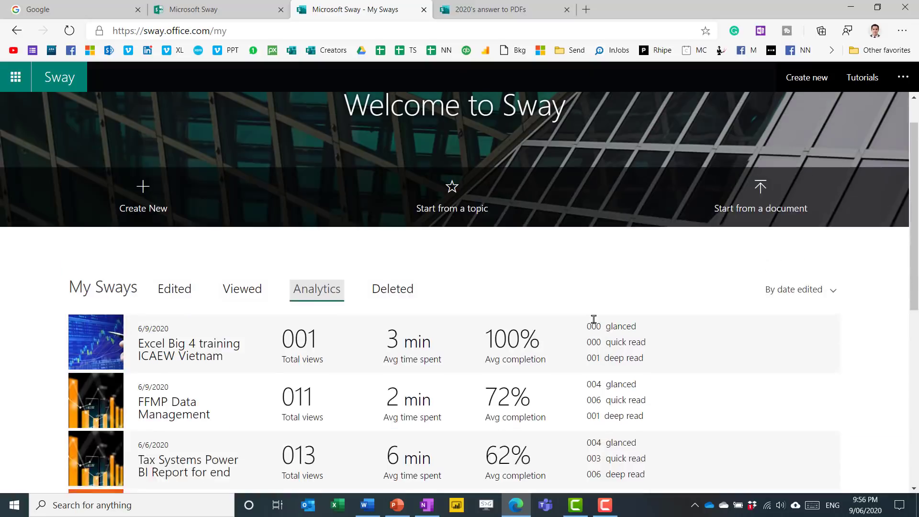
pyautogui.scroll(-3)
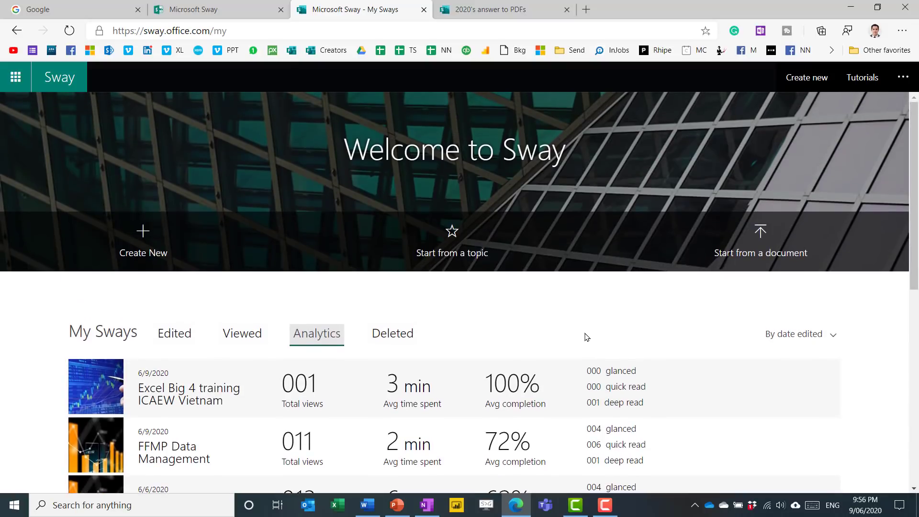
pyautogui.moveTo(435, 269)
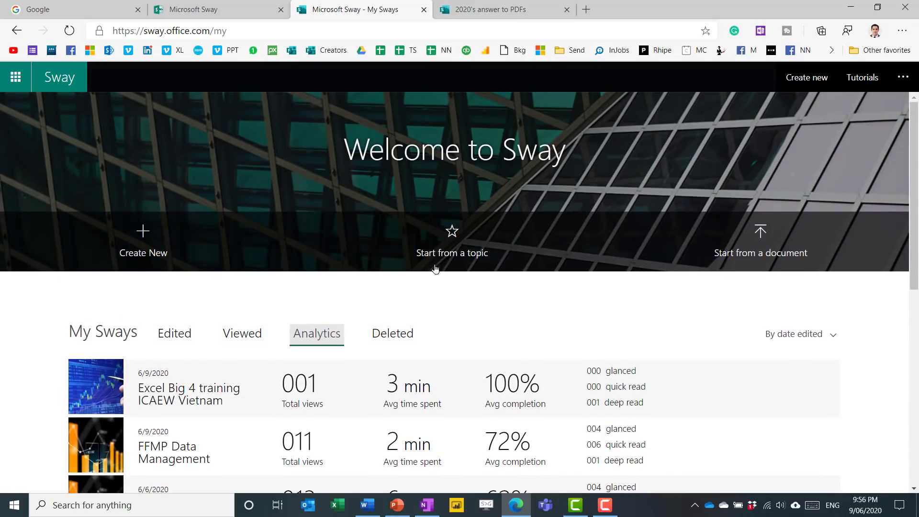
# Play the Excel essentials half day training Sway and move to its proposed schedule
pyautogui.click(96, 386)
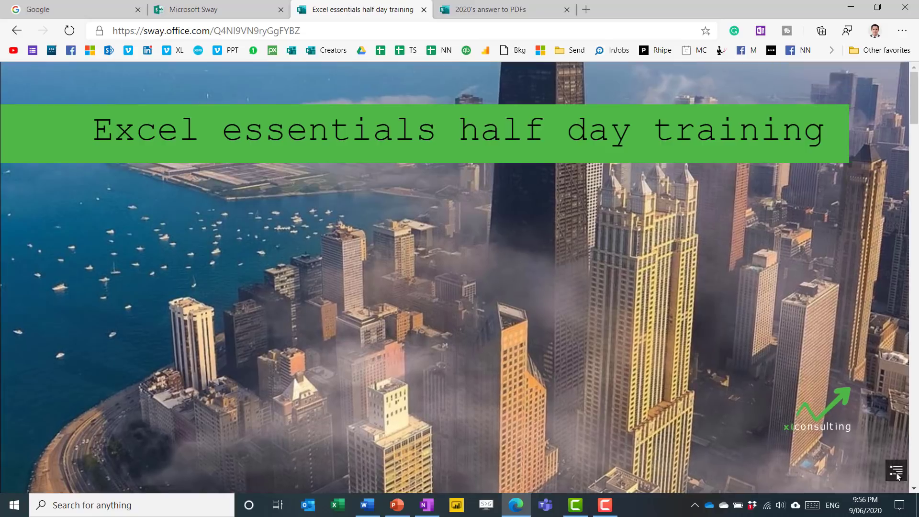
pyautogui.click(896, 471)
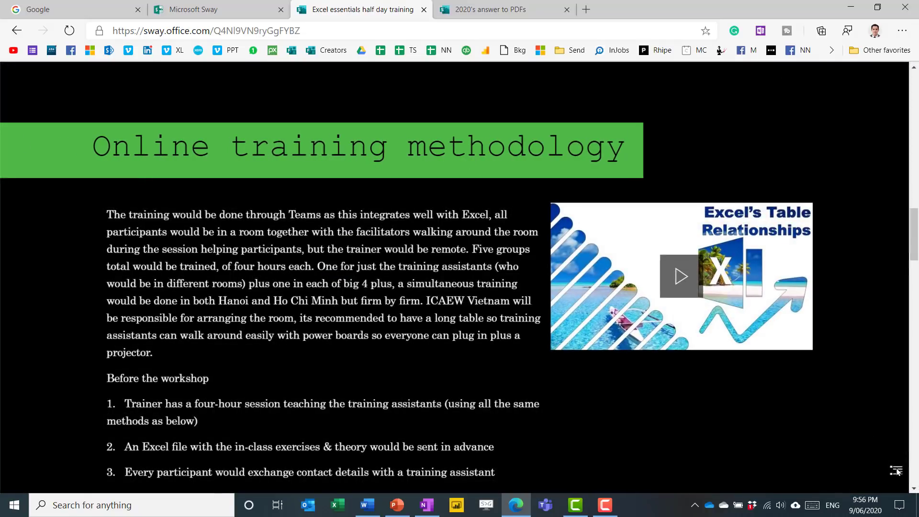
pyautogui.scroll(-3)
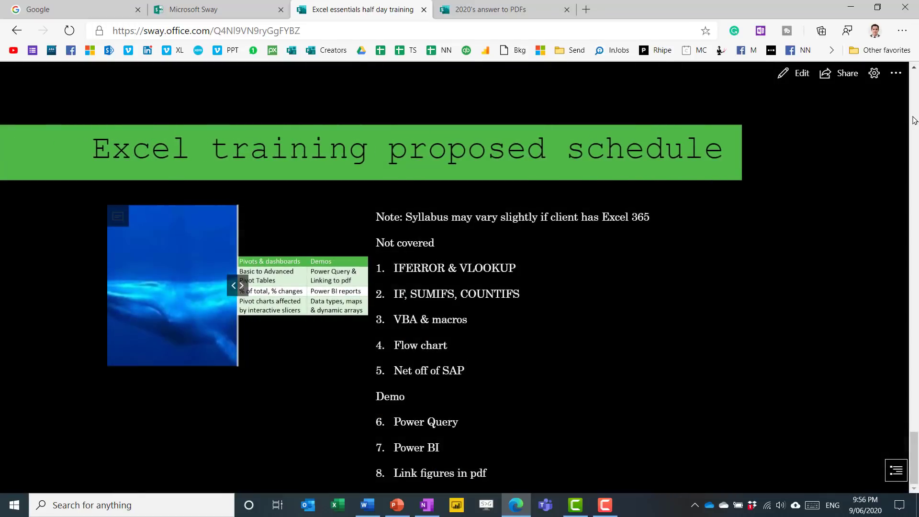